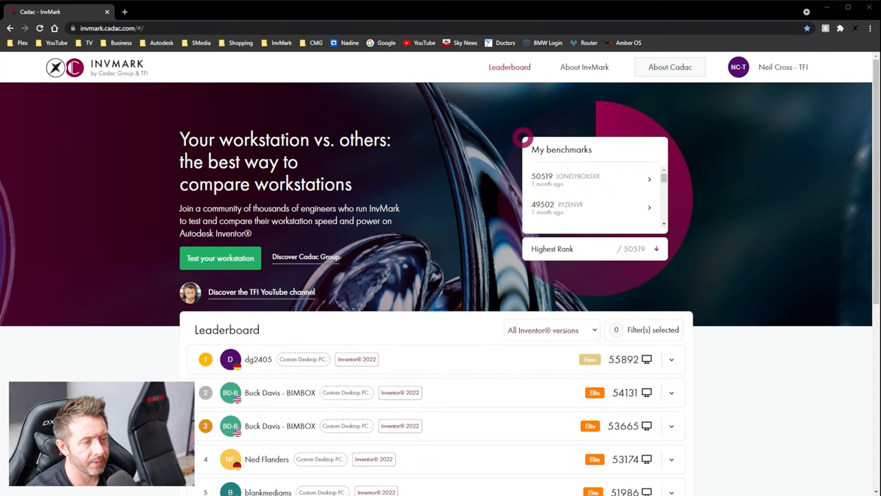
Step: Open the About Cadac Group page from the InvMark header in a new tab
click(670, 67)
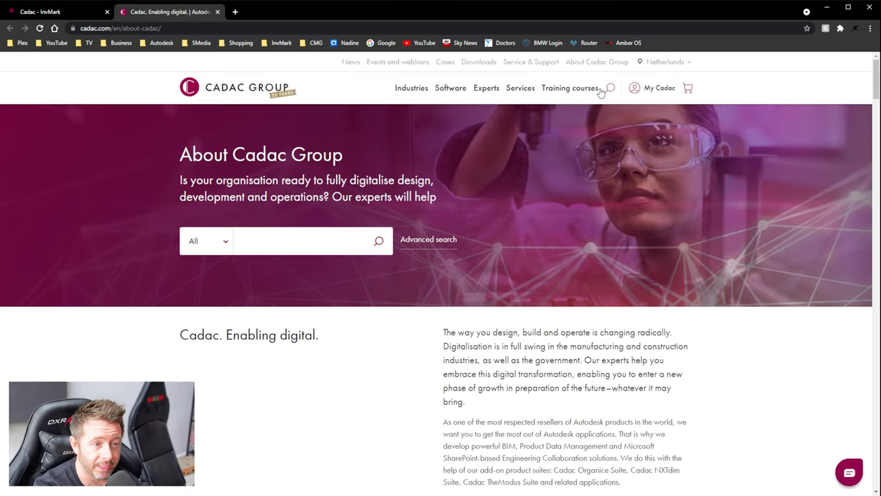
mouse_move(336, 145)
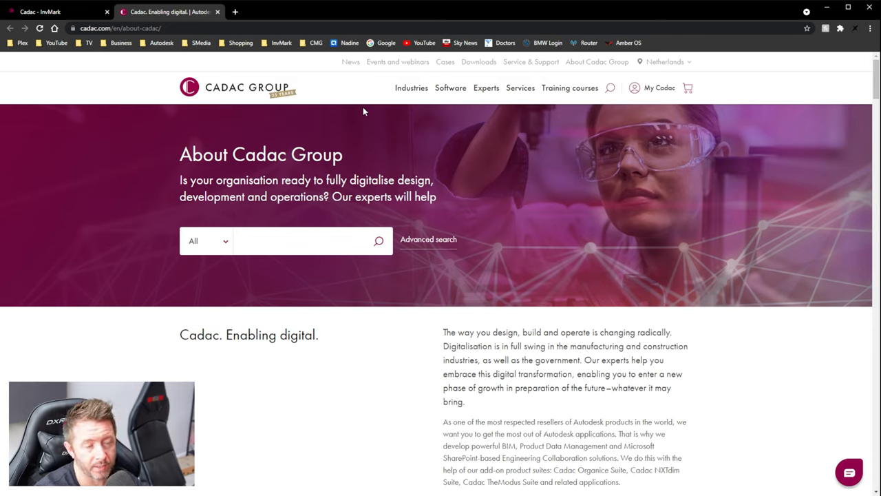
mouse_move(433, 138)
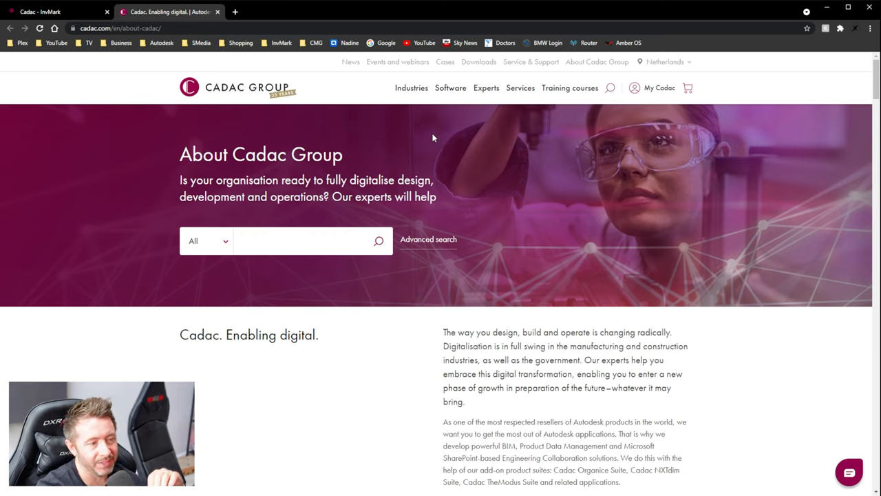
mouse_move(296, 116)
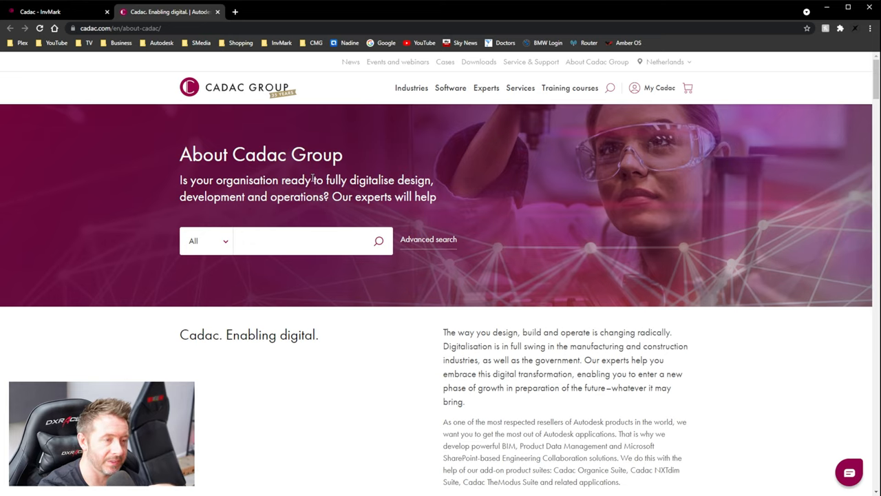
mouse_move(245, 69)
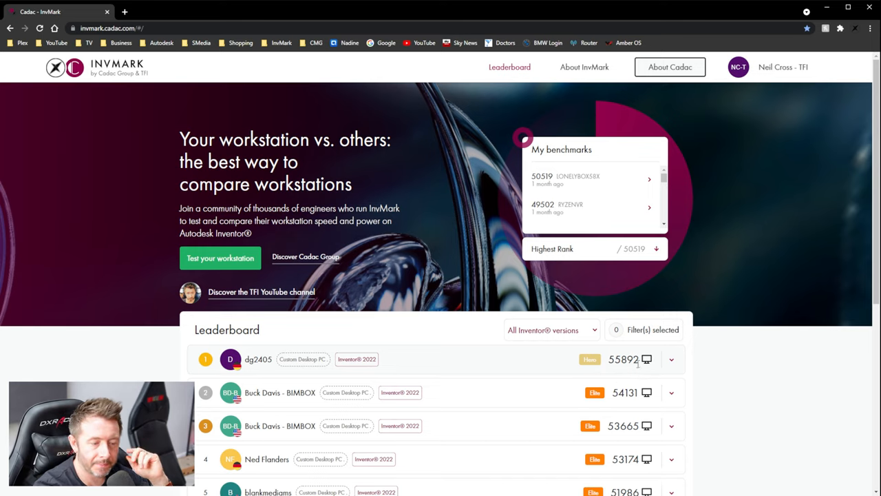
mouse_move(665, 365)
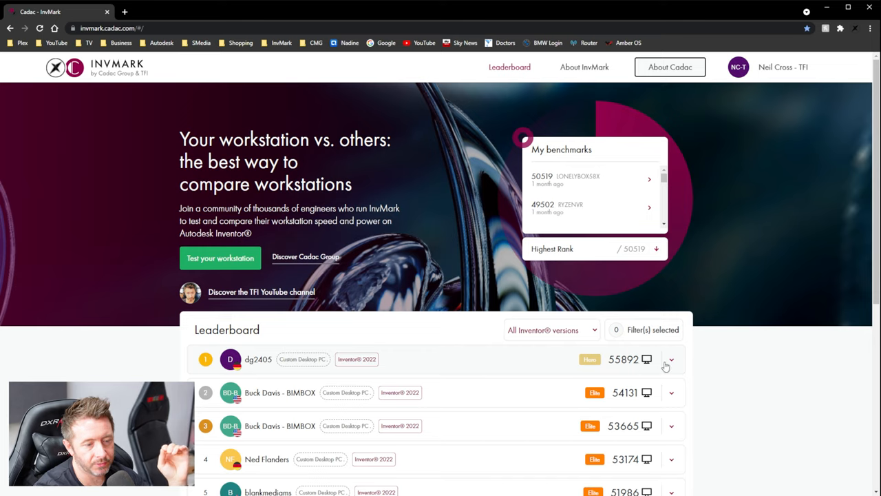
double_click(623, 358)
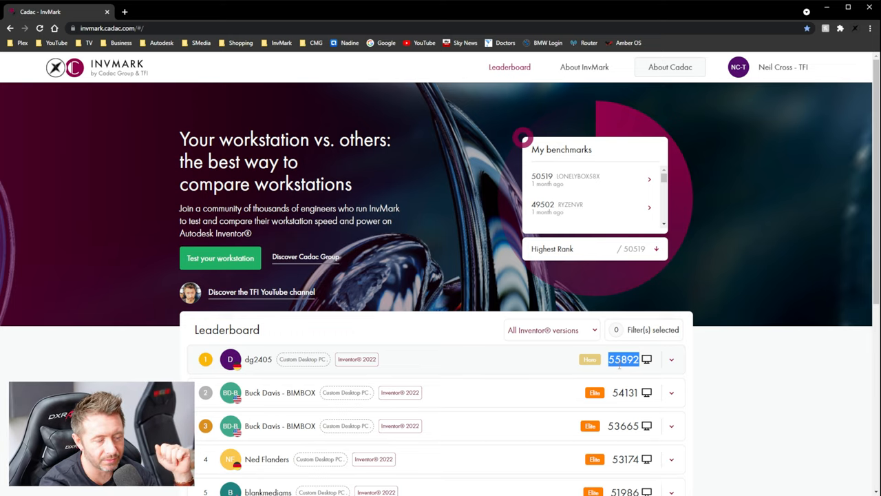
scroll(down, 3)
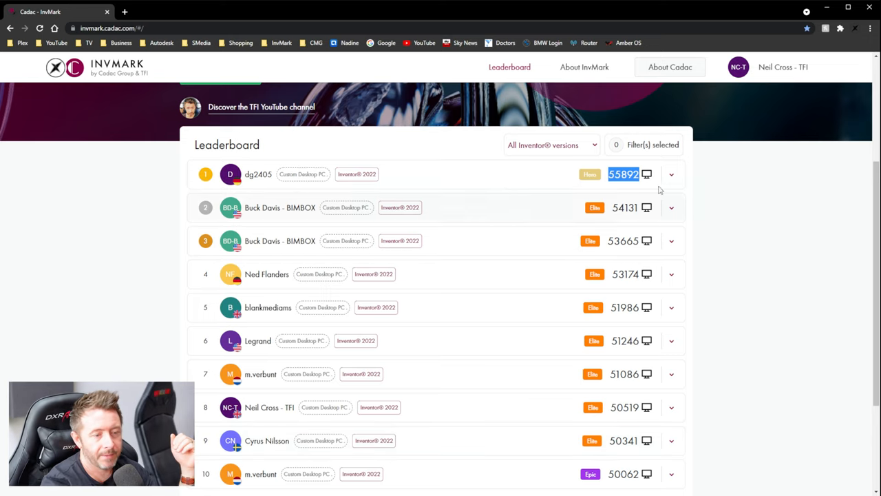
click(670, 207)
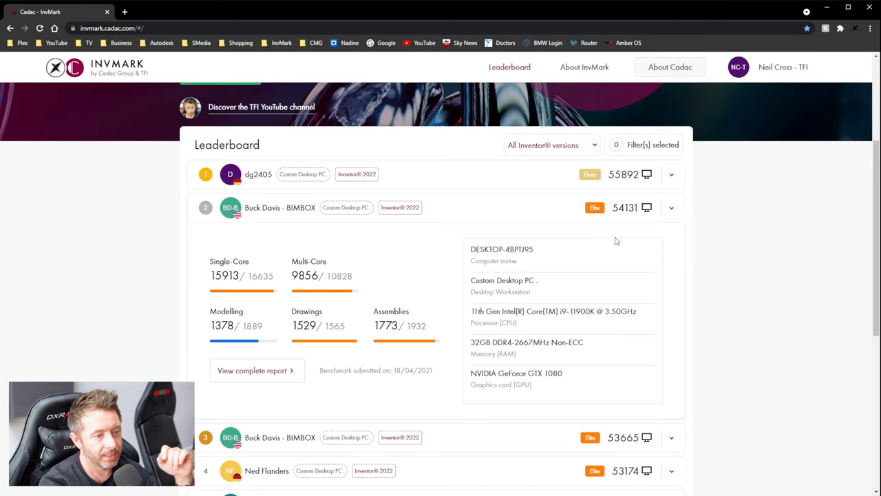
click(671, 206)
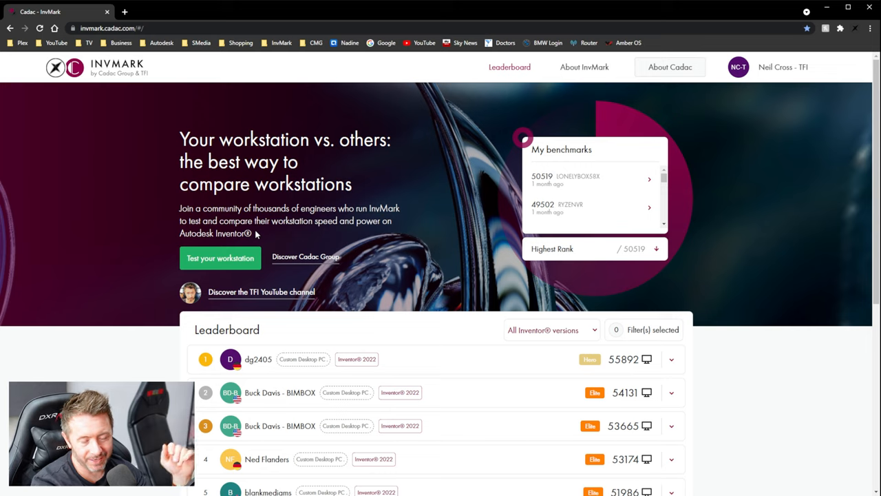
mouse_move(261, 353)
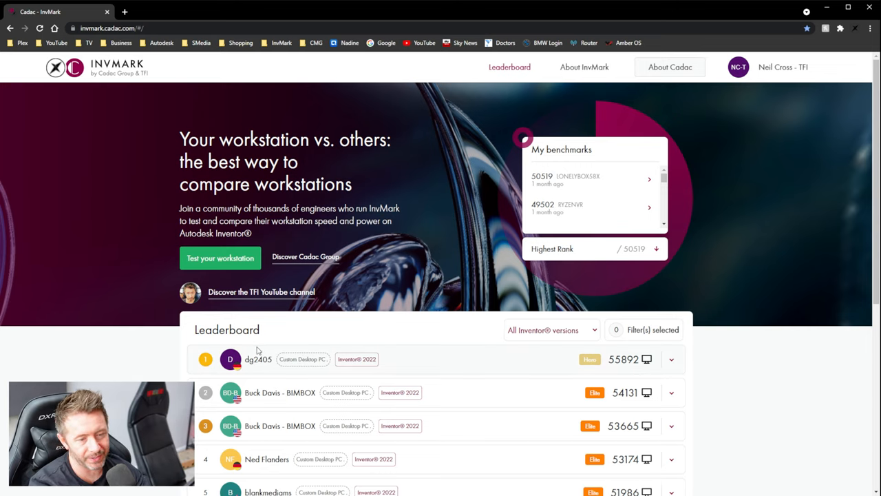
mouse_move(386, 347)
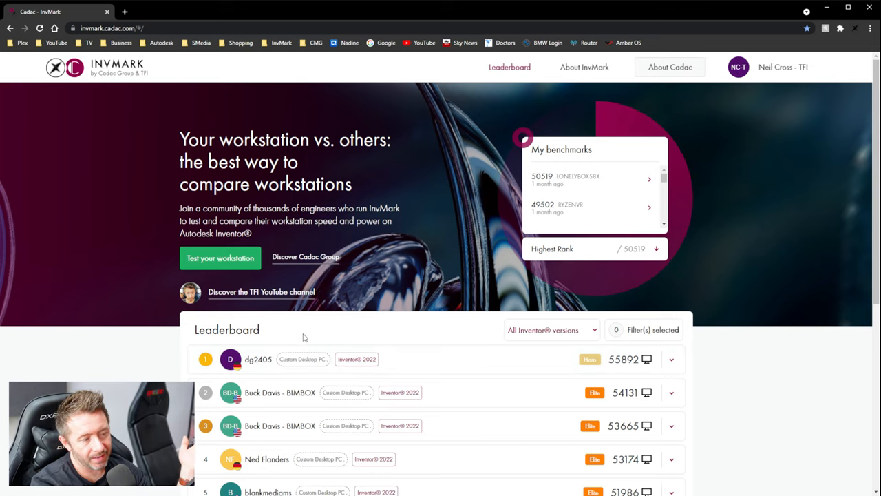
mouse_move(397, 339)
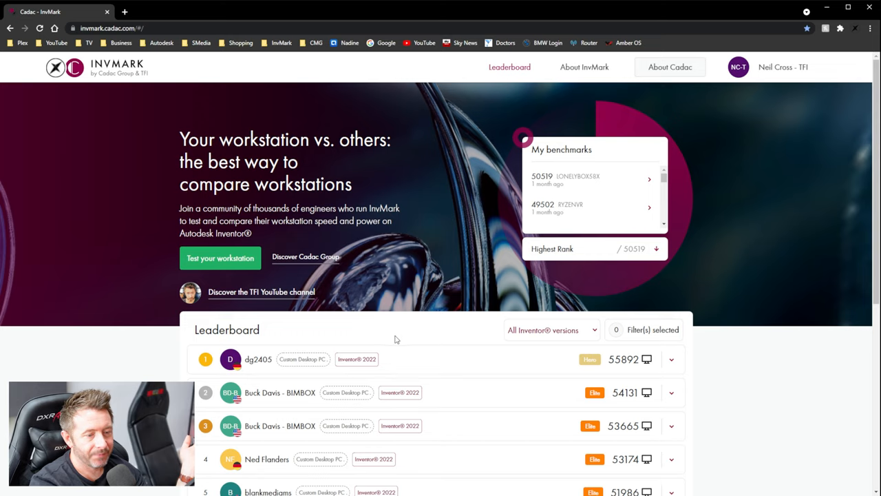
mouse_move(446, 355)
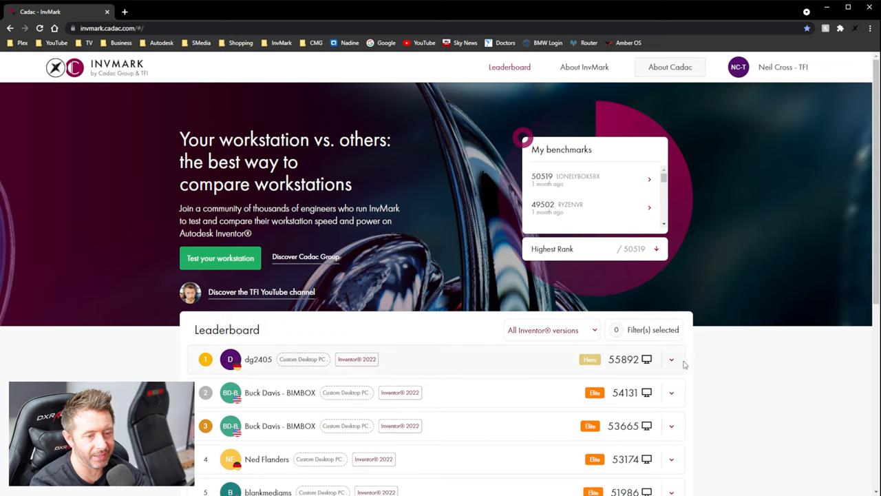
scroll(down, 3)
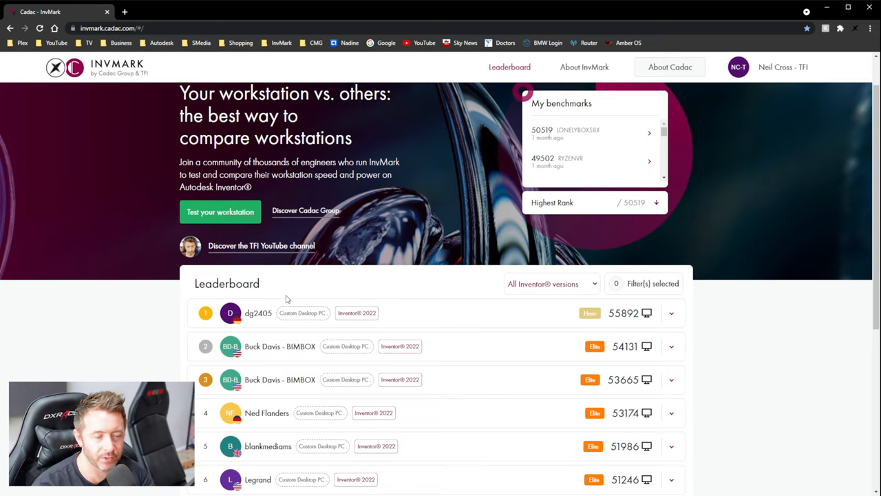
scroll(down, 3)
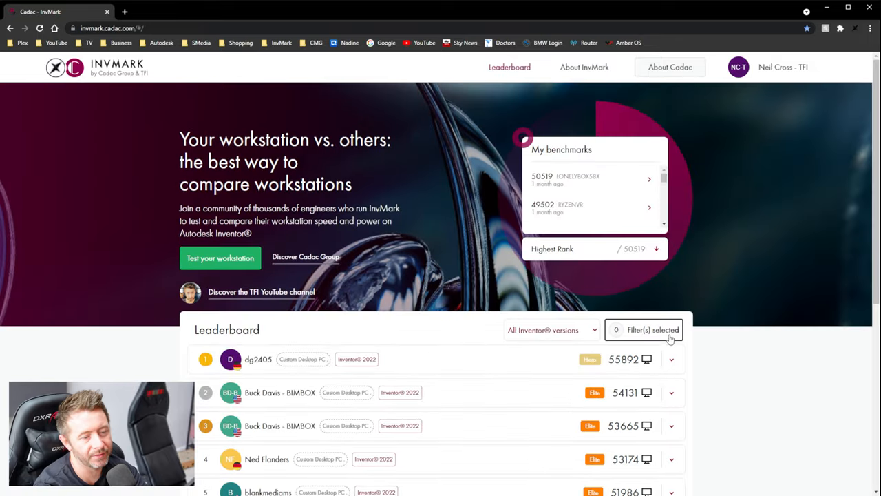
click(644, 329)
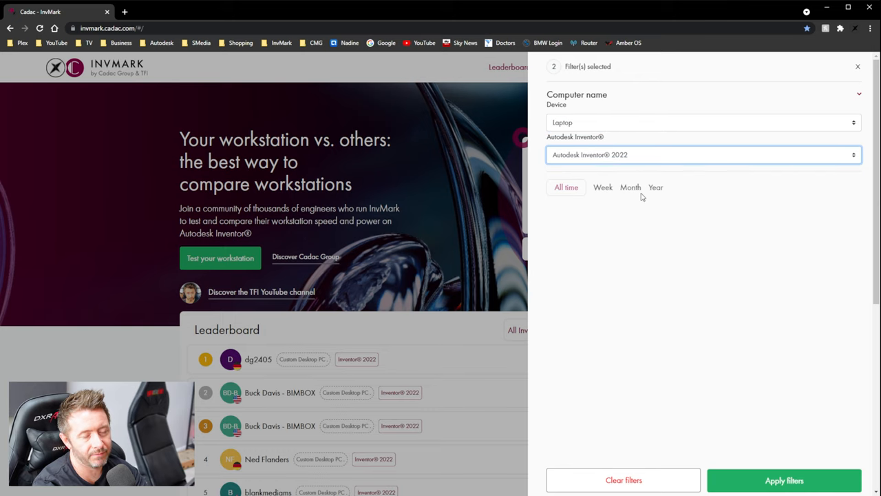
click(785, 479)
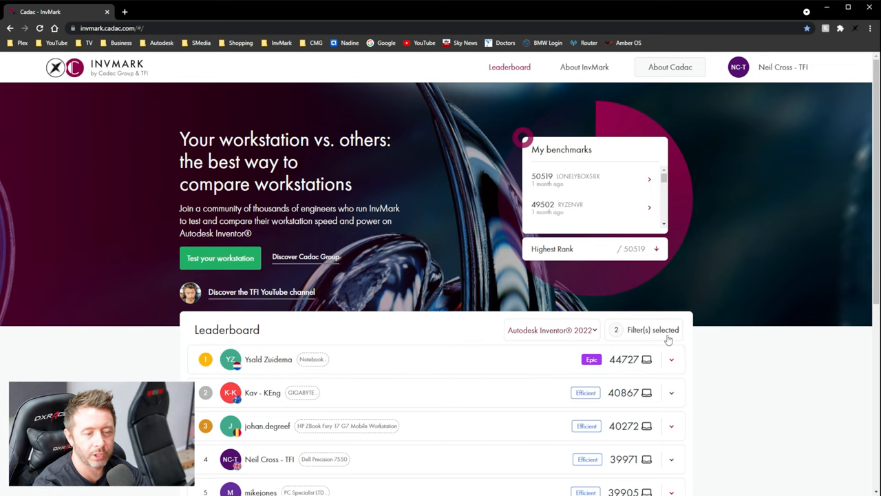
click(653, 330)
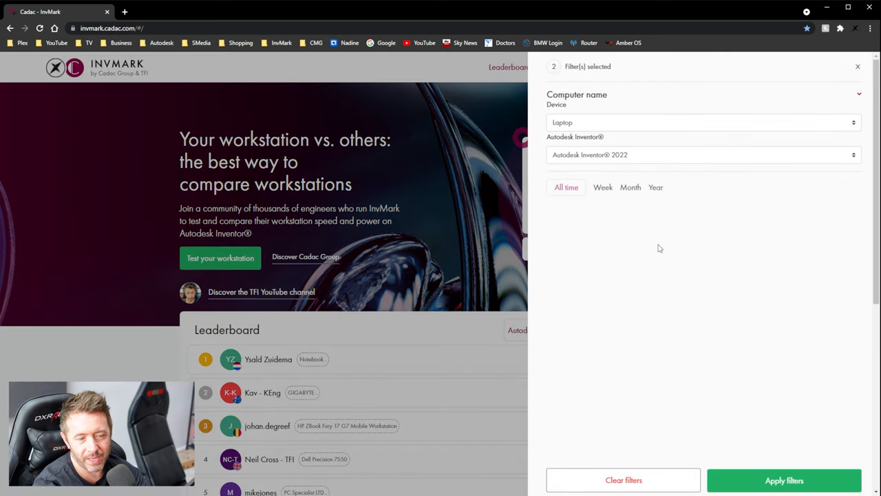
mouse_move(675, 332)
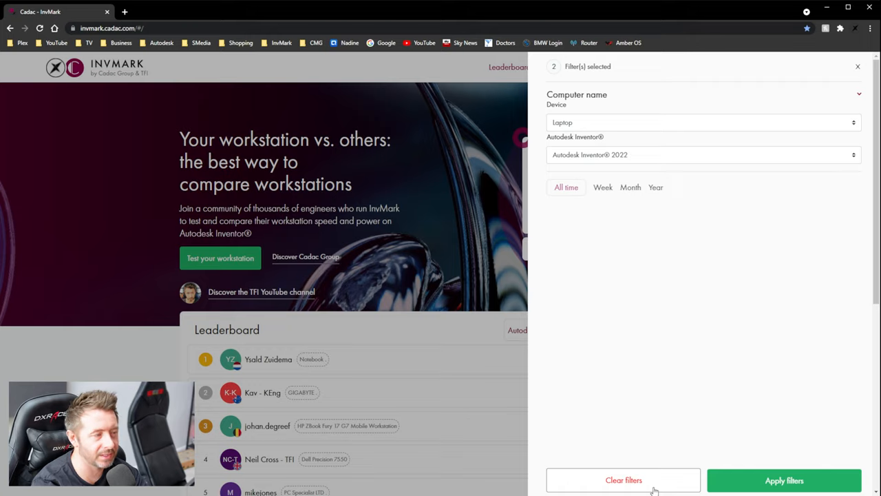
mouse_move(721, 338)
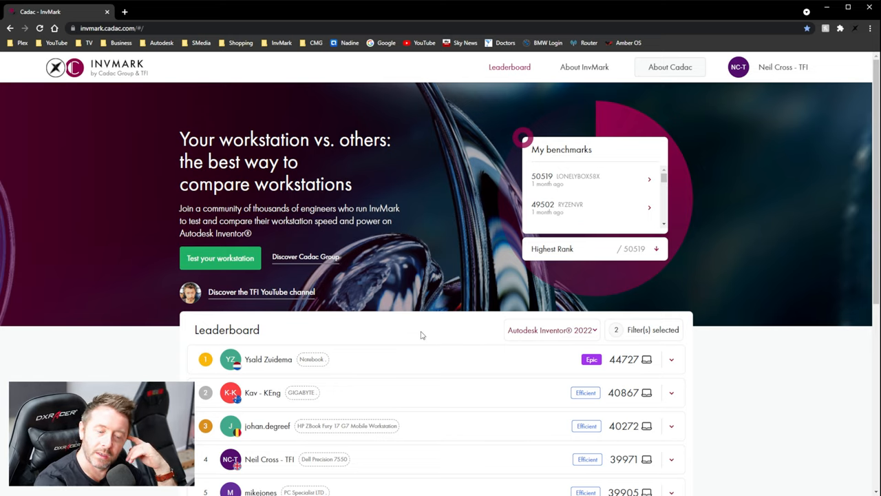
mouse_move(351, 328)
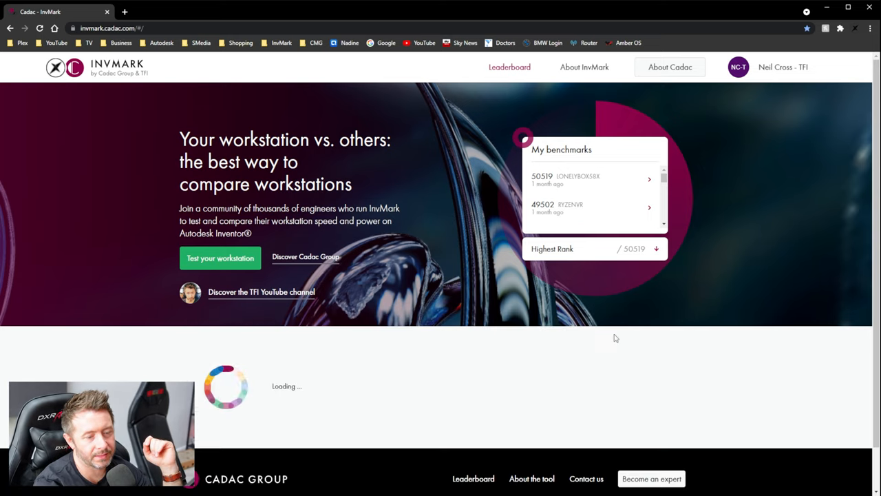
mouse_move(644, 339)
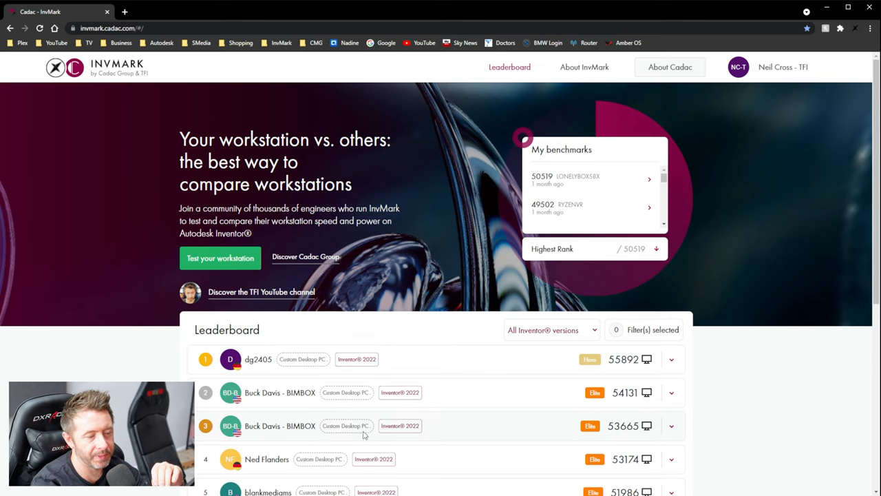
mouse_move(570, 416)
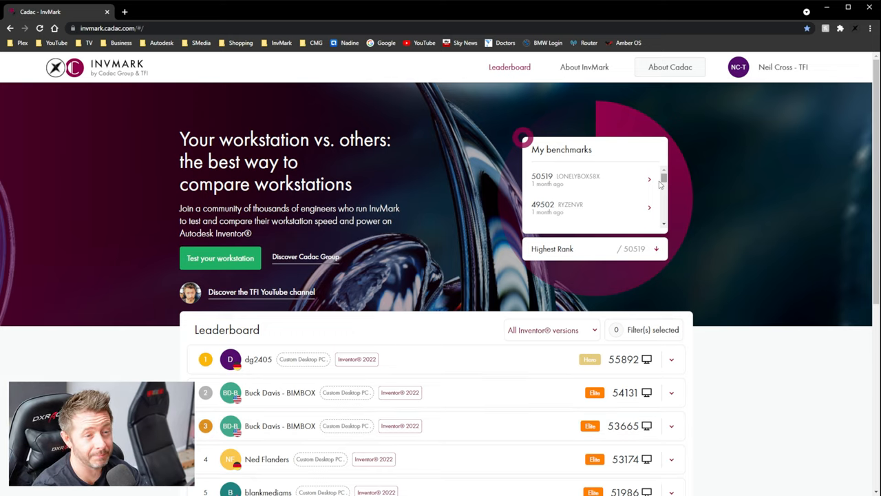
Step: Scroll down the leaderboard to view the fourth-ranked entry's scores and GTX 1070 Ti specs
scroll(down, 3)
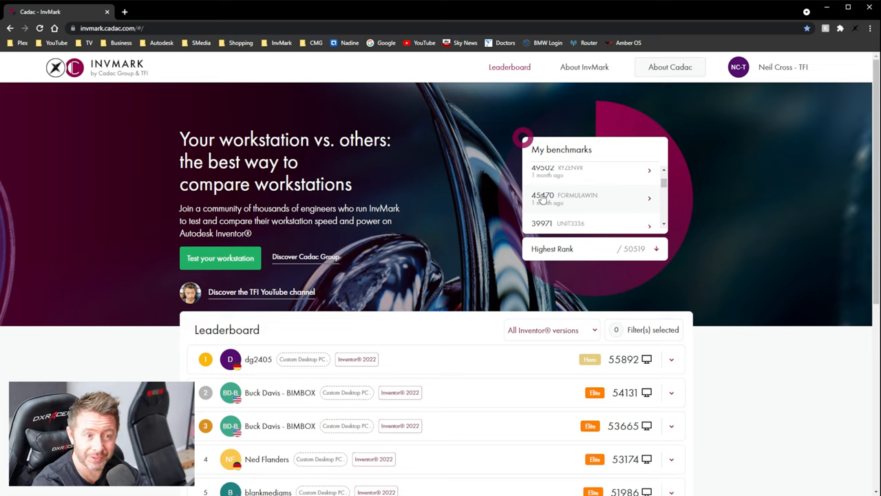
mouse_move(544, 201)
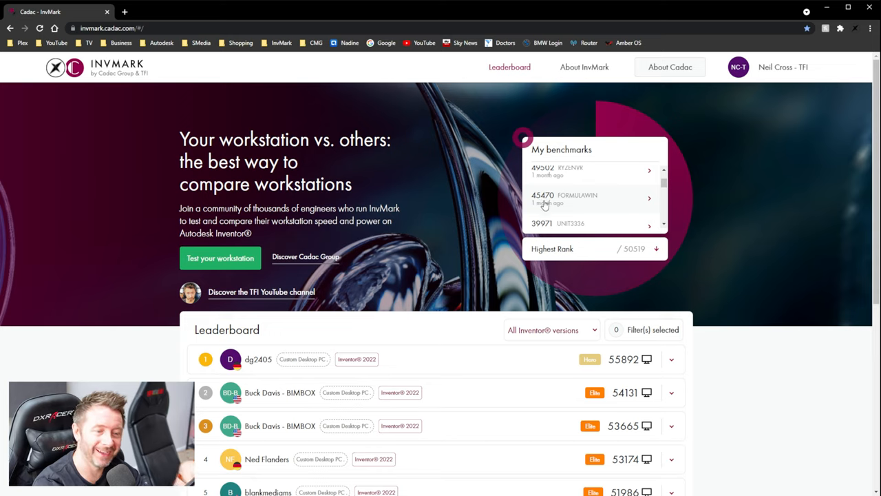
mouse_move(546, 206)
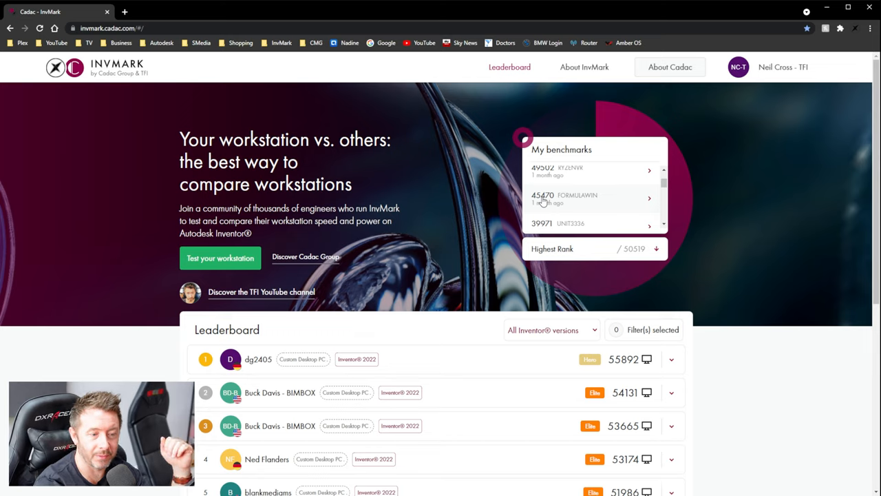
mouse_move(549, 268)
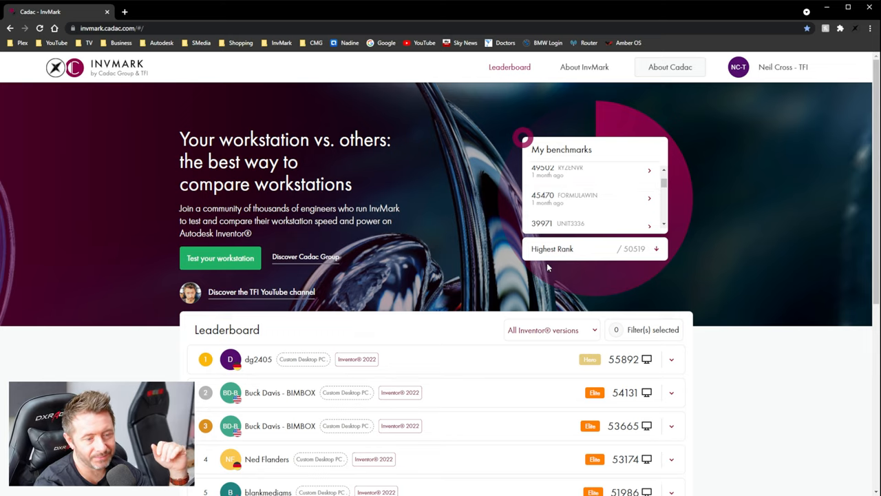
scroll(down, 3)
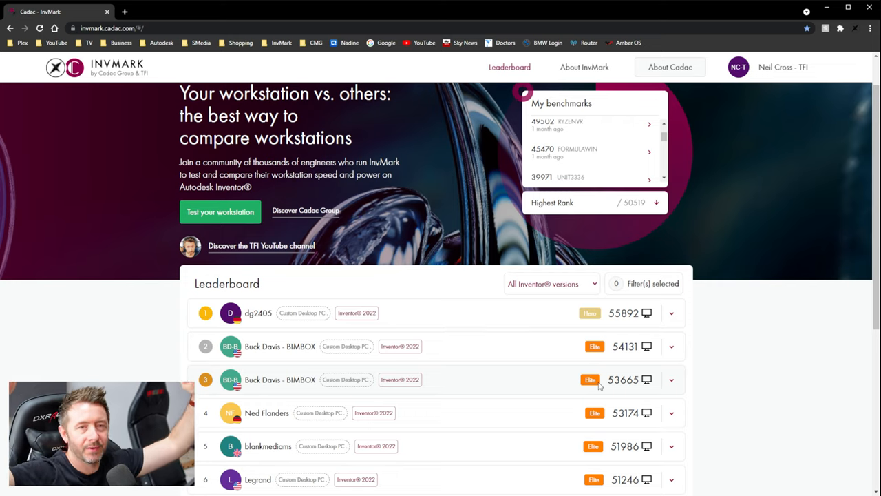
mouse_move(660, 164)
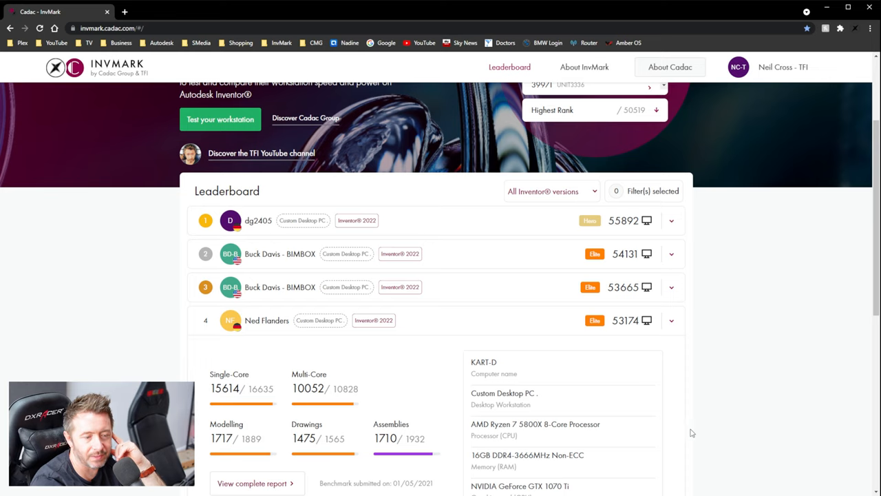
Step: Scroll down to the fifth-ranked entry's scores and RTX 3090 system specs
scroll(down, 3)
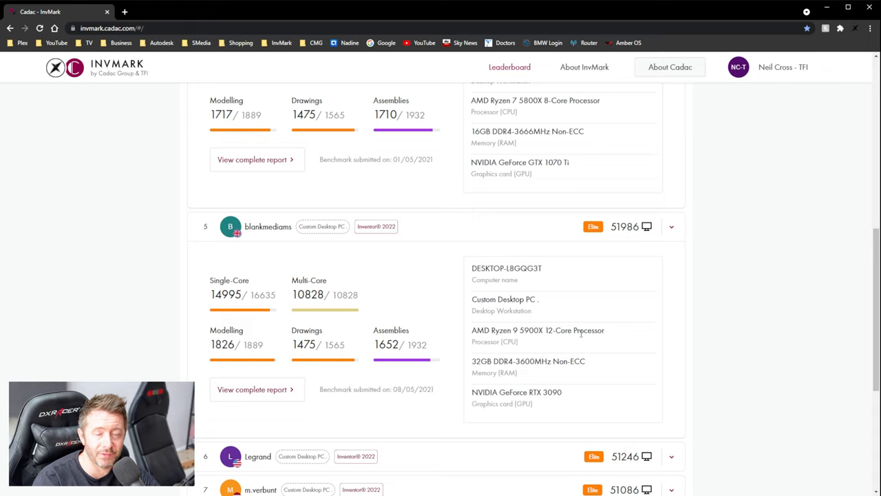
mouse_move(587, 176)
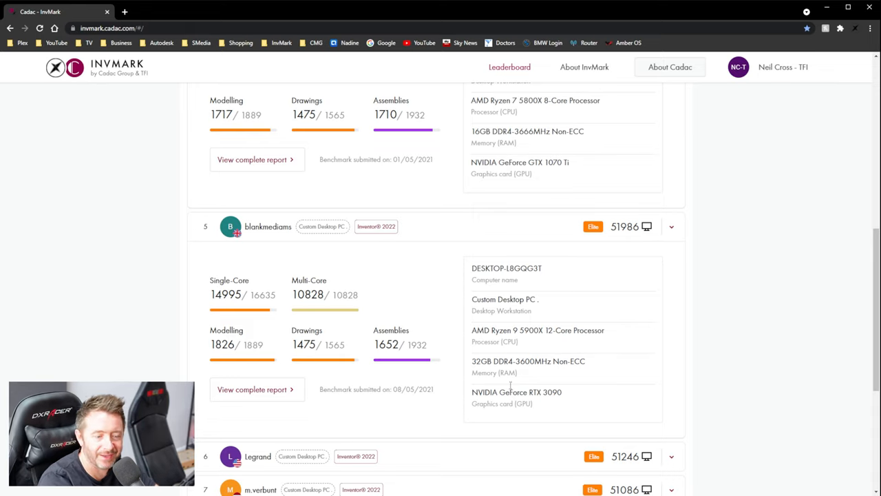
mouse_move(576, 379)
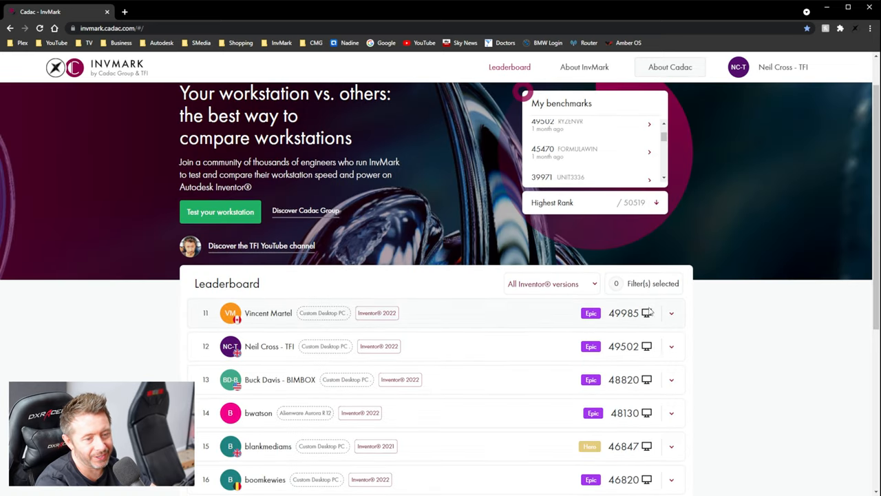
Step: Expand the eleventh-ranked GTX 1660 SUPER entry and highlight its 5600X processor
click(671, 313)
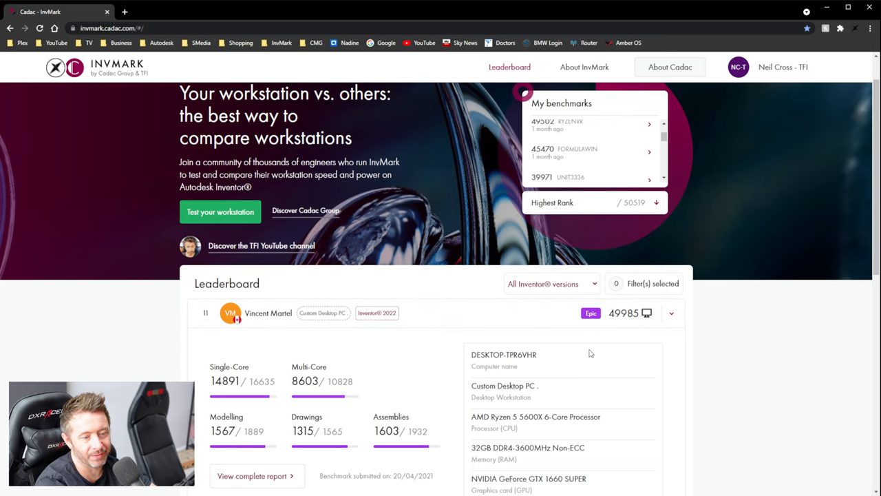
scroll(down, 3)
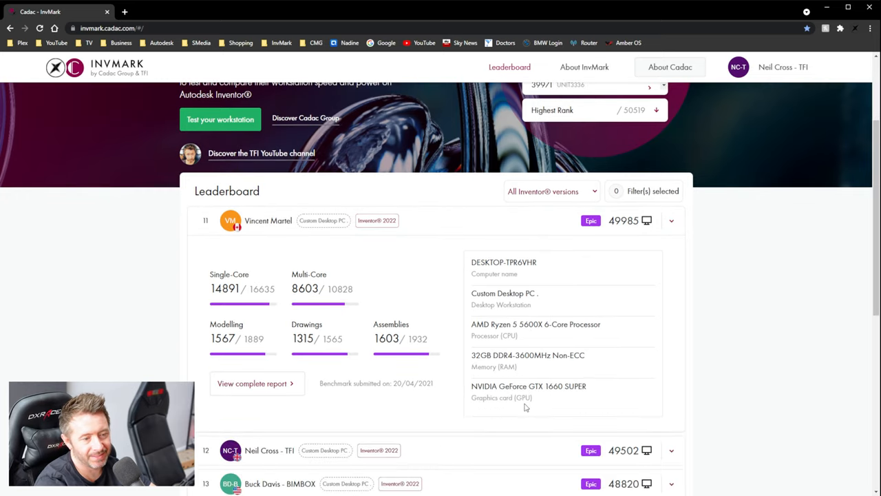
mouse_move(544, 376)
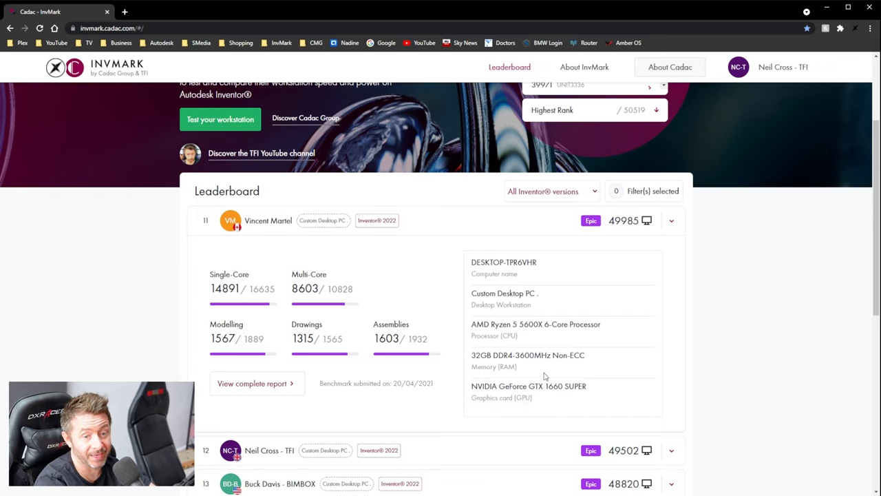
mouse_move(534, 339)
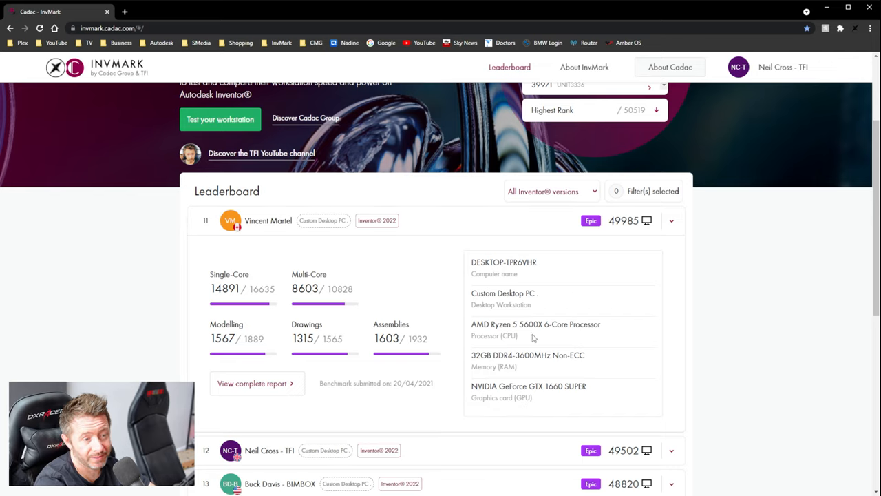
double_click(530, 323)
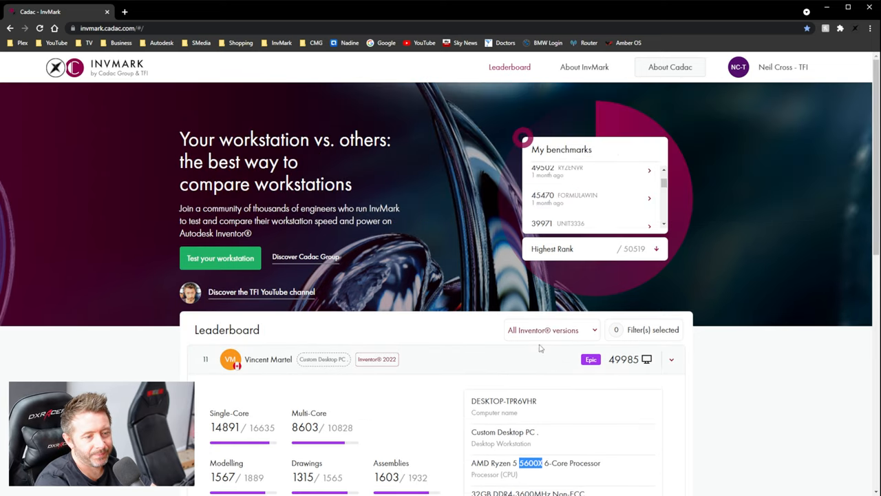
Step: Return to the first page of the leaderboard
scroll(down, 3)
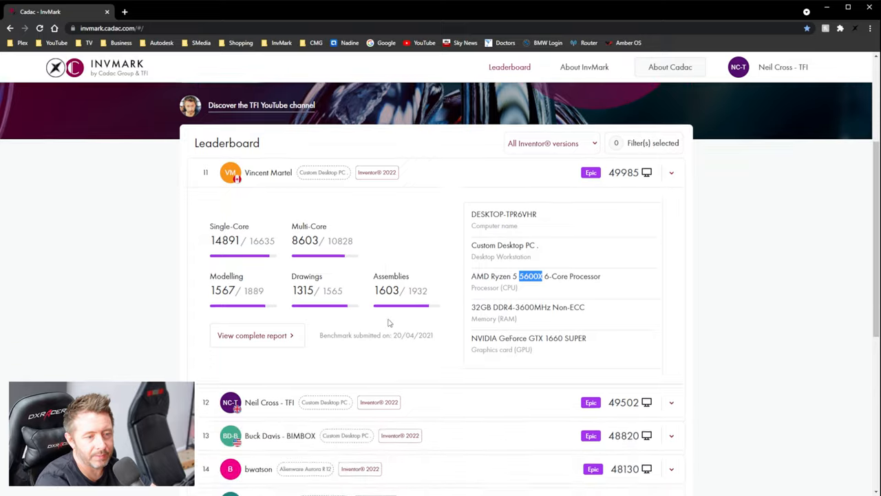
click(581, 364)
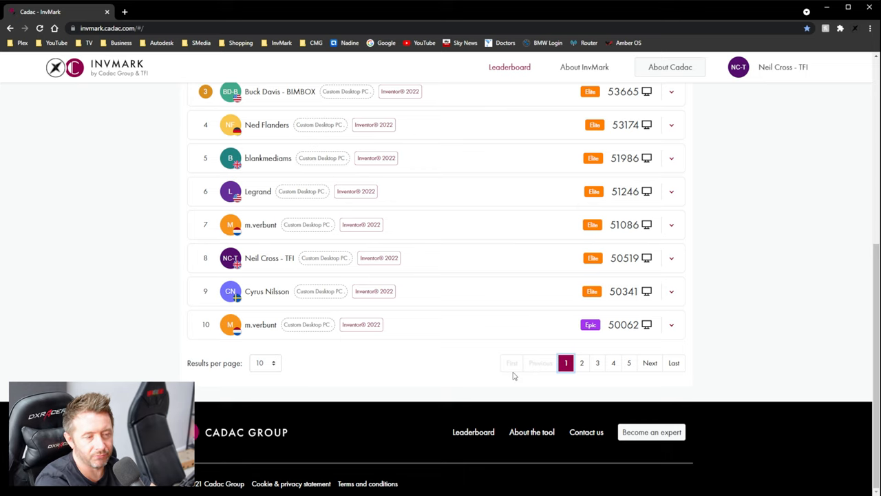
scroll(up, 3)
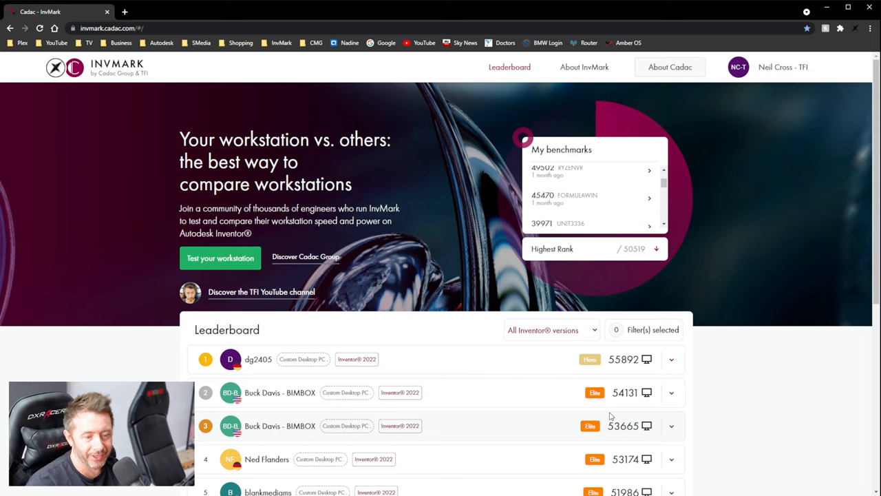
scroll(down, 3)
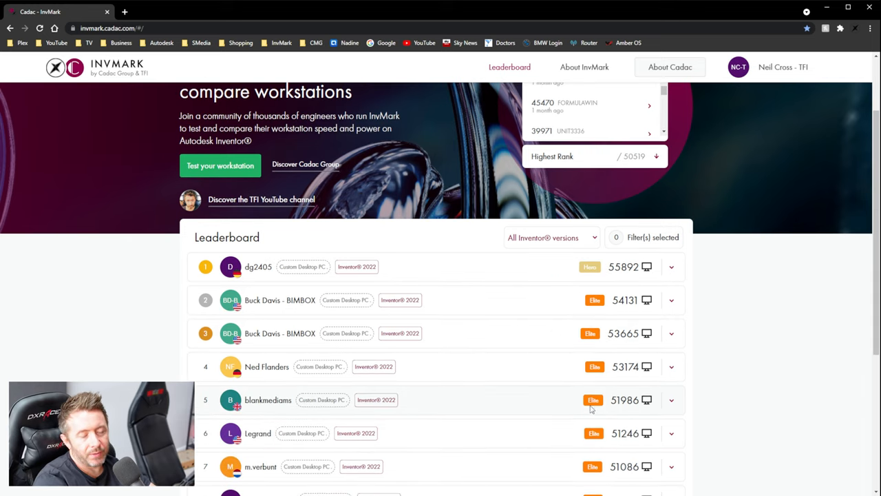
mouse_move(675, 413)
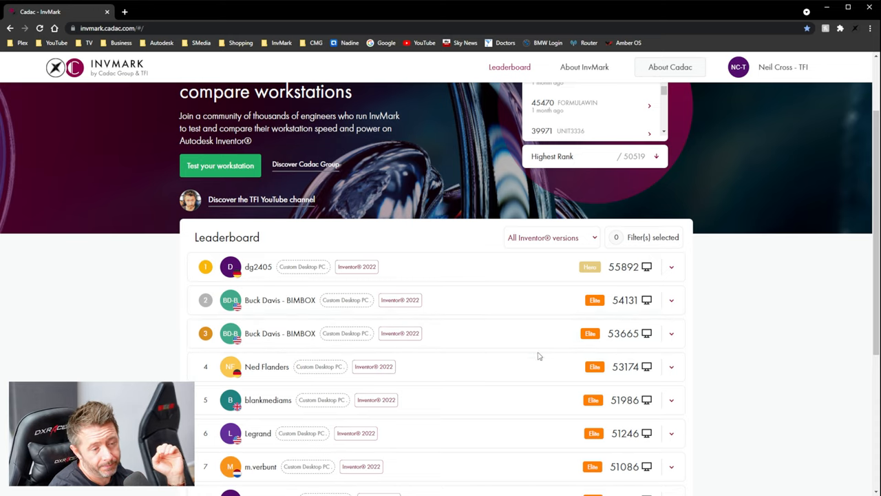
Step: Reopen the fourth-ranked GTX 1070 Ti entry's details and scroll down the leaderboard
click(672, 367)
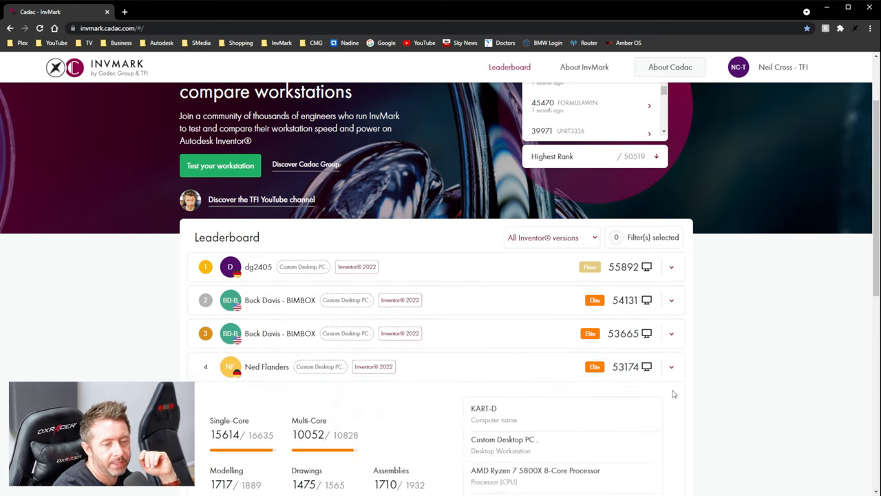
scroll(down, 3)
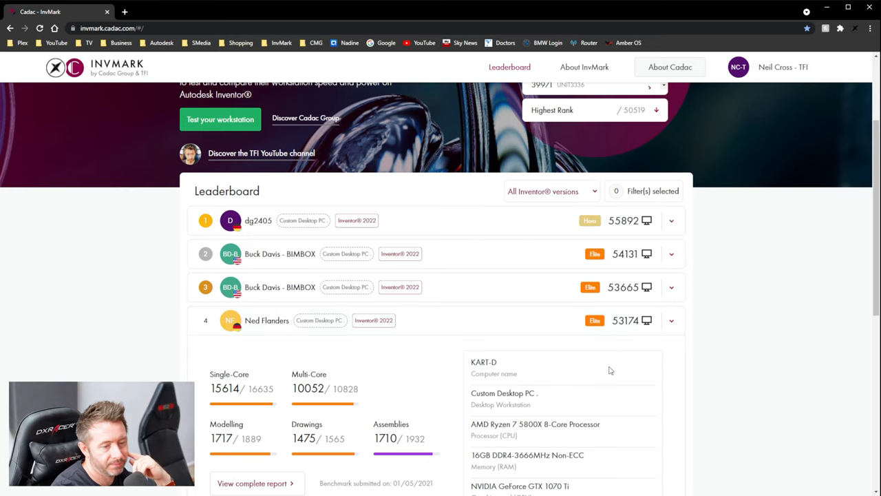
scroll(down, 3)
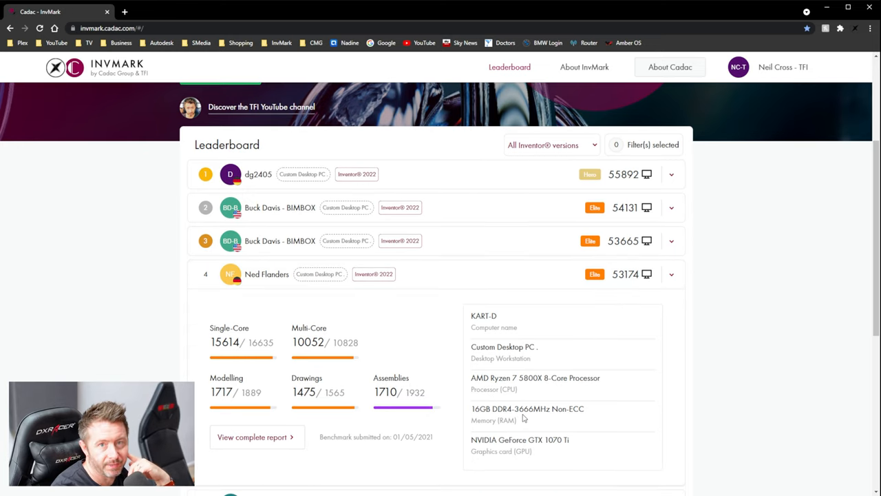
scroll(down, 3)
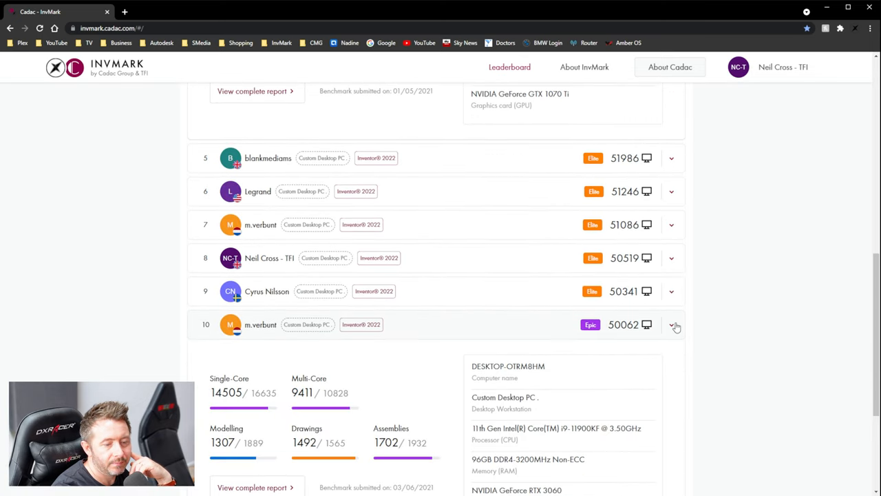
Step: Close the tenth-ranked entry and review the ninth-ranked RTX 2070 system's details
click(671, 291)
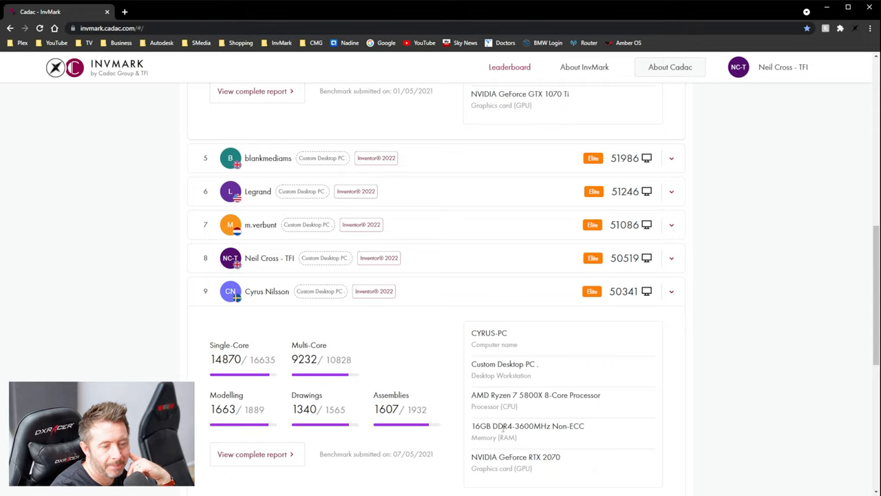
double_click(531, 426)
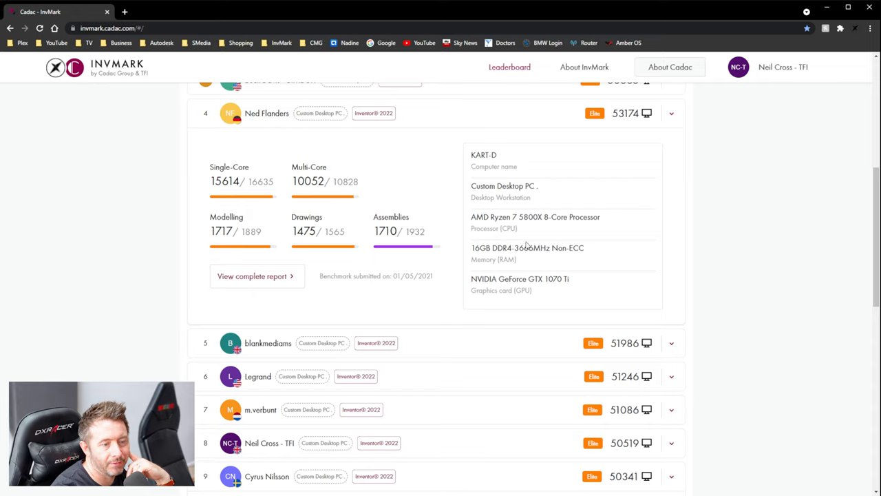
mouse_move(550, 265)
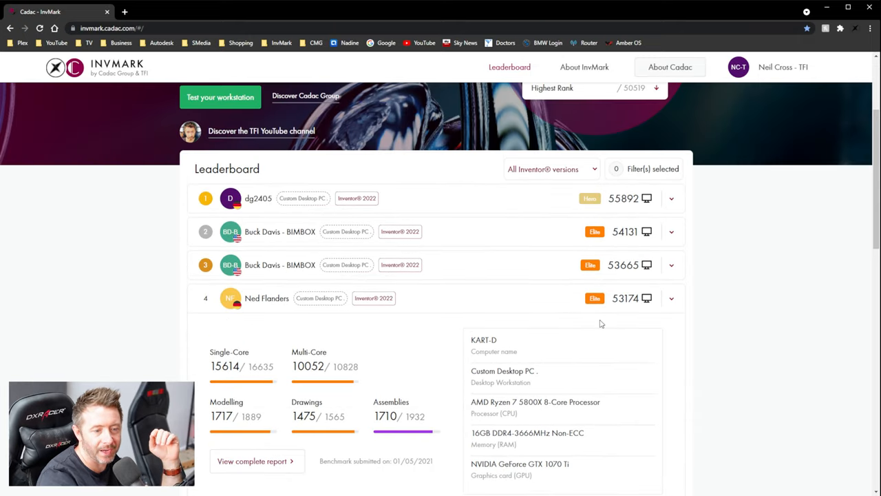
scroll(down, 3)
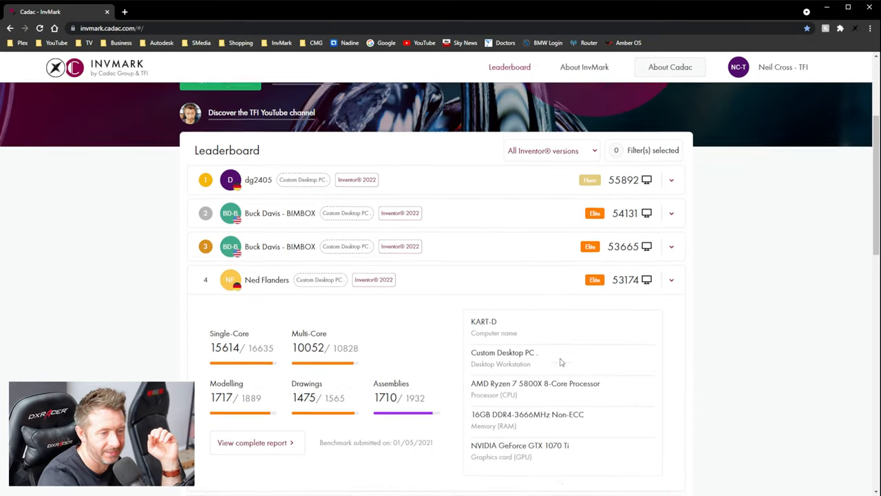
scroll(down, 3)
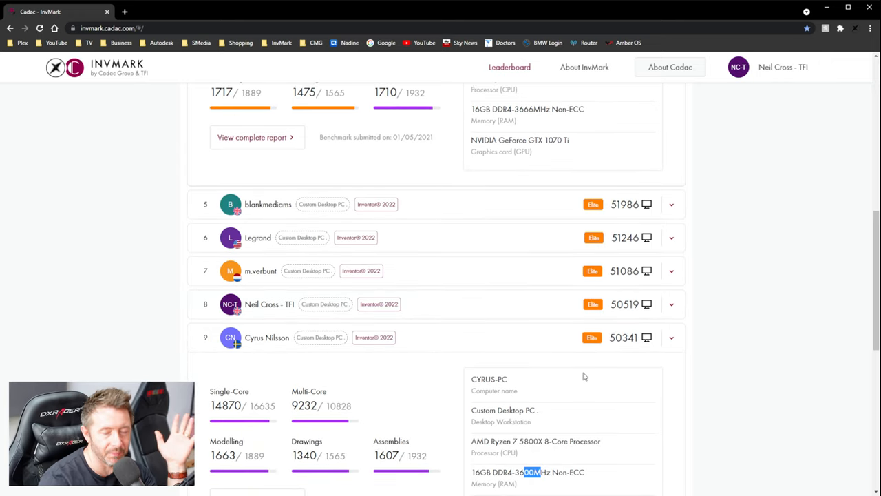
scroll(down, 3)
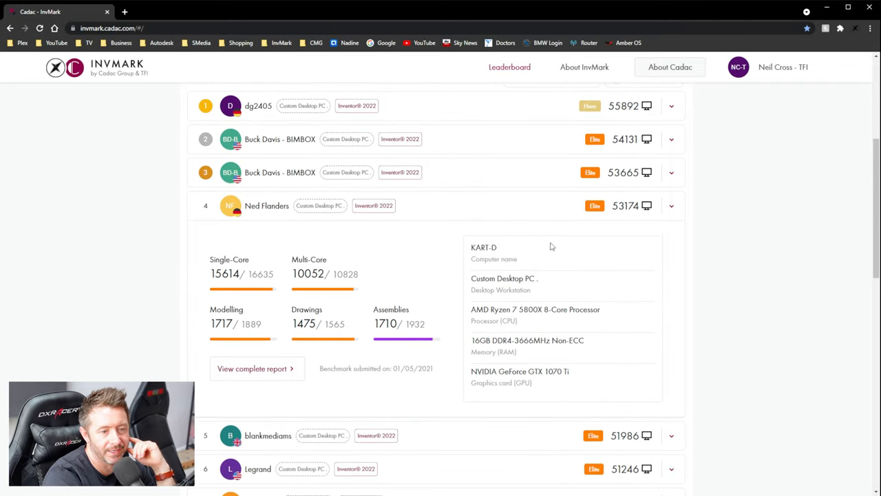
Step: Scroll the leaderboard to view the fourth-ranked GTX 1070 Ti entry's details
scroll(down, 3)
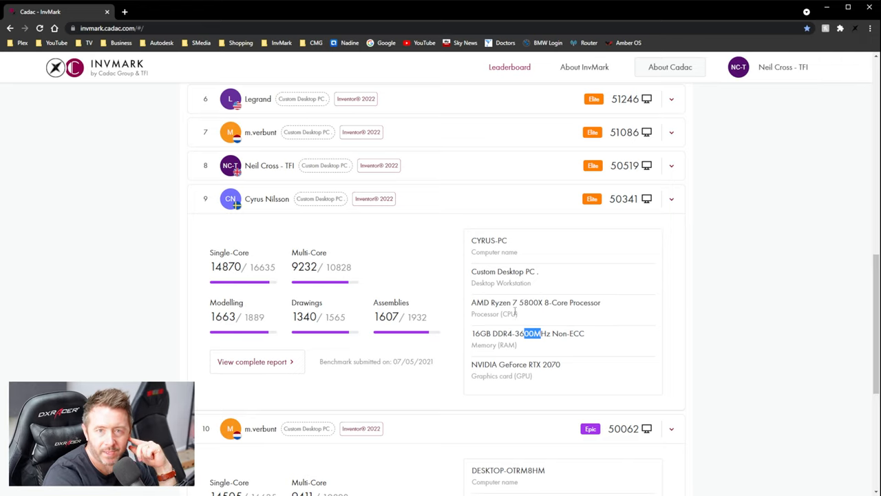
mouse_move(642, 343)
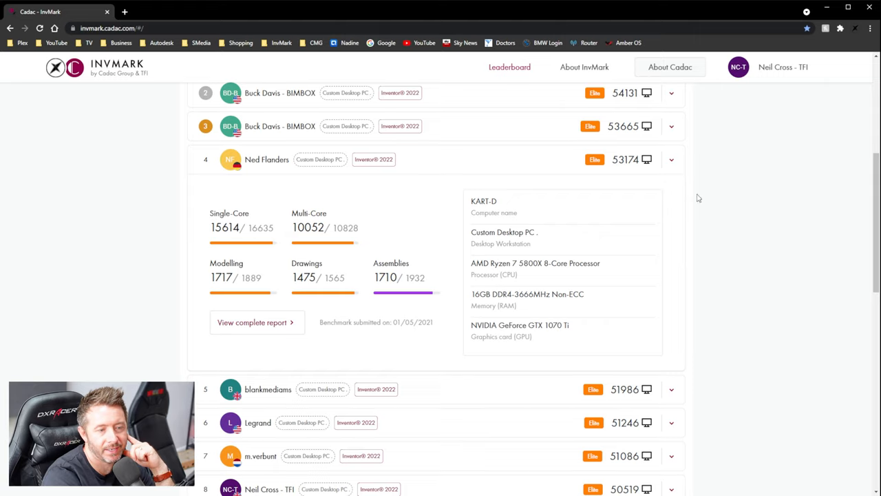
mouse_move(610, 254)
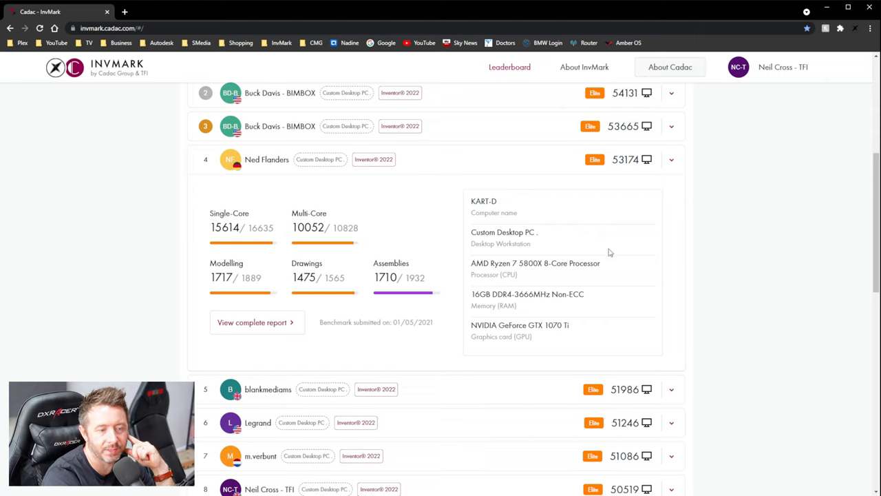
mouse_move(279, 183)
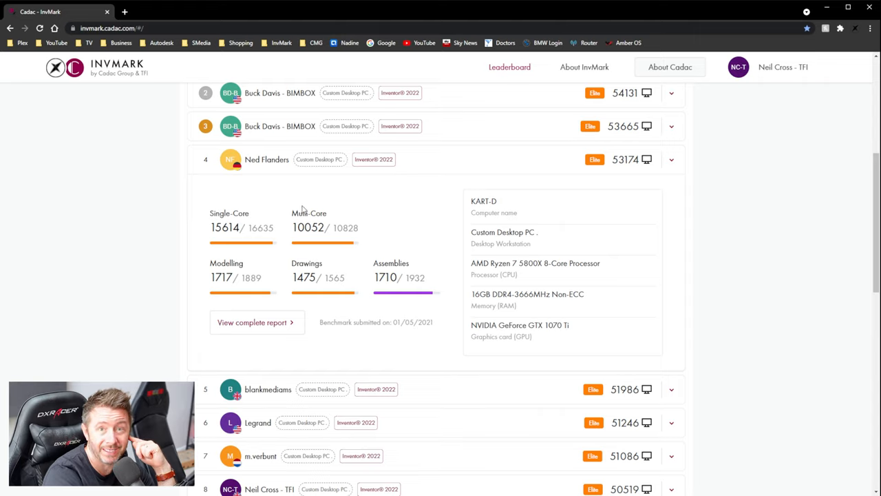
mouse_move(303, 248)
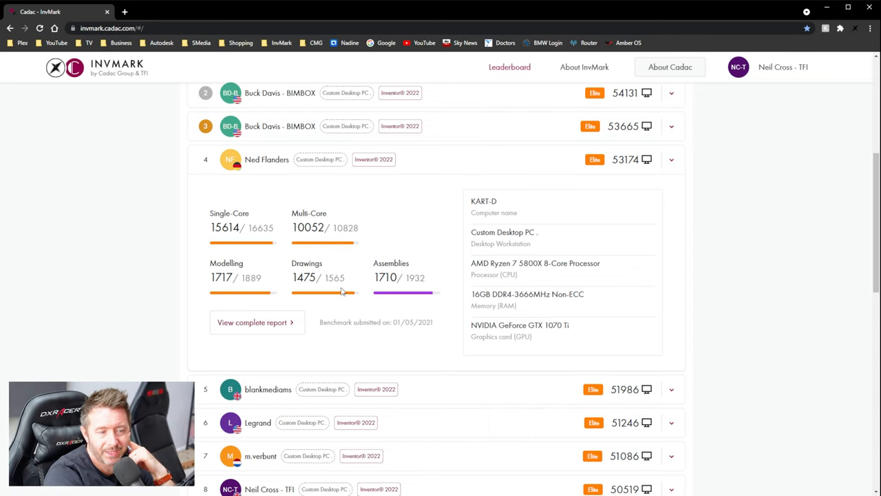
mouse_move(234, 174)
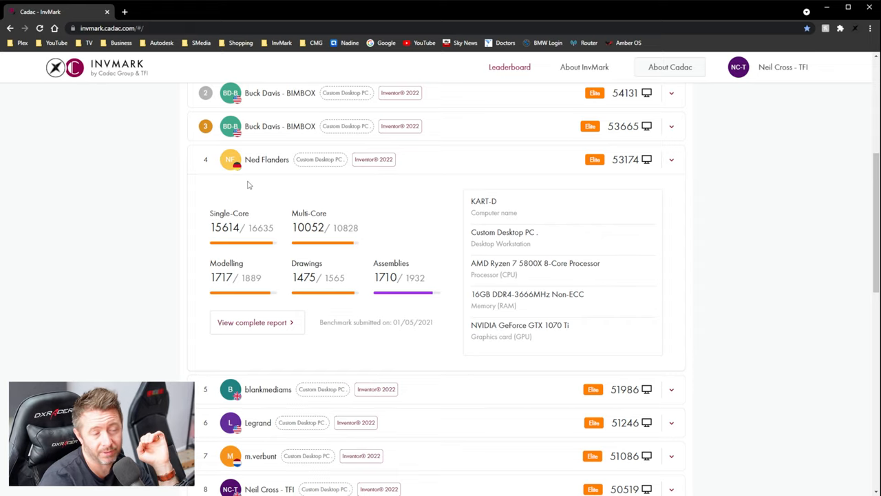
Step: Scroll to the eighth-ranked RTX 2060 entry and highlight its memory speed
scroll(down, 3)
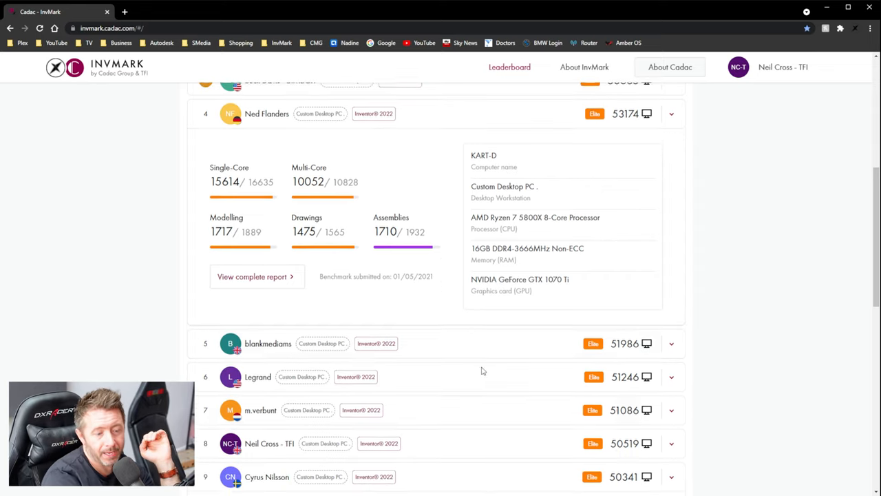
scroll(down, 3)
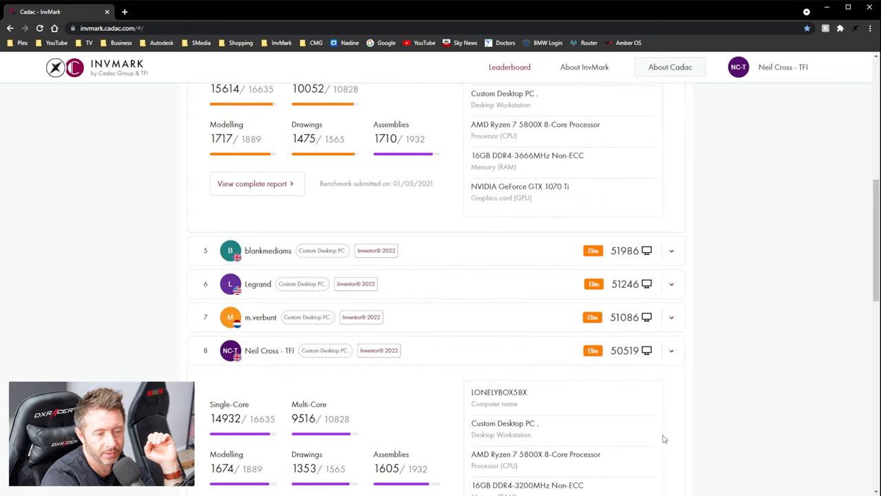
scroll(down, 3)
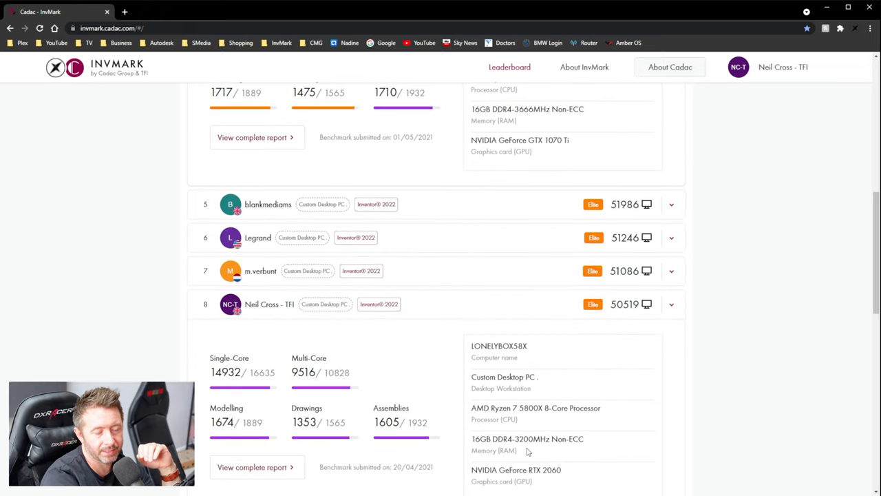
double_click(526, 438)
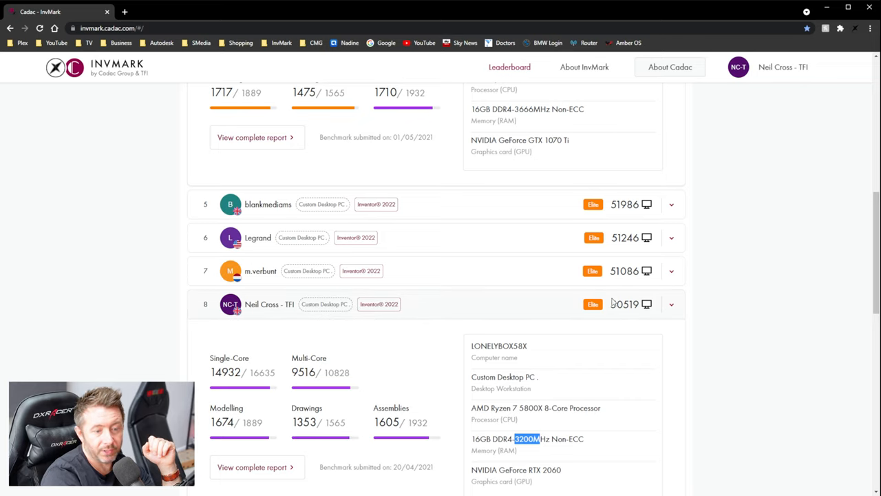
Step: Scroll through the leaderboard back toward the top entries
scroll(down, 3)
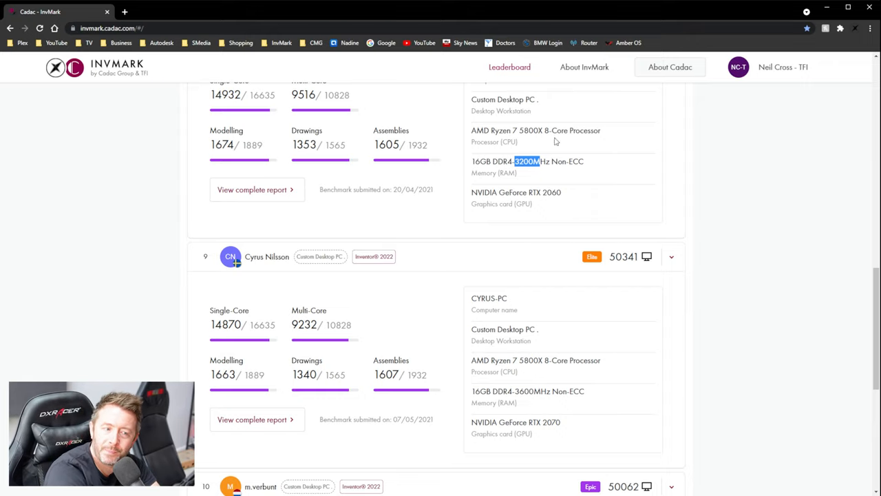
scroll(down, 3)
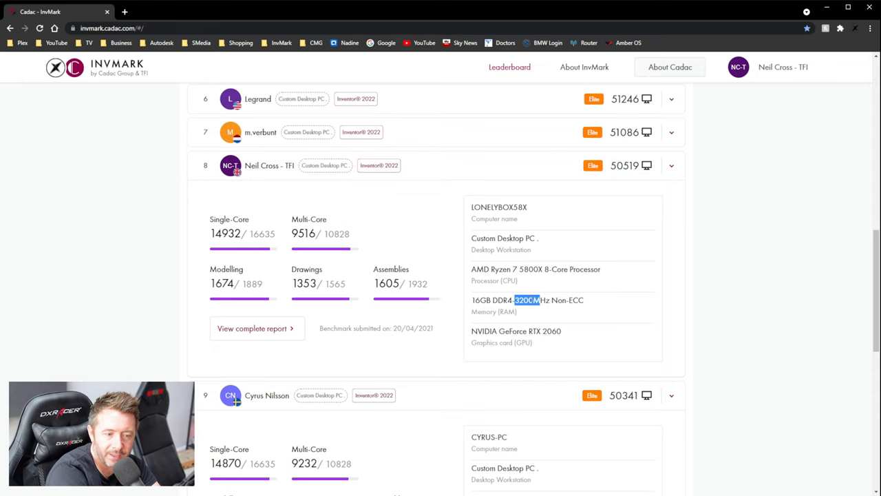
scroll(down, 3)
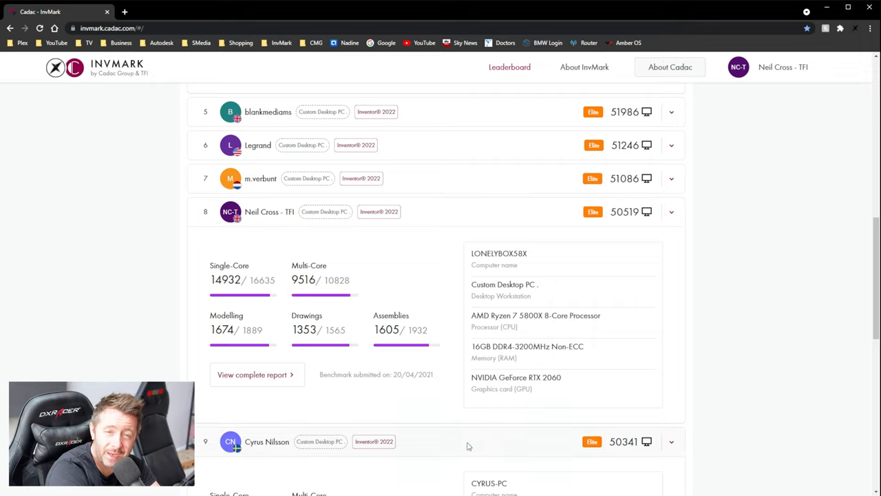
mouse_move(463, 440)
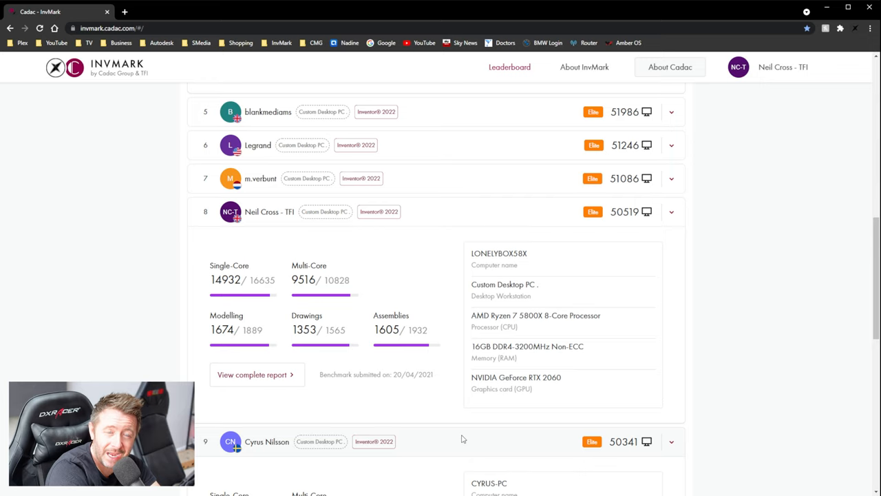
mouse_move(443, 458)
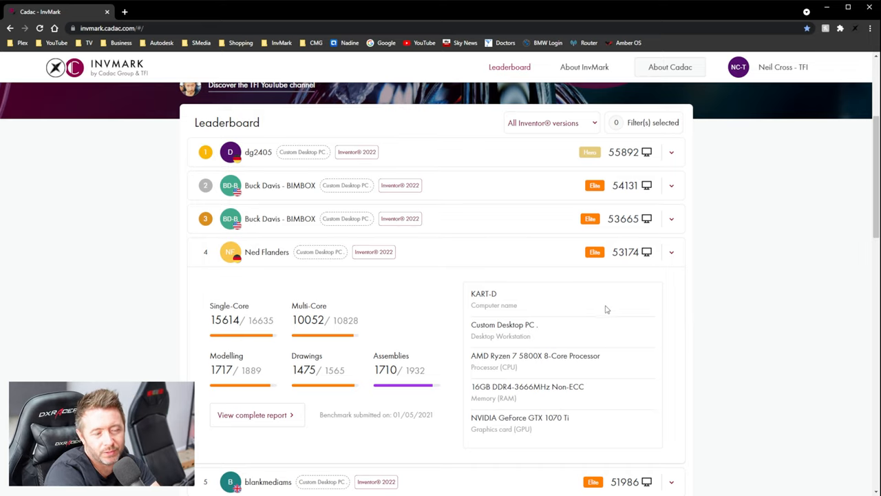
scroll(down, 3)
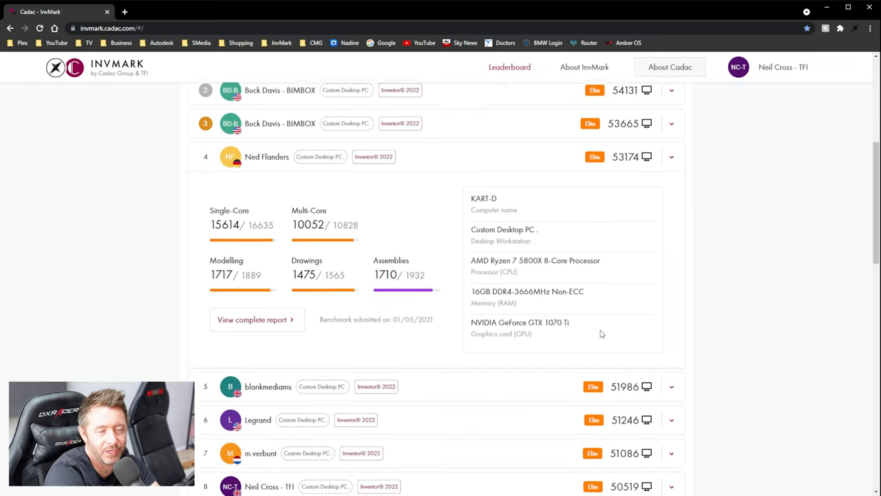
scroll(down, 3)
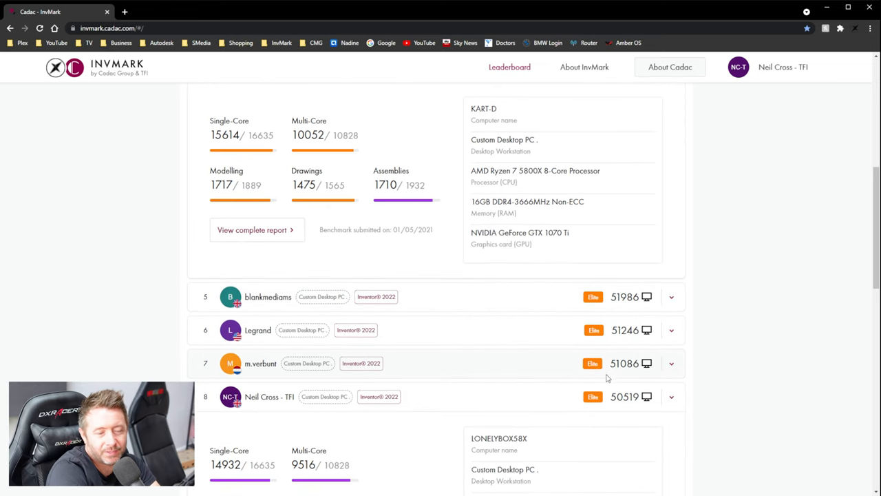
scroll(up, 3)
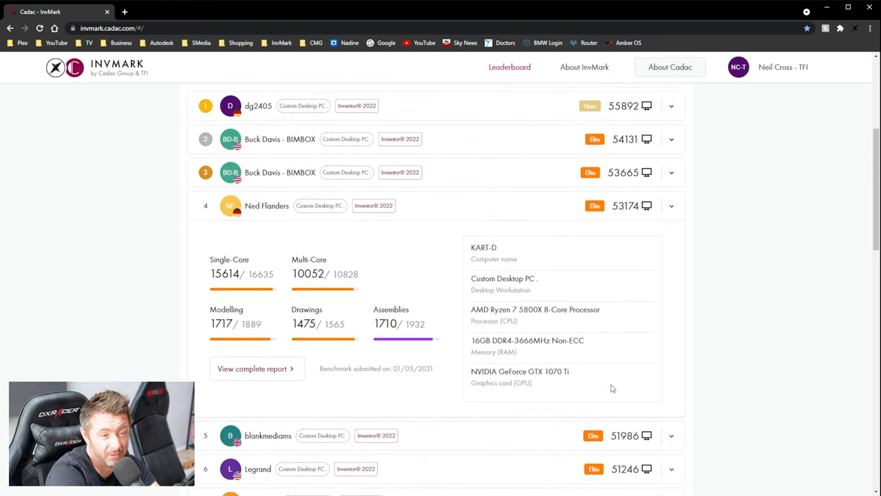
scroll(down, 3)
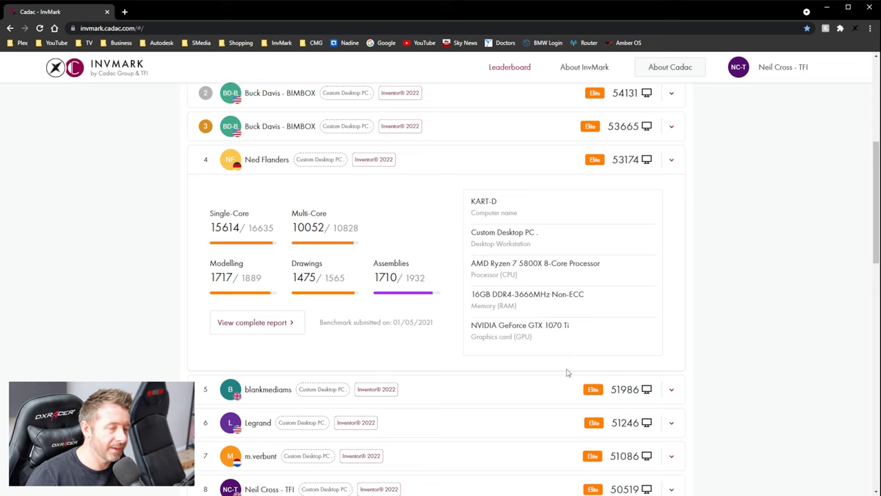
scroll(up, 3)
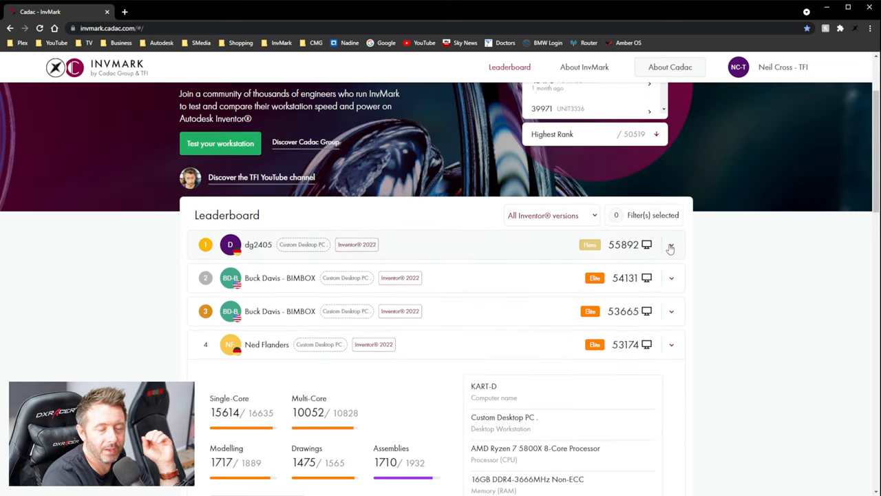
Step: Expand the top-ranked 55892 entry to show its RTX 3080 and i9-11900K specs
click(670, 245)
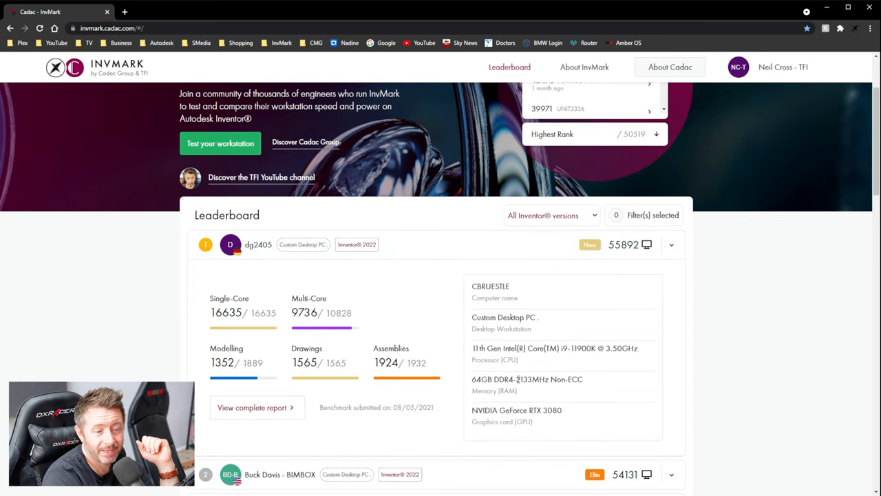
double_click(524, 378)
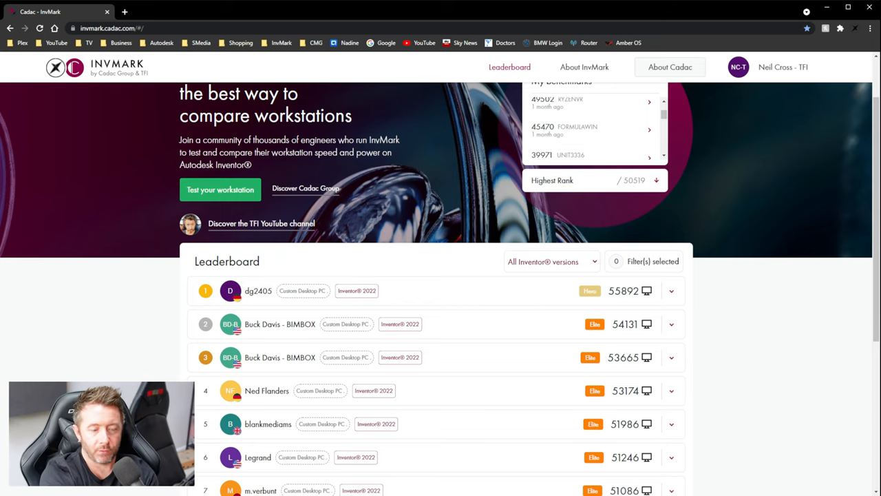
click(673, 290)
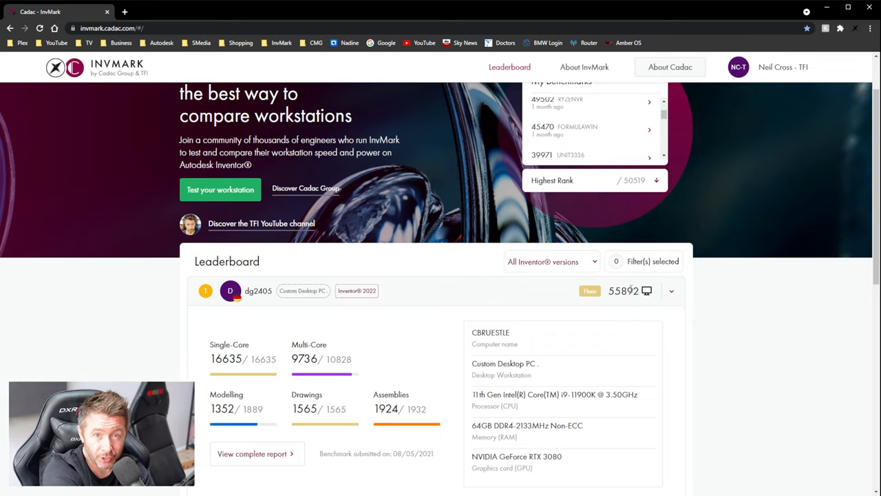
mouse_move(627, 303)
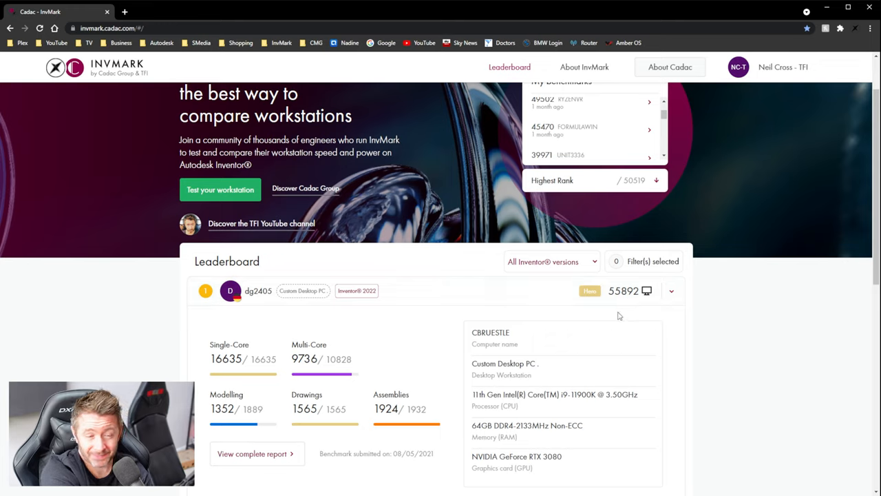
mouse_move(441, 347)
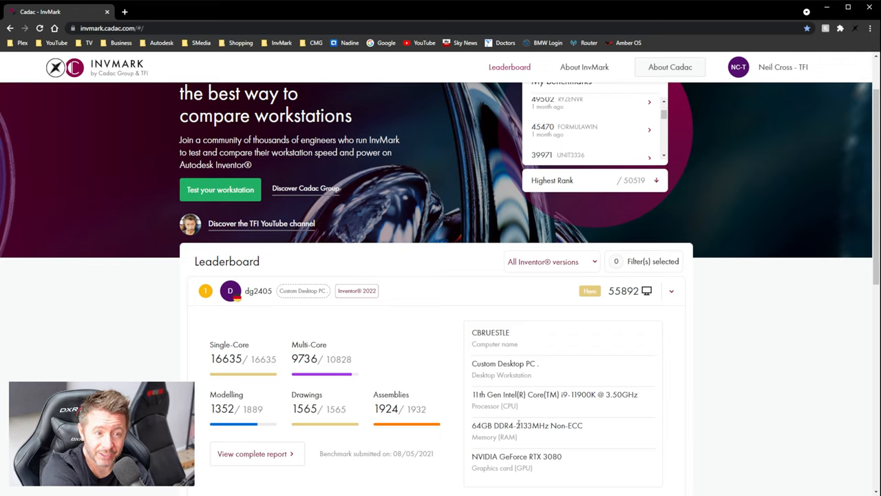
mouse_move(564, 413)
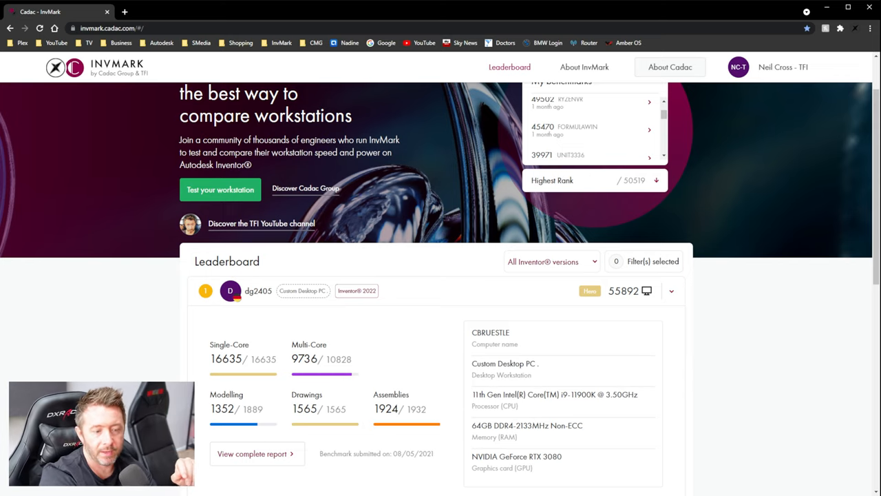
Step: Scroll through the second-ranked 54131 entry's GTX 1080 system specs
scroll(down, 3)
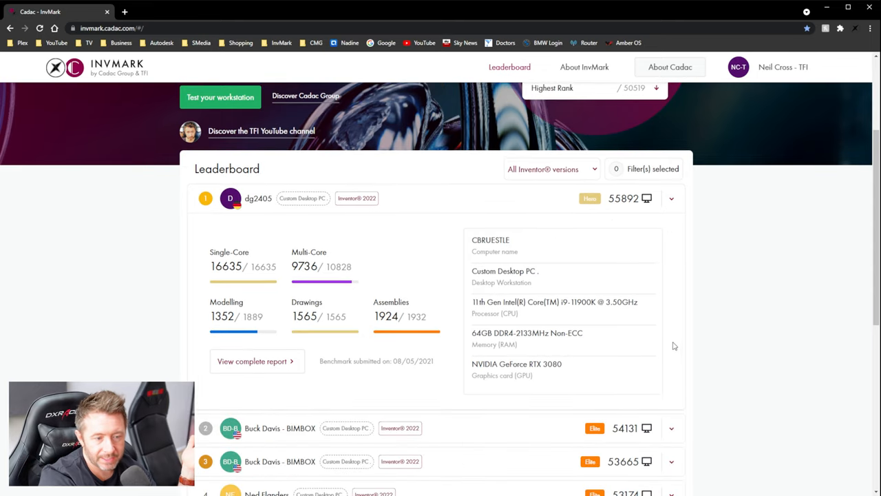
scroll(down, 3)
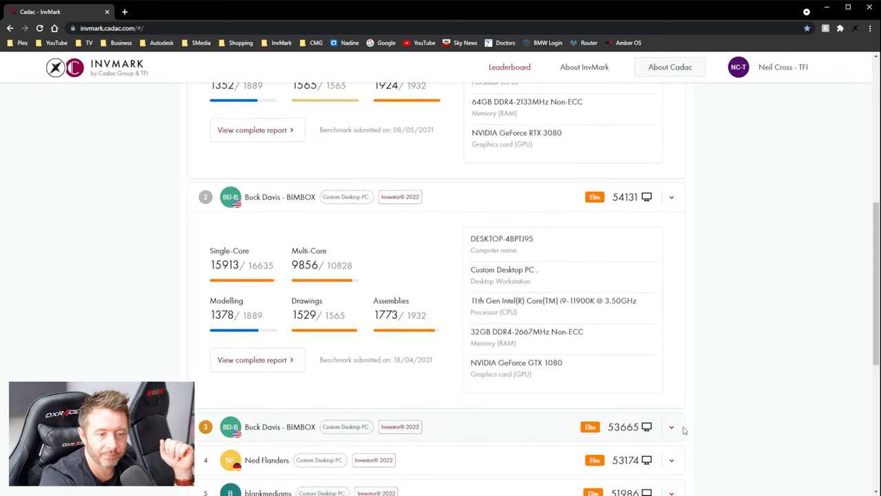
scroll(down, 3)
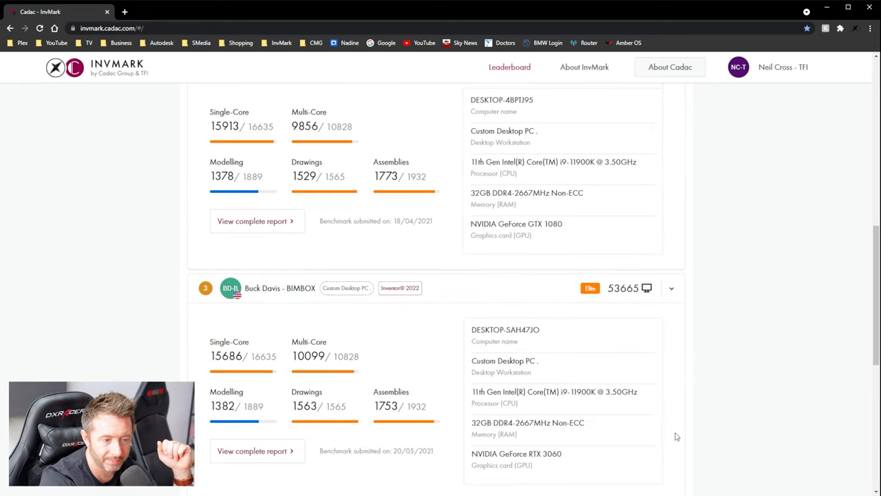
mouse_move(686, 452)
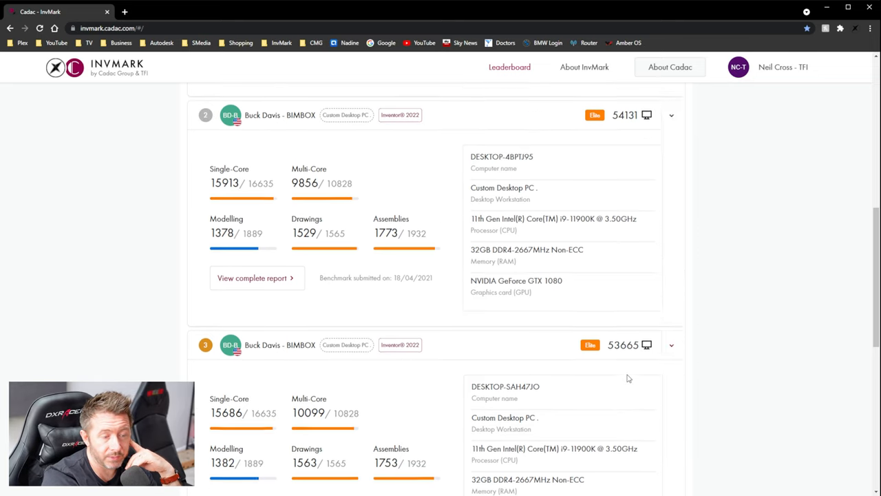
scroll(up, 3)
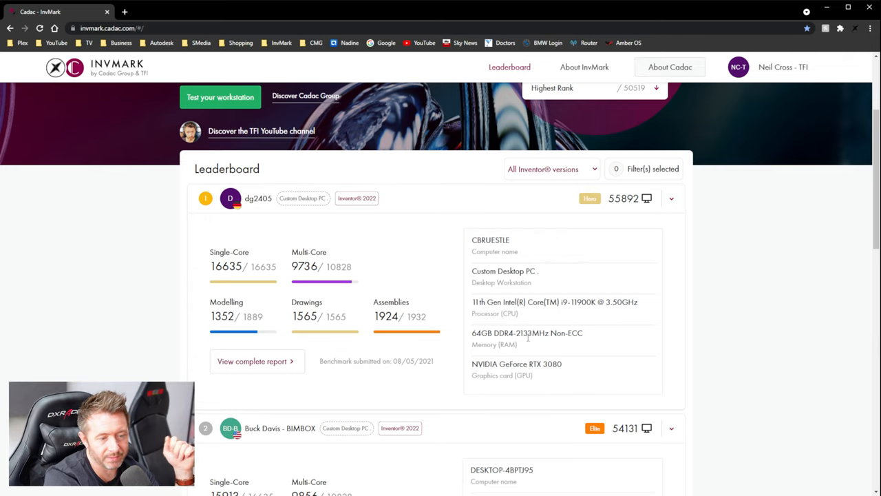
mouse_move(544, 343)
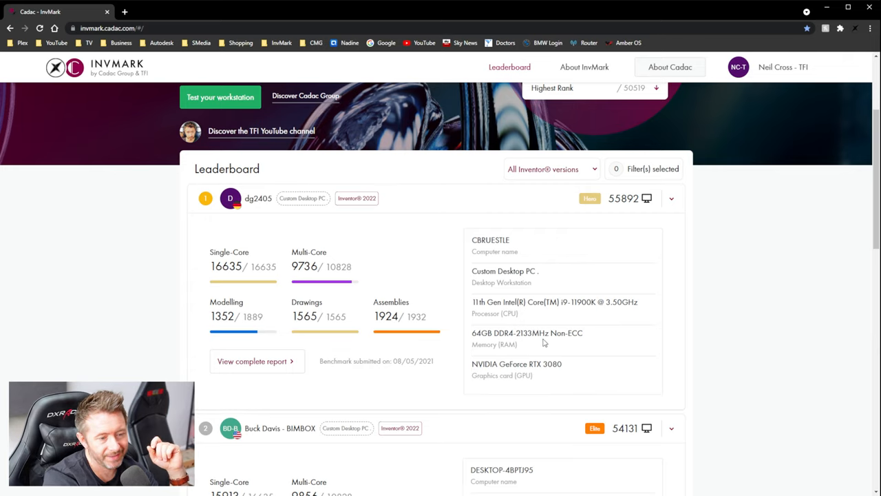
Step: Scroll down to the third-ranked BIMBOX entry's RTX 3060 specs
scroll(down, 3)
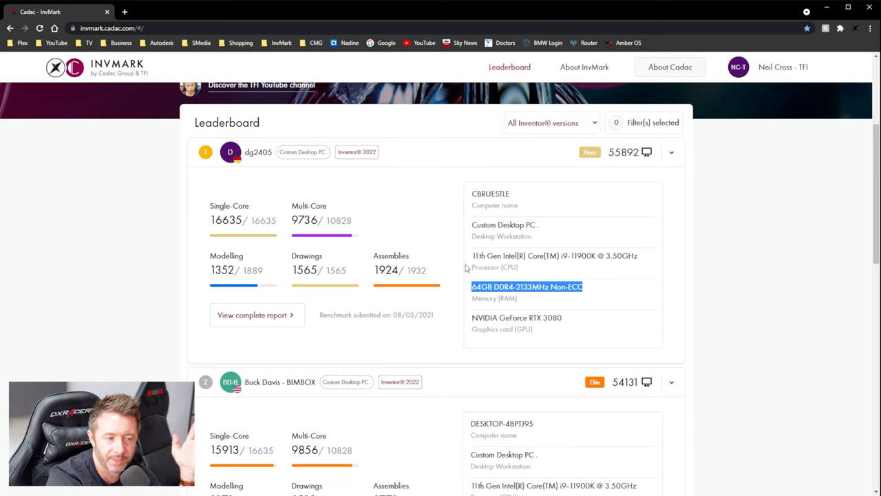
scroll(down, 3)
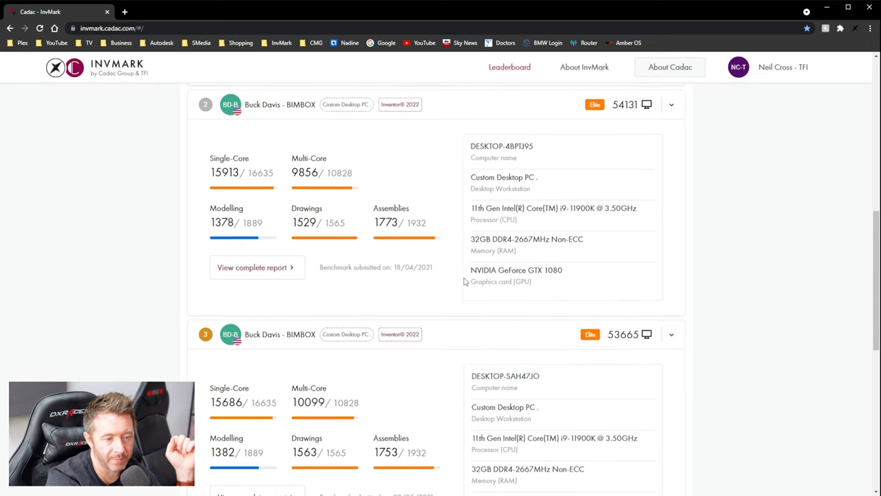
scroll(down, 3)
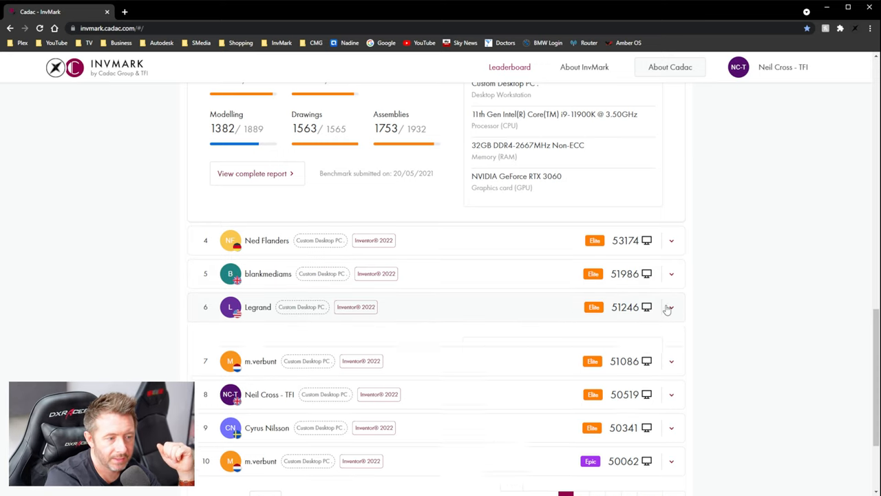
Step: Expand the sixth-ranked Legrand entry showing its Ryzen 7 5800X and RTX 3070 specs
click(672, 306)
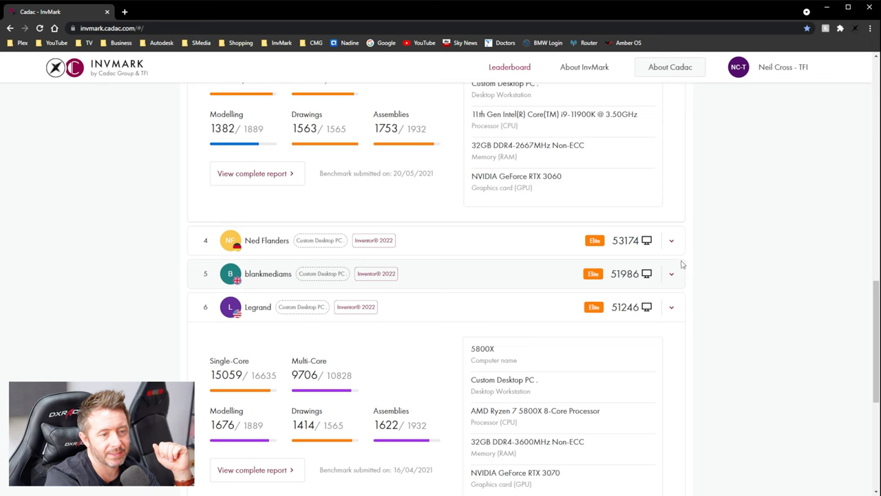
scroll(up, 3)
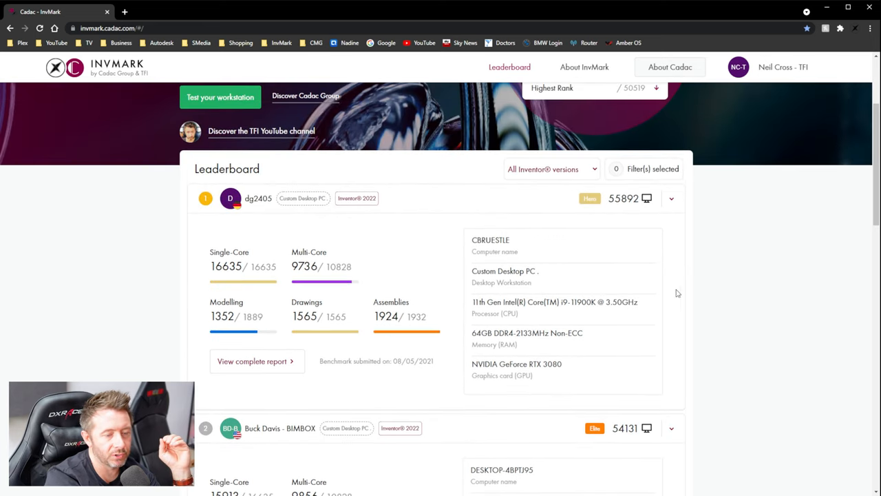
scroll(down, 3)
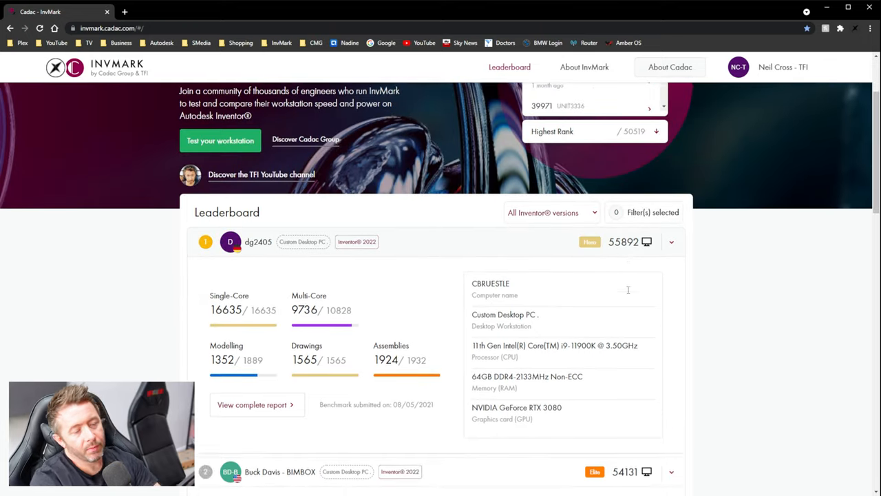
Step: Expand the rank 41 clagent entry and highlight the memory size of its Radeon RX 6900 XT system
scroll(down, 3)
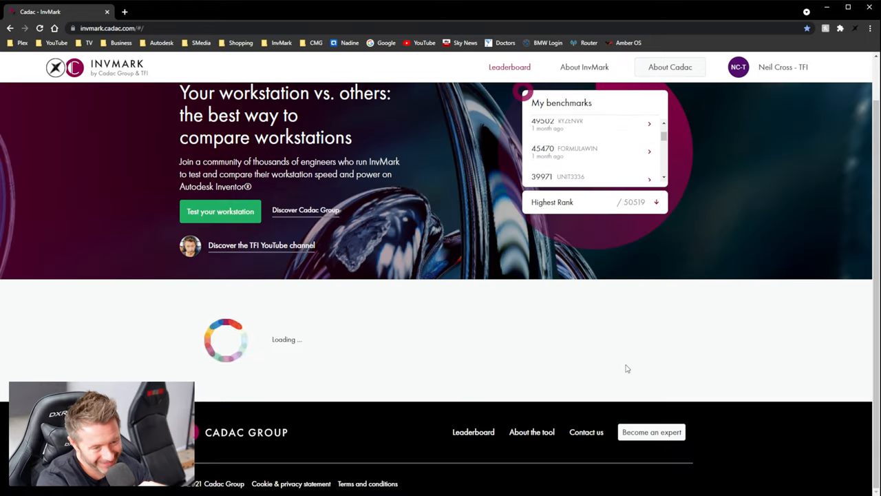
mouse_move(628, 356)
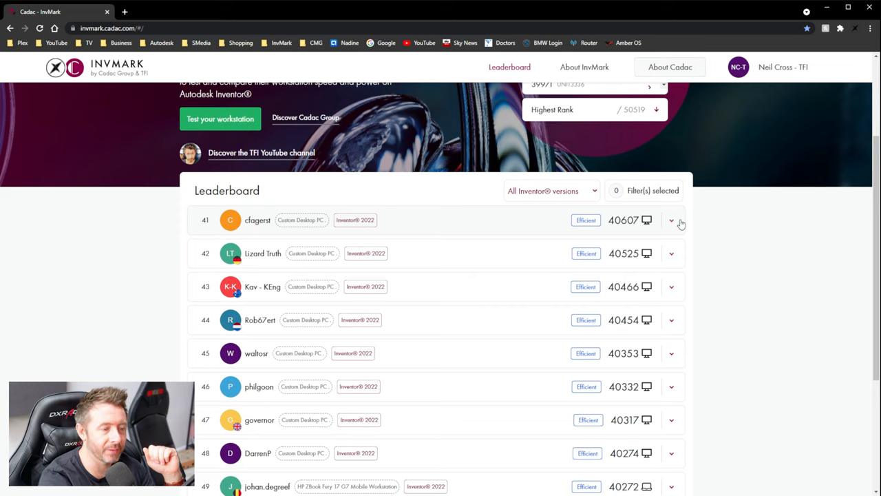
click(672, 220)
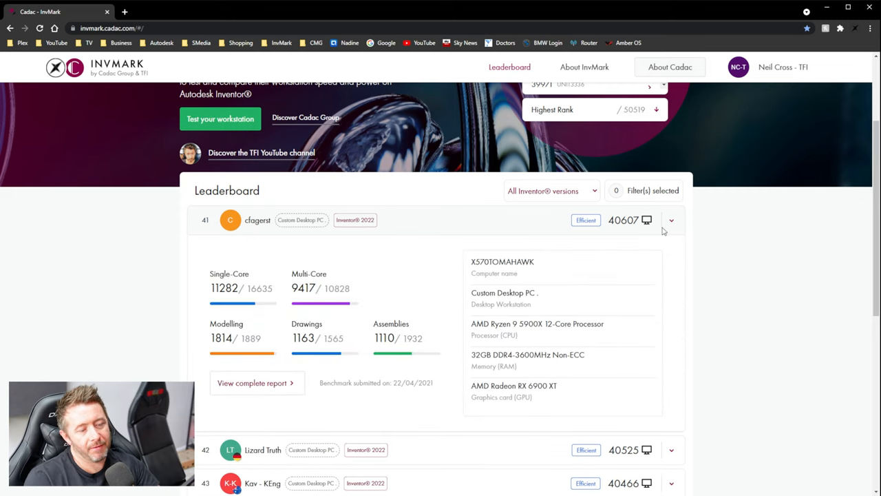
mouse_move(595, 142)
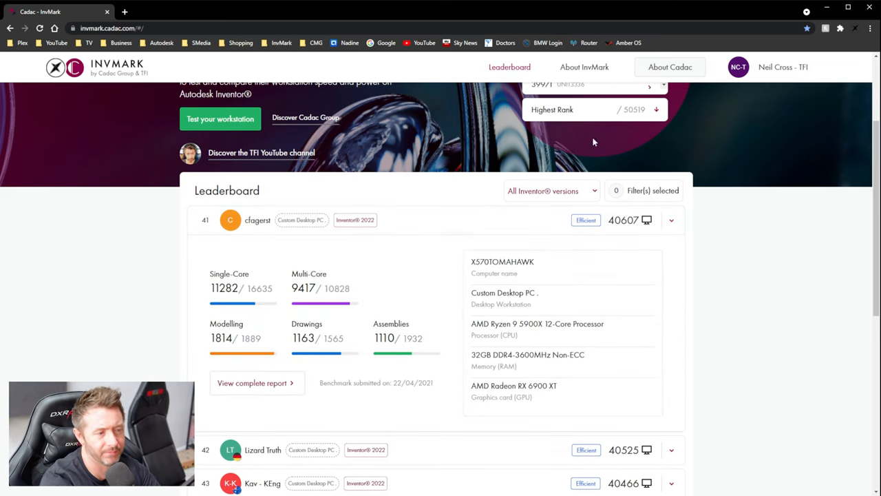
mouse_move(221, 219)
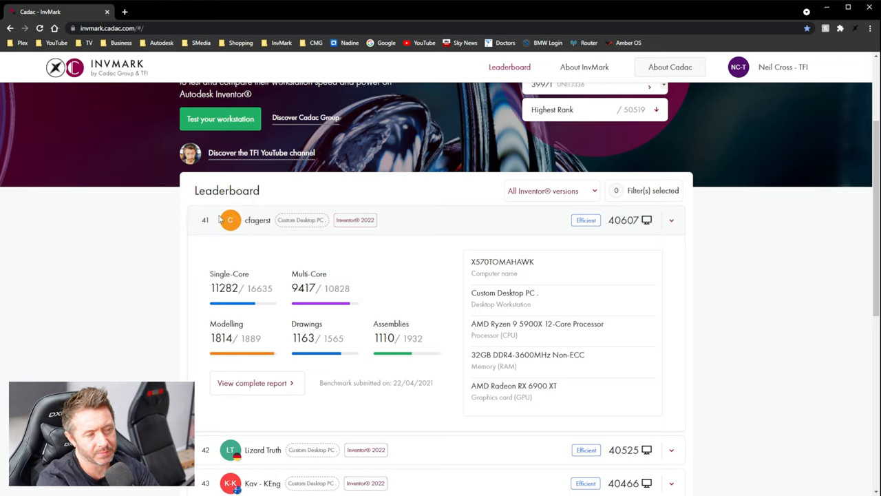
mouse_move(529, 336)
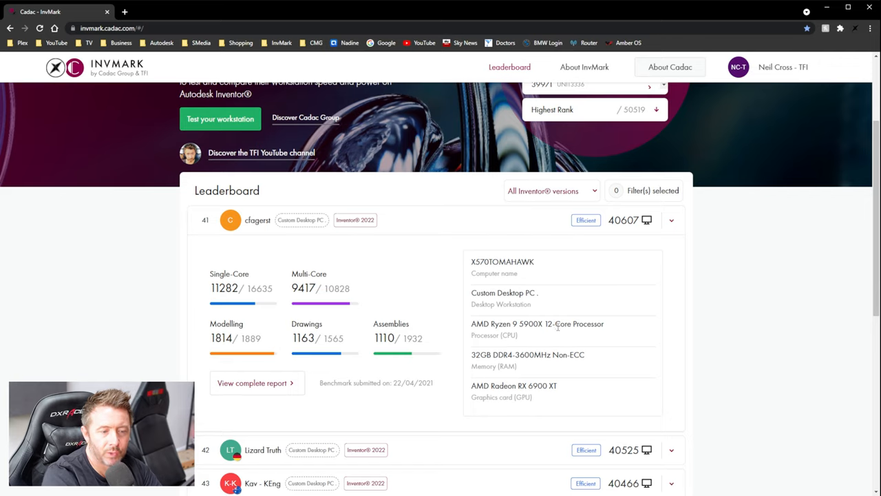
double_click(526, 356)
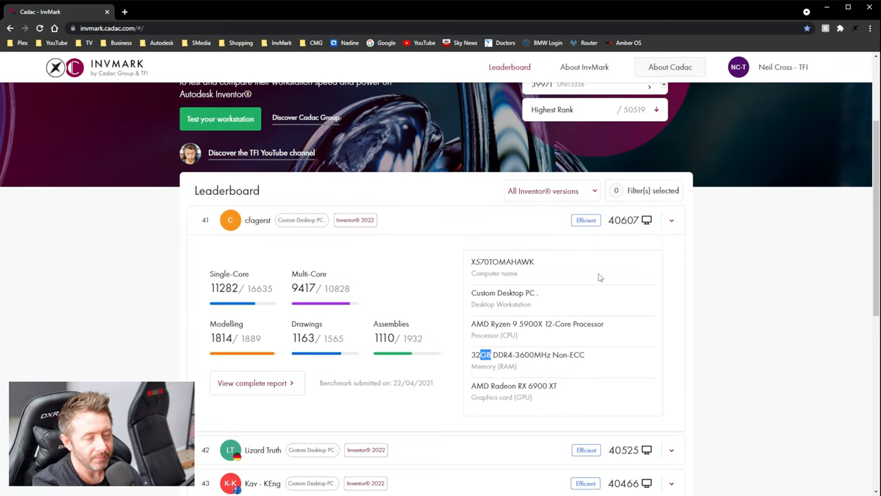
mouse_move(545, 257)
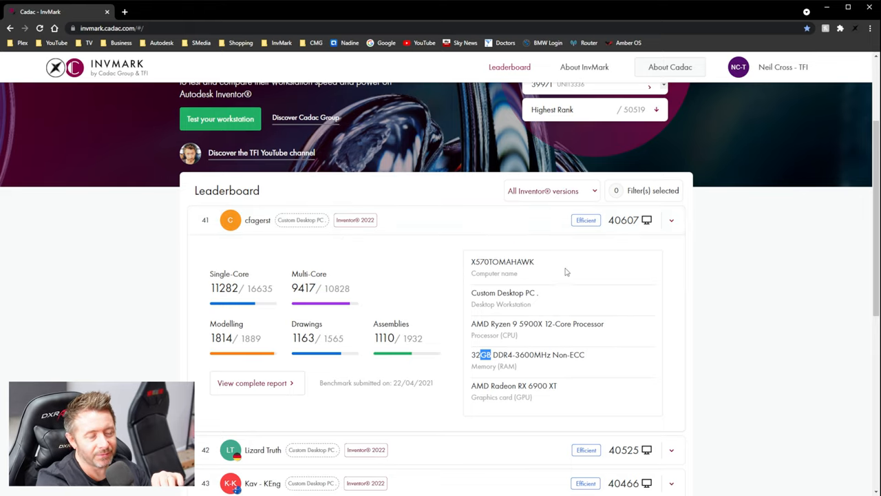
Step: Scroll through the expanded rank 43–45 entries, including the GTX 550 Ti system, toward rank 51
scroll(down, 3)
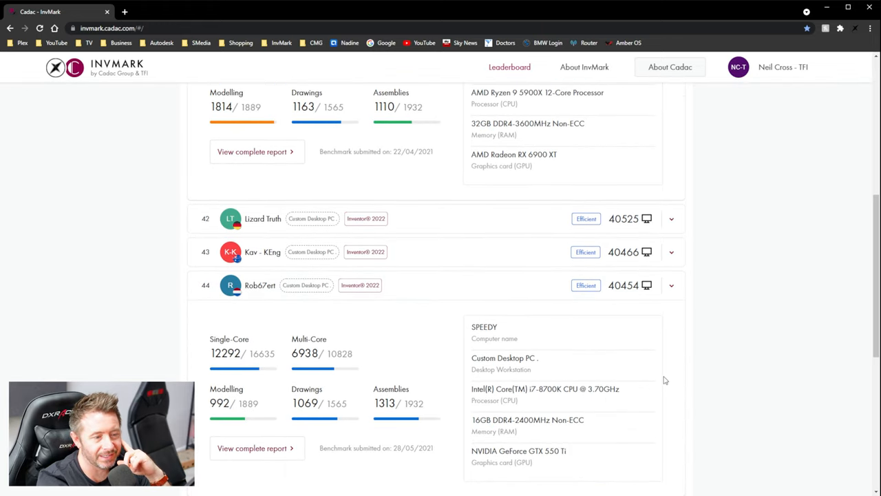
mouse_move(544, 388)
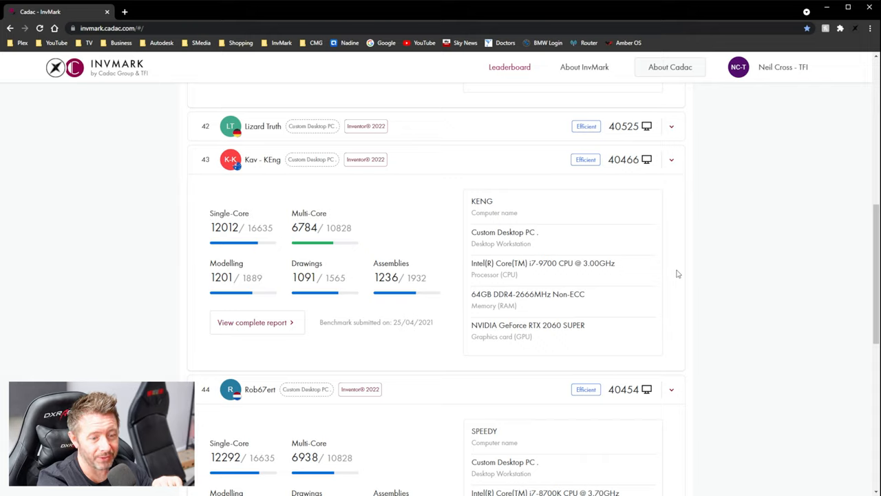
mouse_move(680, 272)
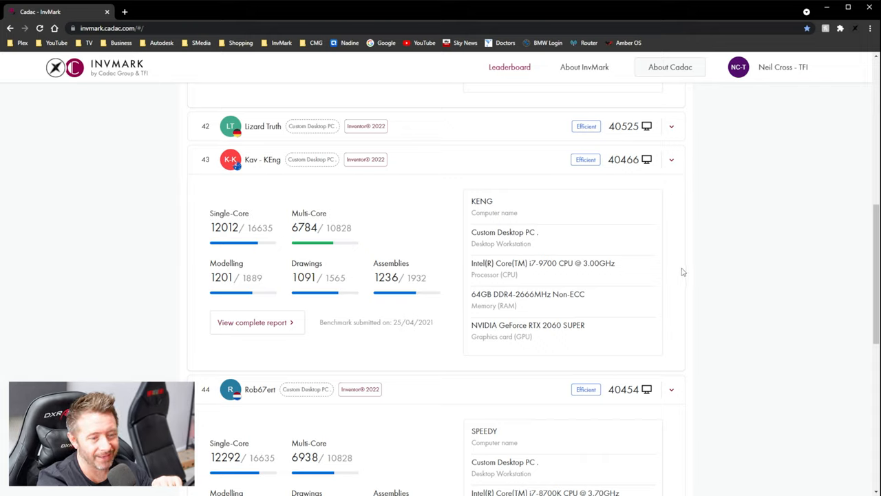
scroll(down, 3)
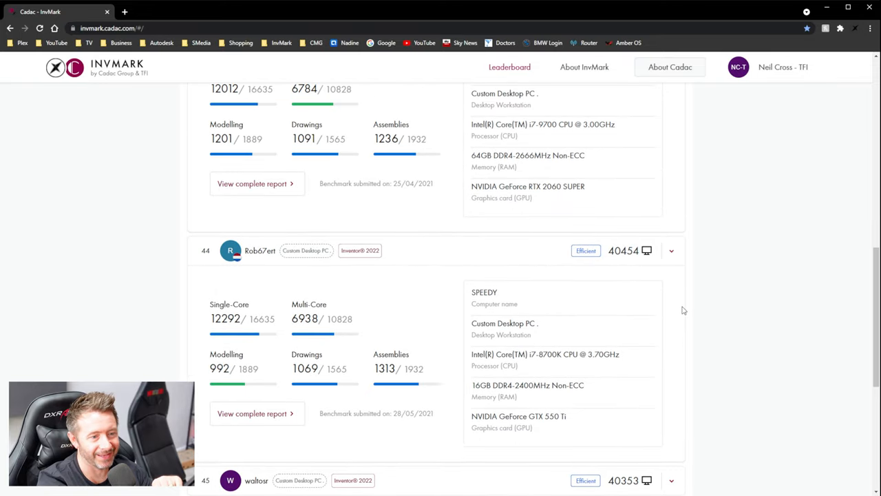
scroll(down, 3)
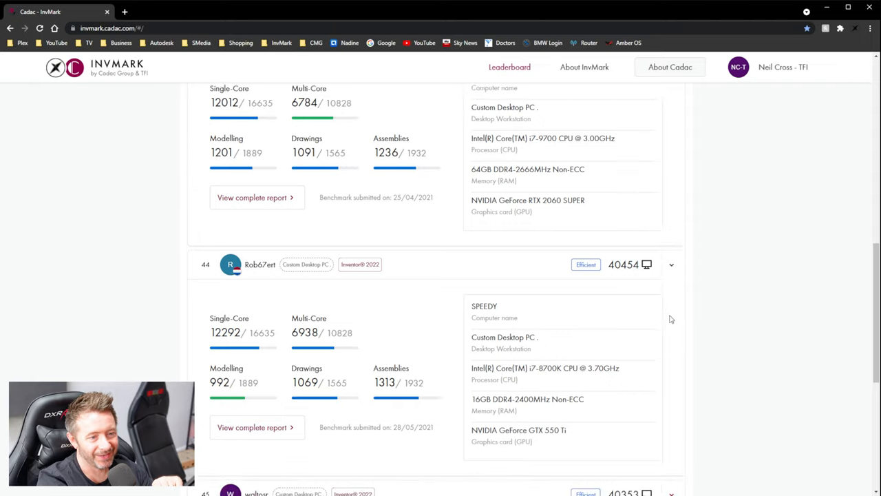
scroll(down, 3)
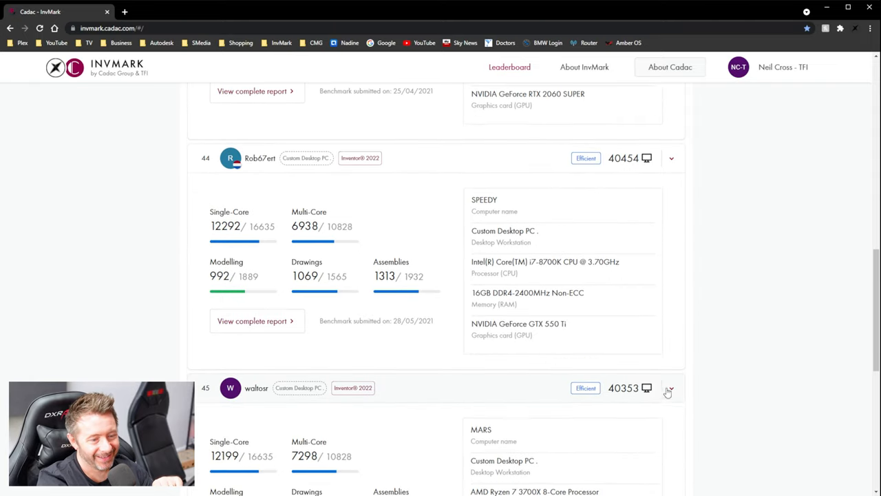
scroll(down, 3)
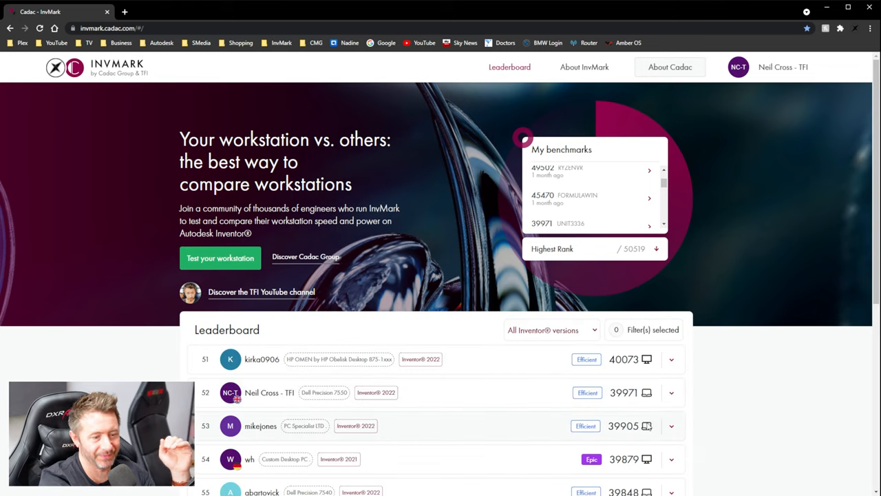
Step: Expand the rank 62 entry showing its Ryzen 5 3600 and RTX 2060, then scroll to the pagination
scroll(down, 3)
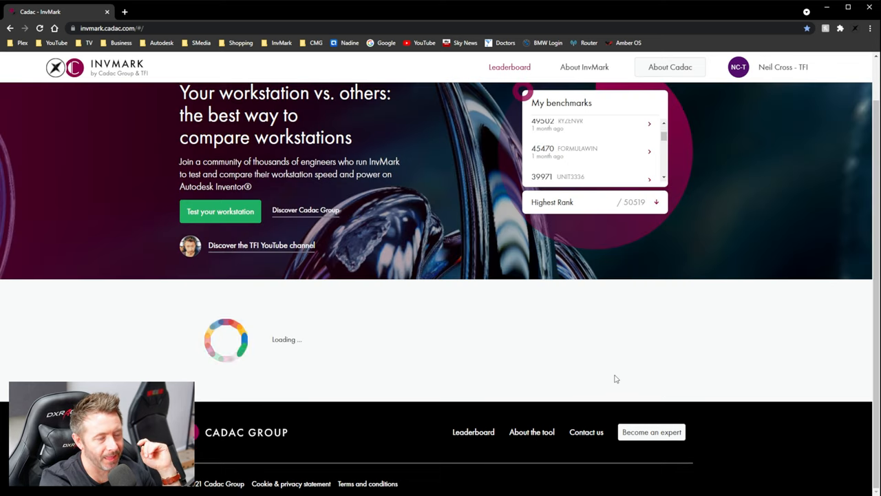
click(598, 373)
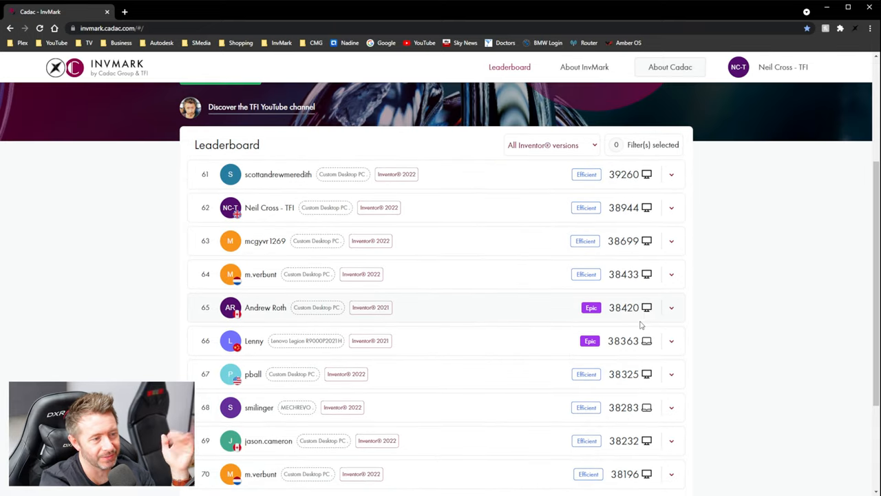
click(670, 206)
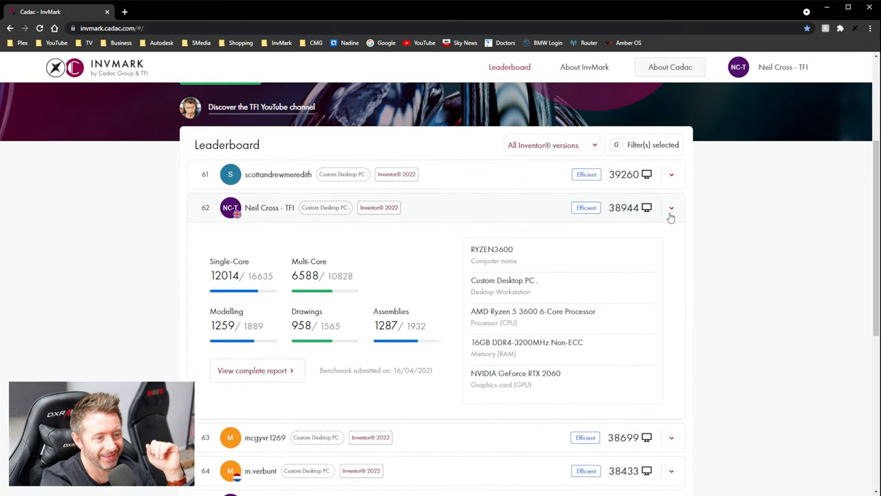
mouse_move(626, 226)
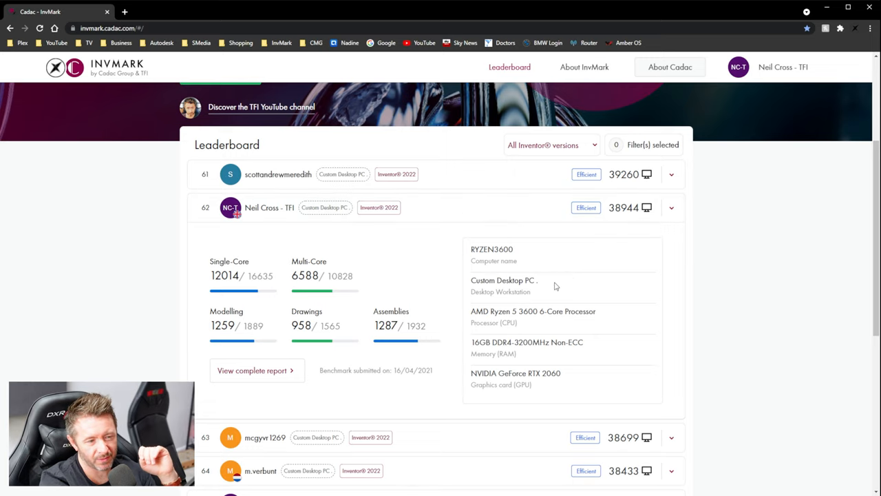
scroll(down, 3)
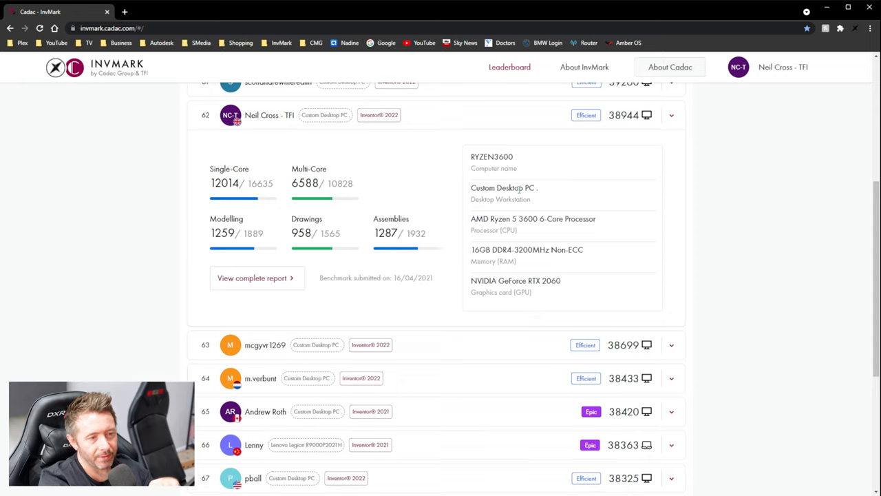
mouse_move(542, 189)
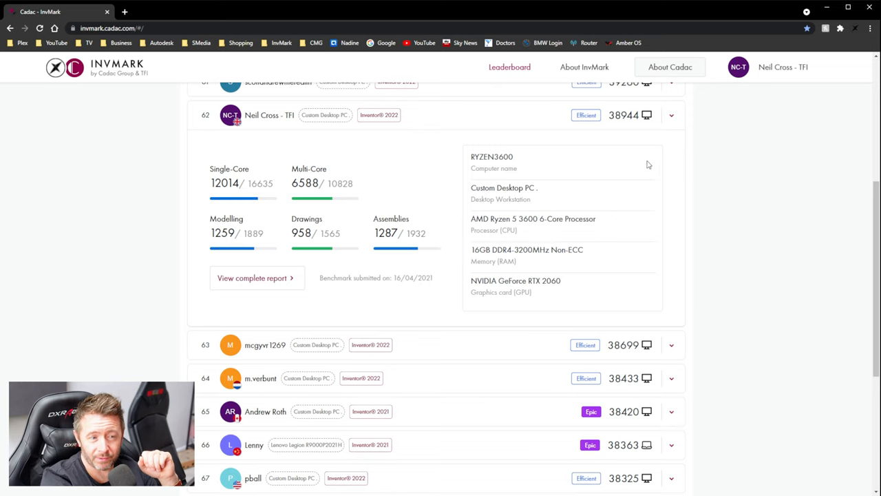
scroll(up, 3)
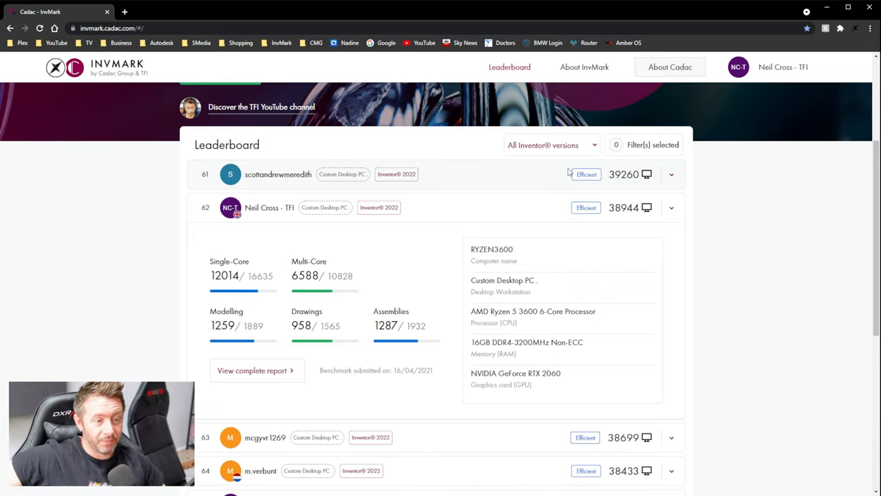
mouse_move(467, 48)
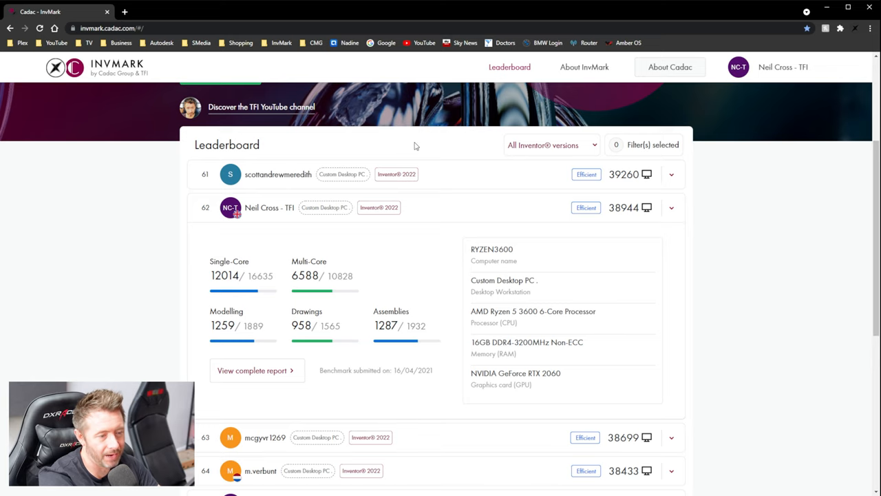
scroll(down, 3)
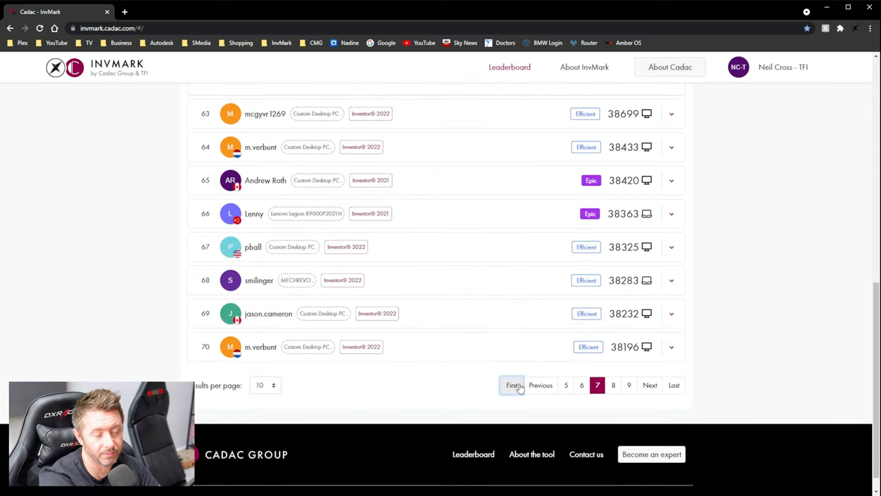
Step: Jump to the leaderboard's first page with the top ten entries led by 55892
click(512, 386)
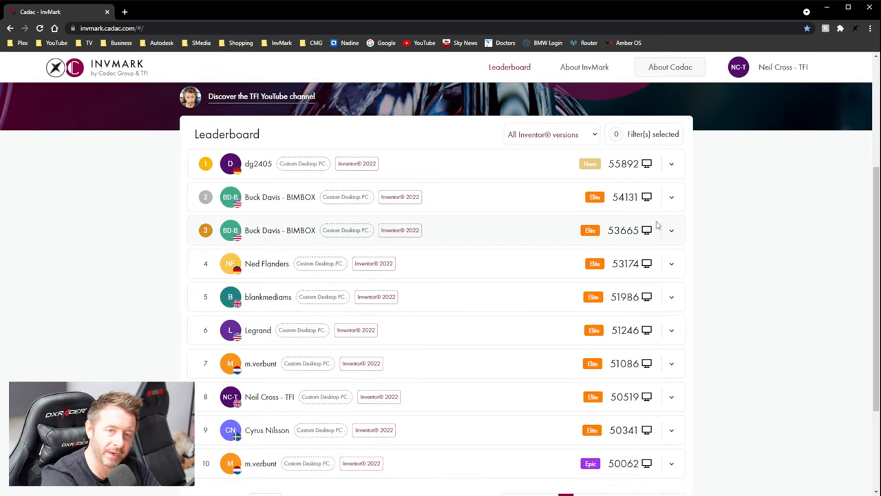
mouse_move(647, 237)
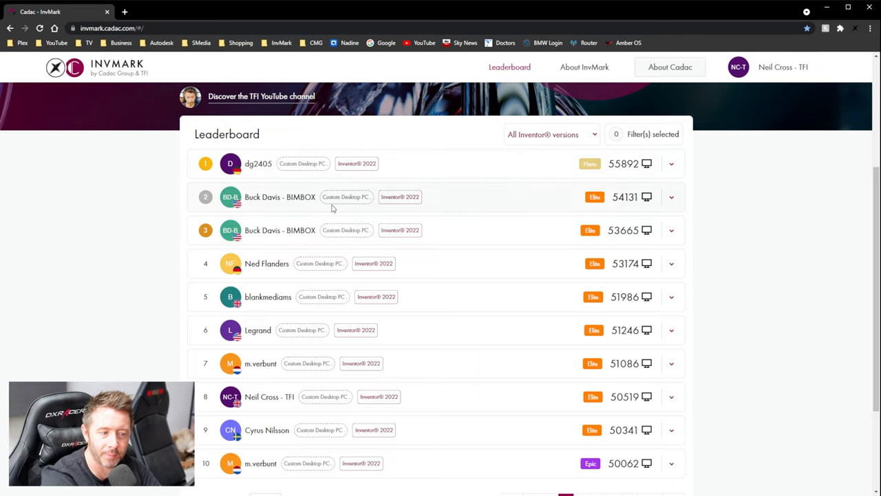
mouse_move(408, 184)
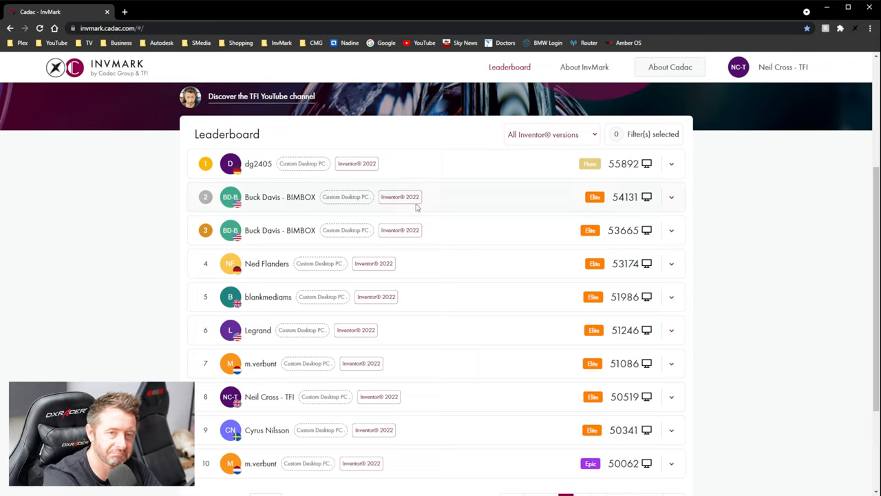
mouse_move(433, 231)
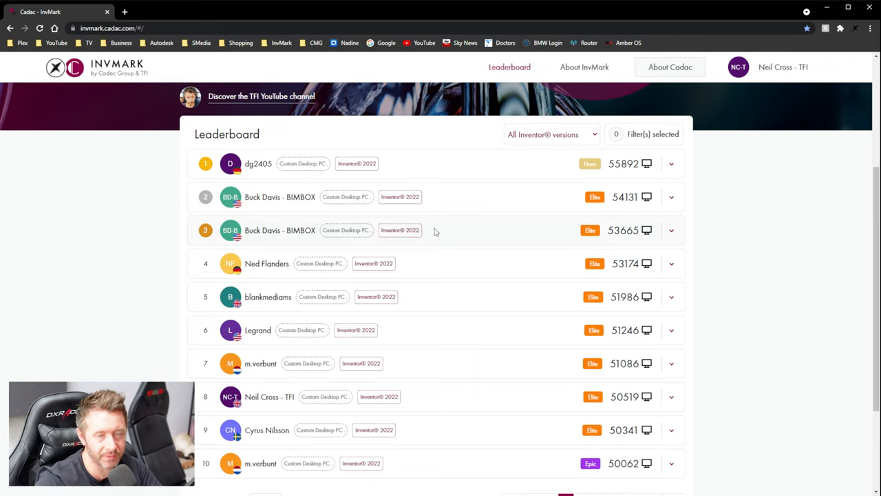
mouse_move(443, 323)
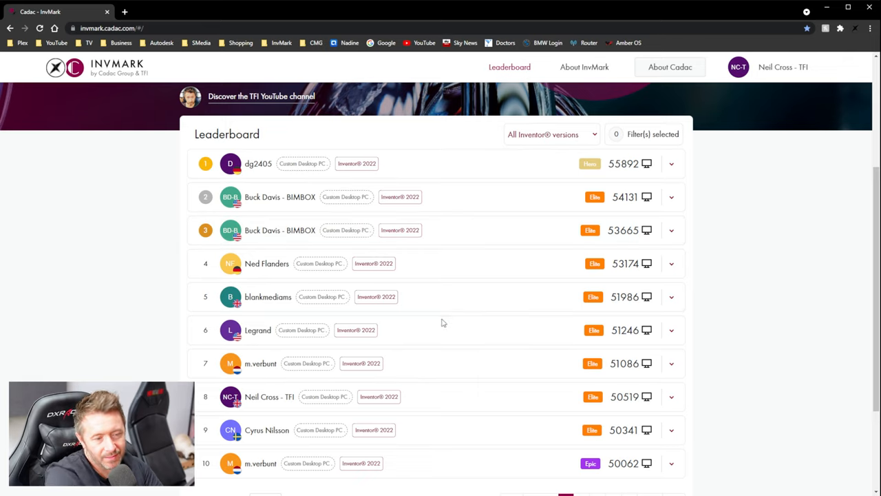
mouse_move(479, 314)
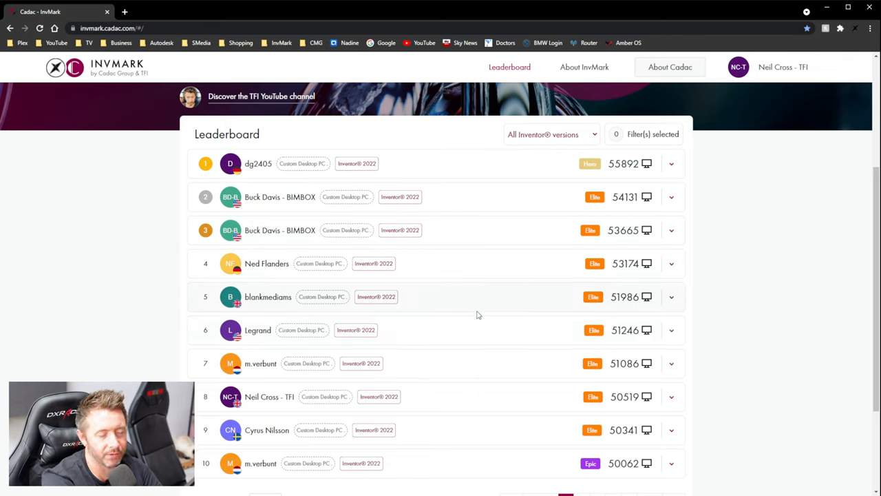
mouse_move(433, 363)
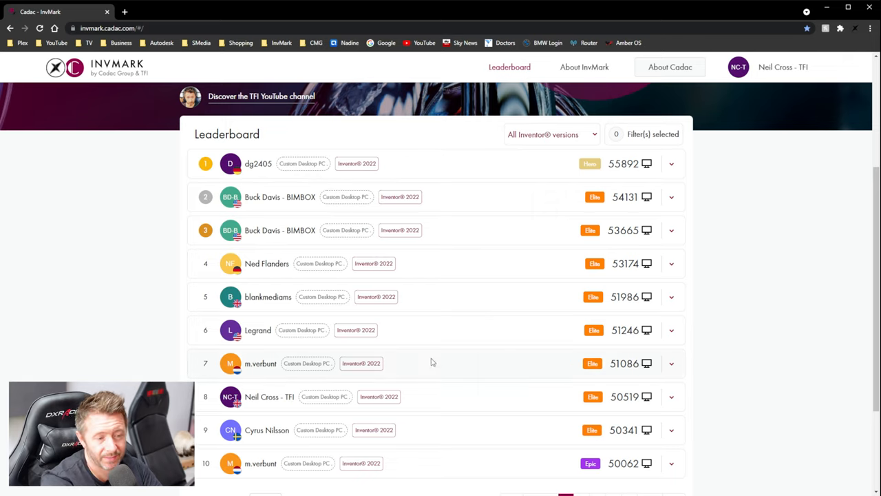
mouse_move(482, 354)
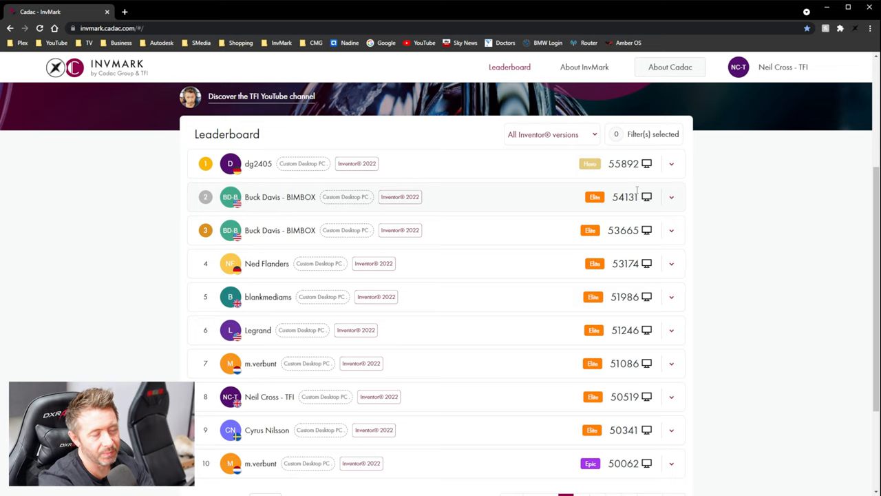
scroll(down, 3)
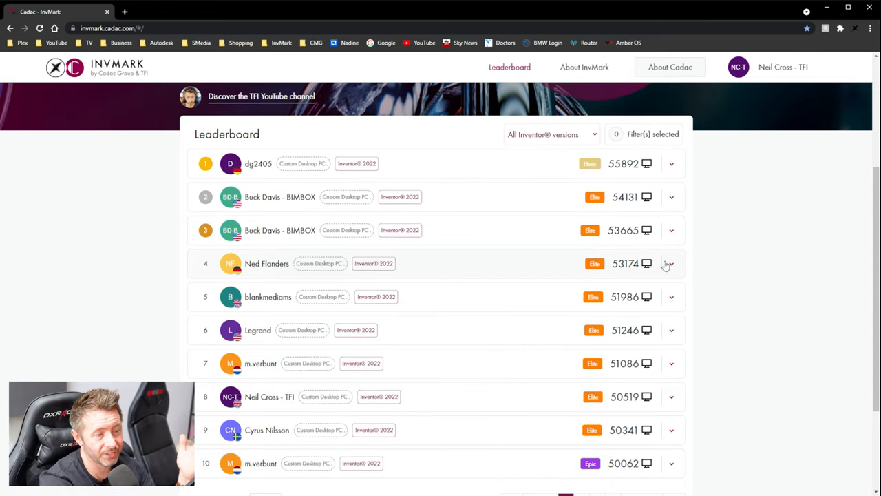
Step: Expand the rank 4 entry, view its complete report and highlight the 2022 Inventor version
click(672, 298)
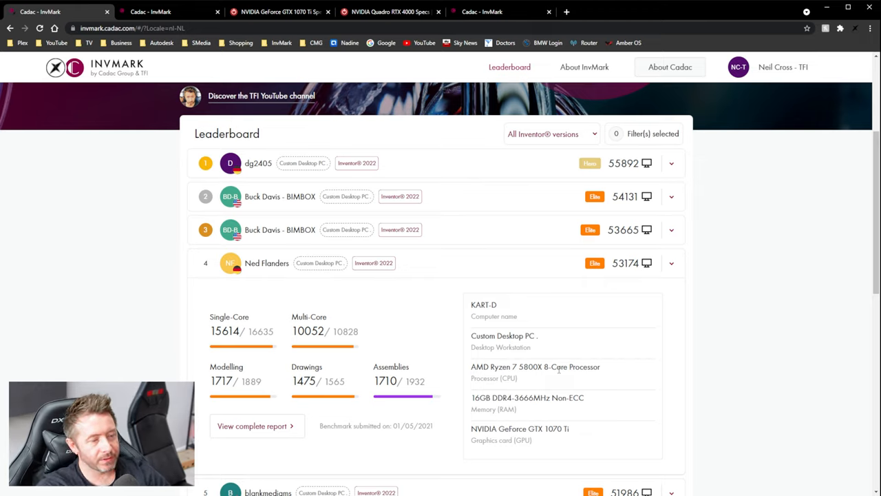
mouse_move(448, 436)
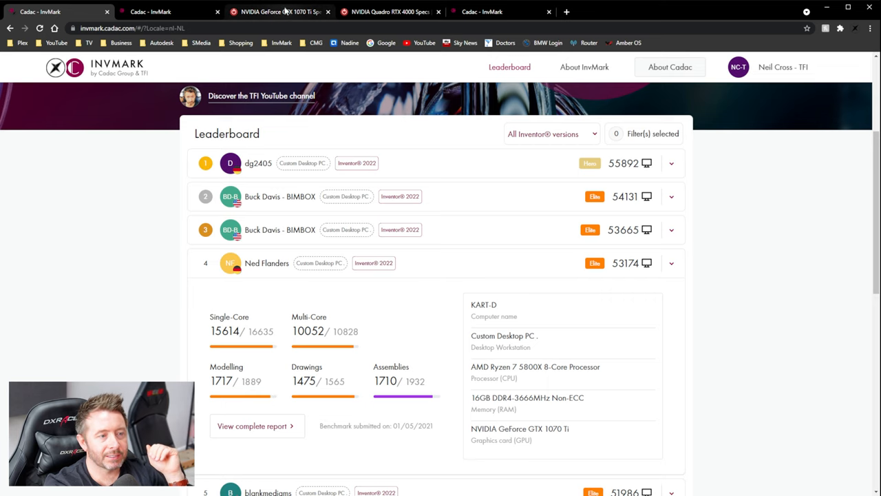
click(283, 11)
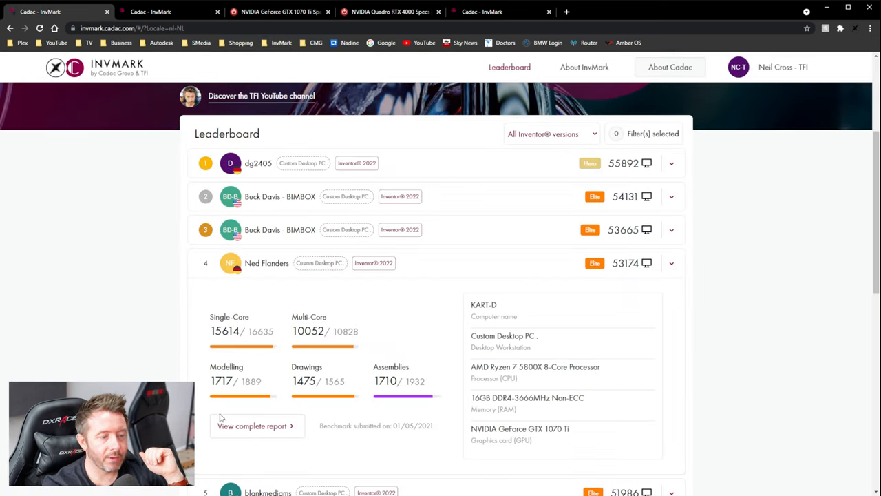
click(252, 426)
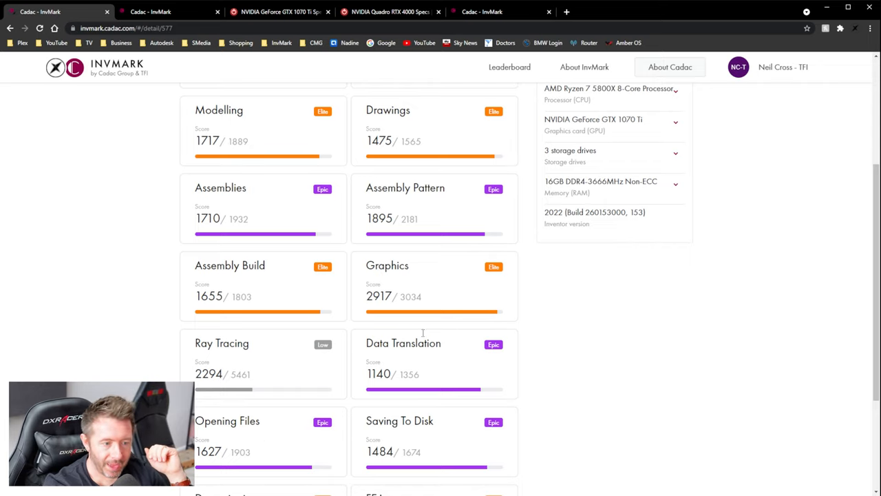
double_click(379, 296)
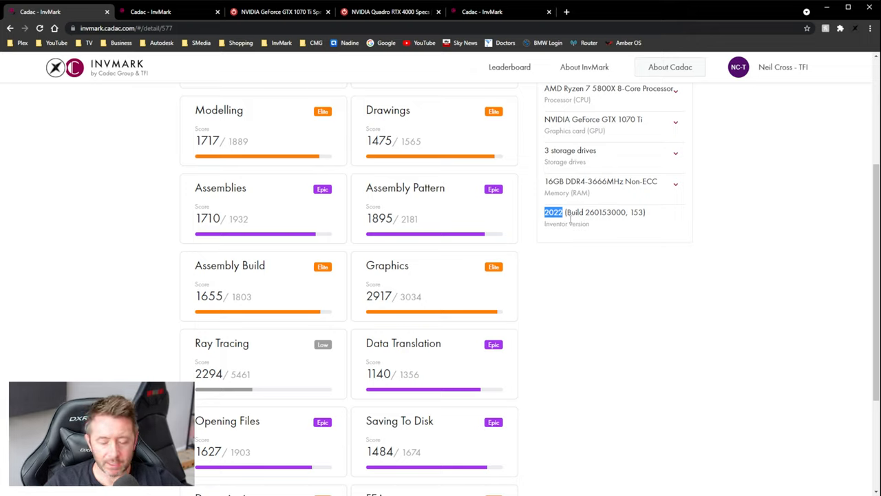
mouse_move(594, 426)
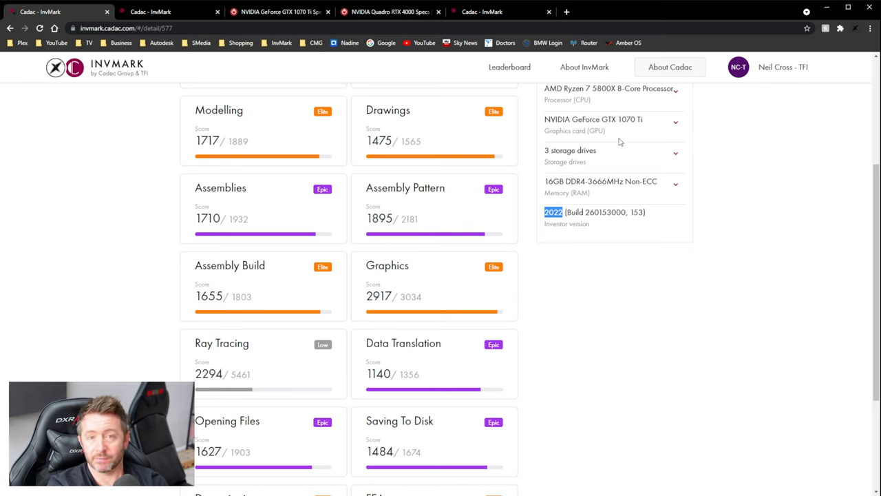
click(391, 11)
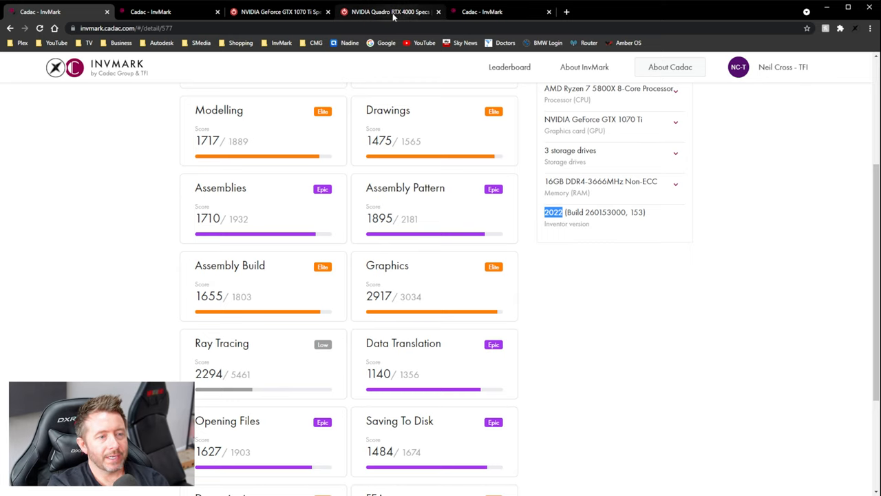
Step: Flip between the GeForce GTX 1070 Ti and Quadro RTX 4000 TechPowerUp spec pages to compare them
click(391, 11)
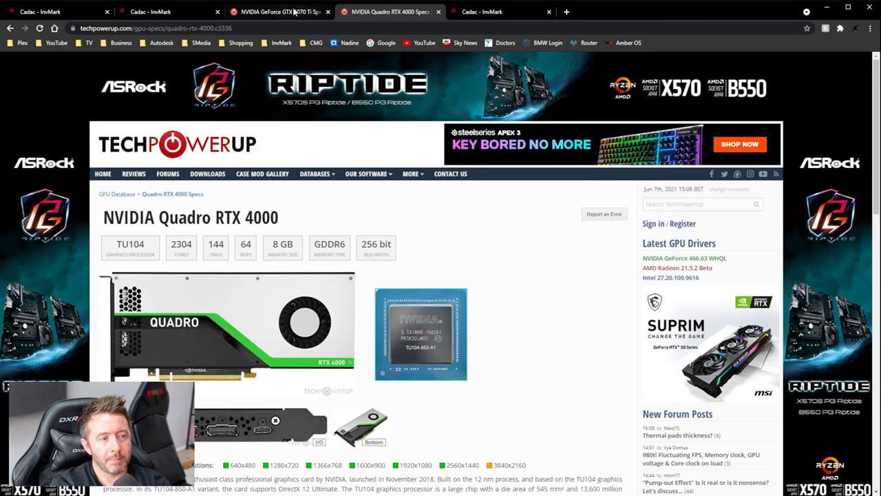
click(278, 11)
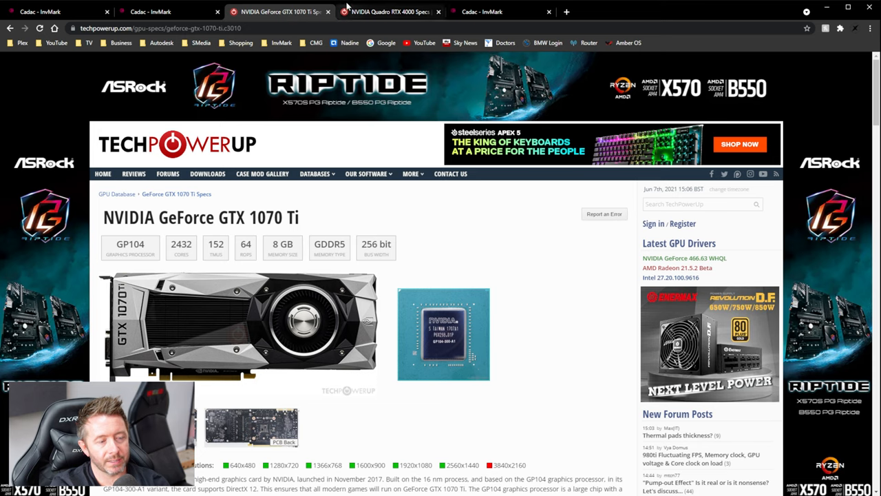
click(388, 11)
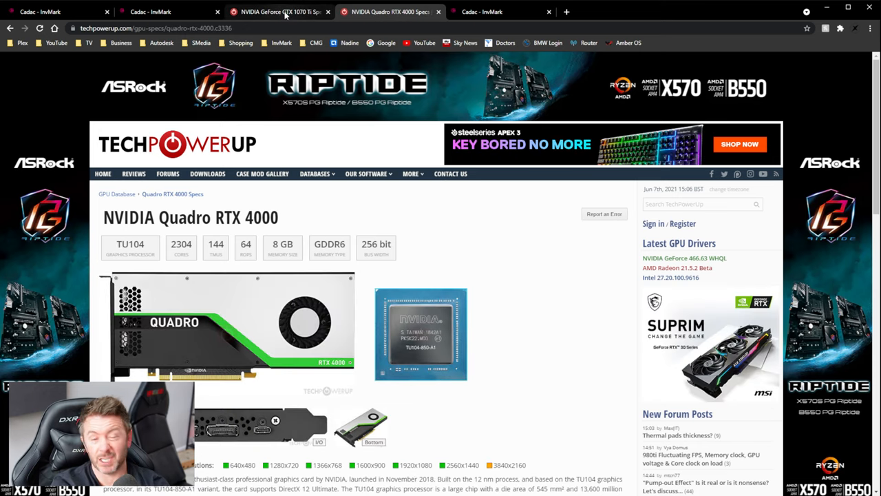
click(278, 11)
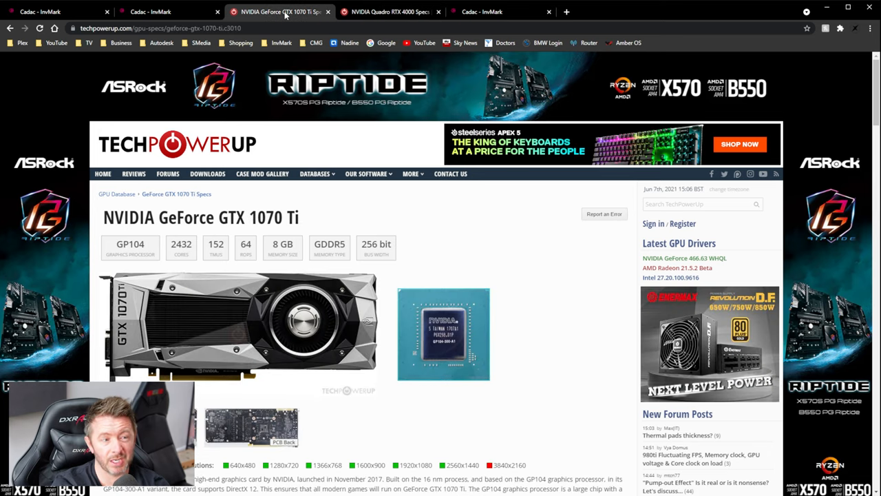
click(391, 11)
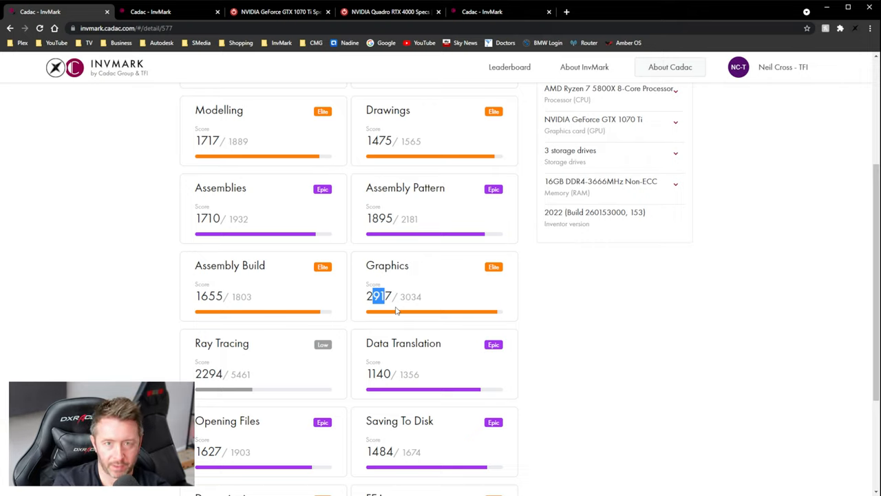
mouse_move(107, 146)
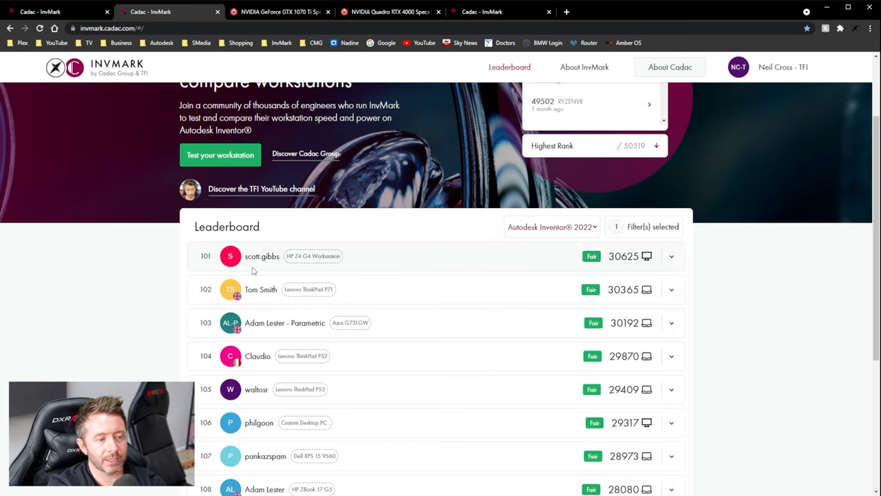
mouse_move(675, 259)
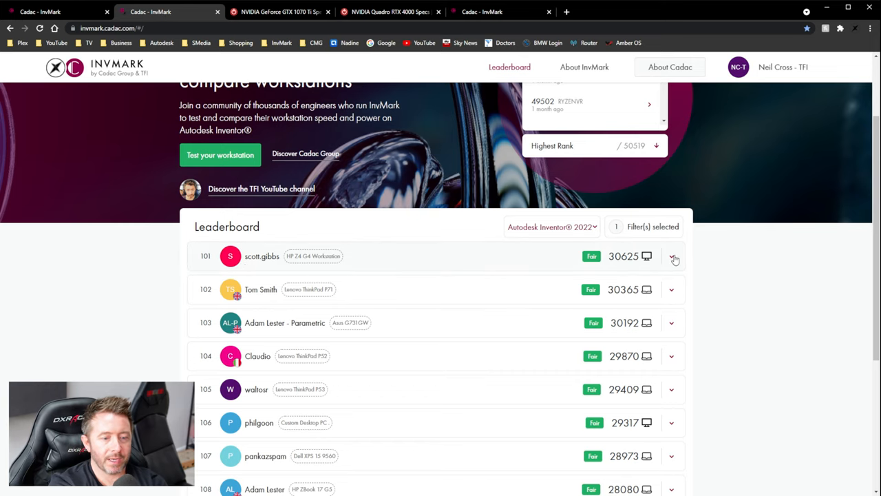
Step: Expand the rank 101 HP Z4 G4 Workstation entry and highlight its Quadro RTX 4000 card name
click(671, 254)
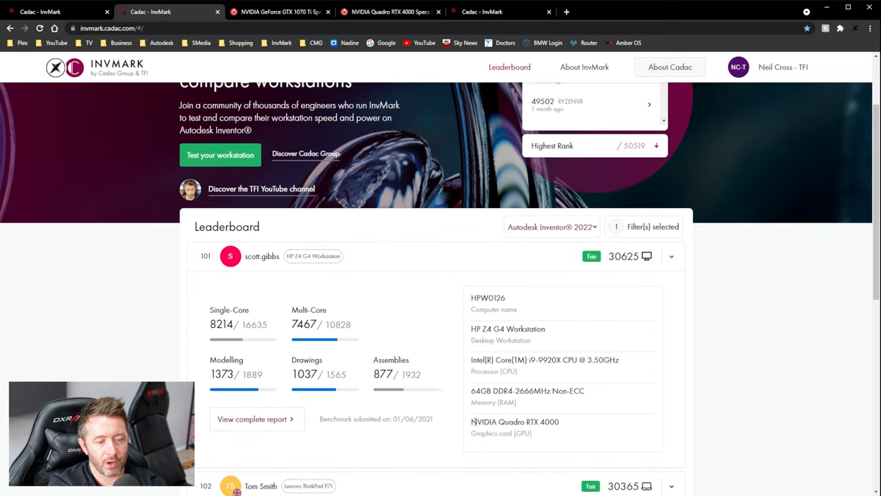
double_click(516, 421)
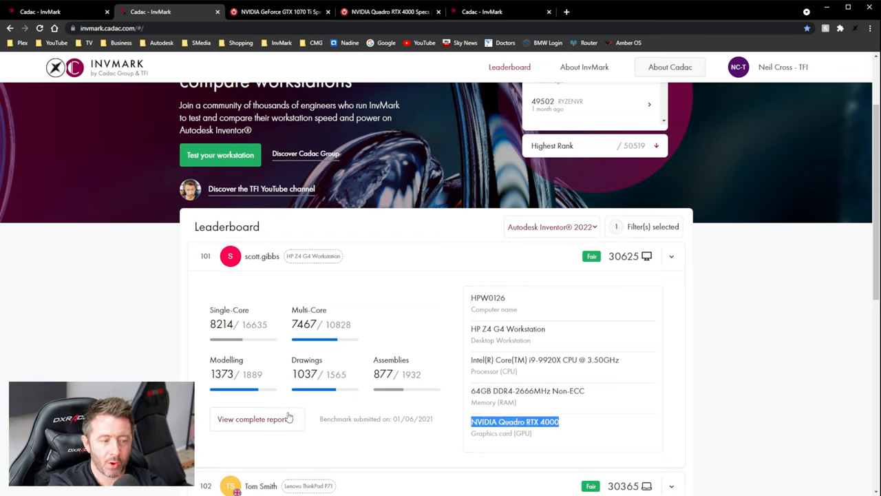
mouse_move(314, 419)
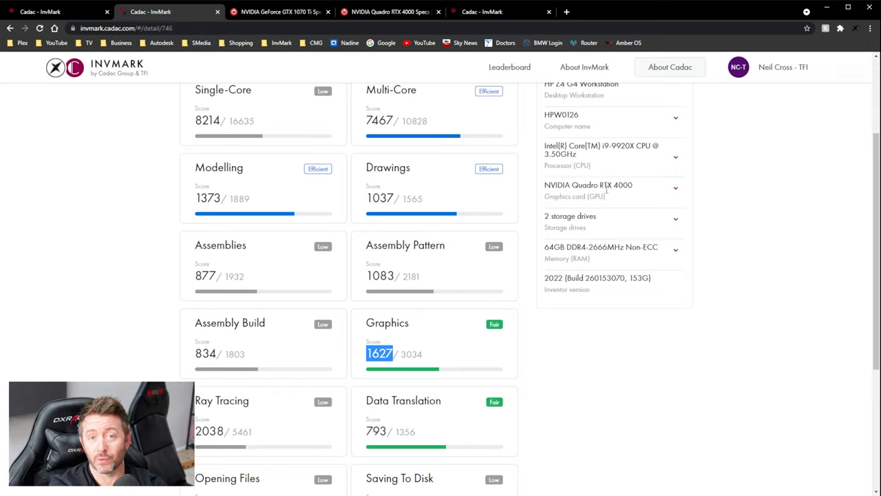
mouse_move(609, 203)
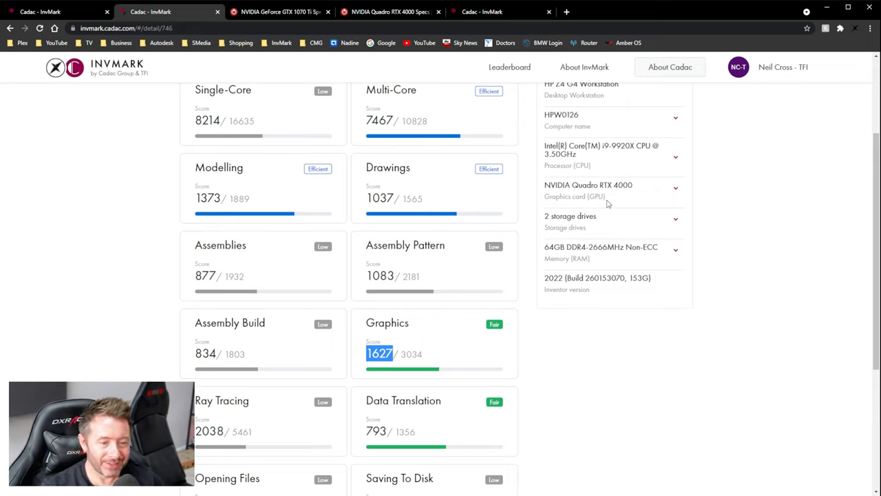
mouse_move(664, 158)
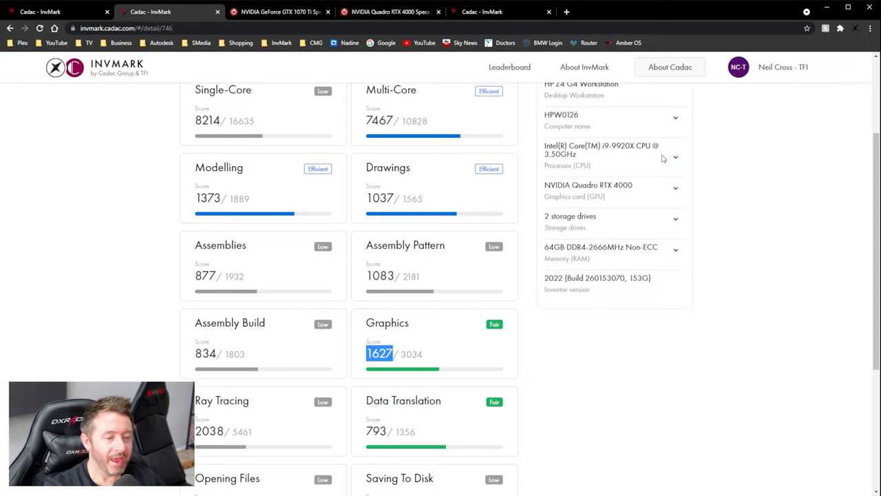
mouse_move(343, 394)
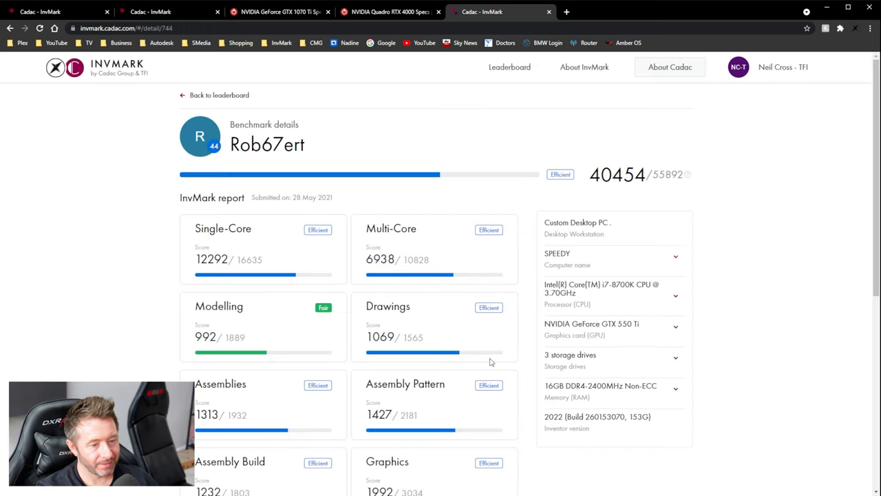
scroll(down, 3)
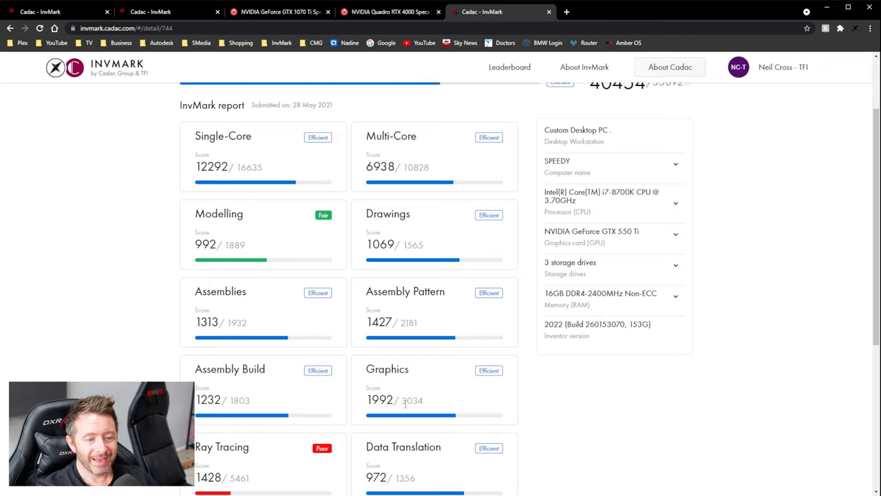
mouse_move(457, 375)
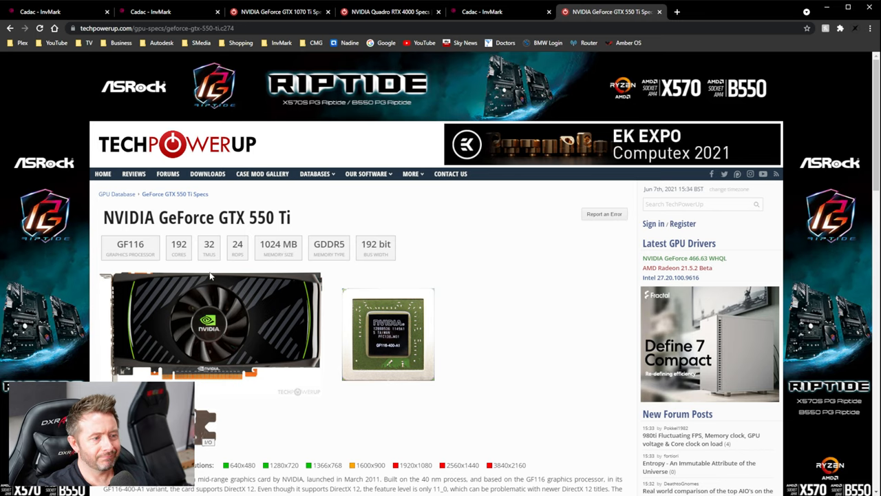
Step: Scroll the GeForce GTX 550 Ti spec page showing its 1024 MB GDDR5 memory
scroll(down, 3)
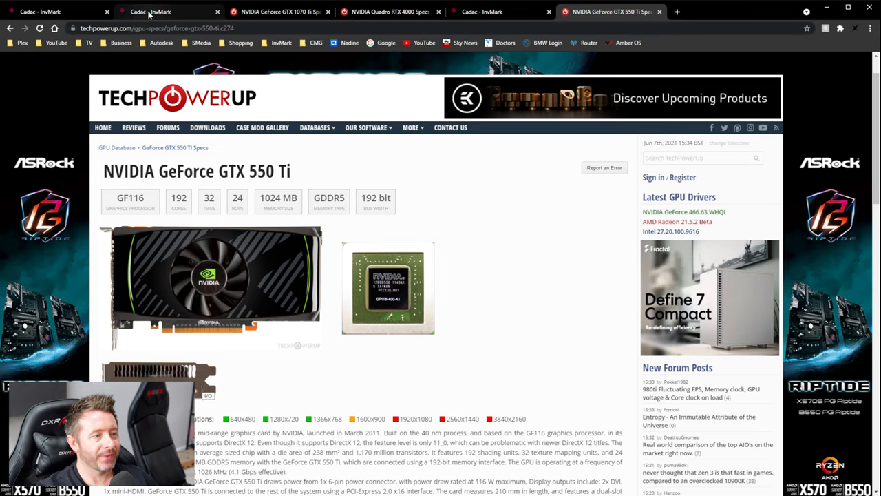
Step: Compare the Quadro RTX 4000 report with the GTX 550 Ti report and highlight its Graphics score 1992
click(168, 11)
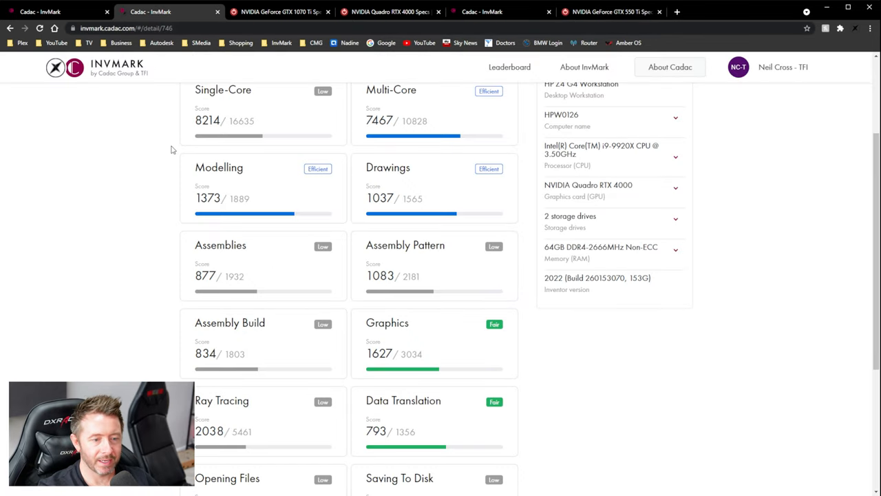
mouse_move(278, 289)
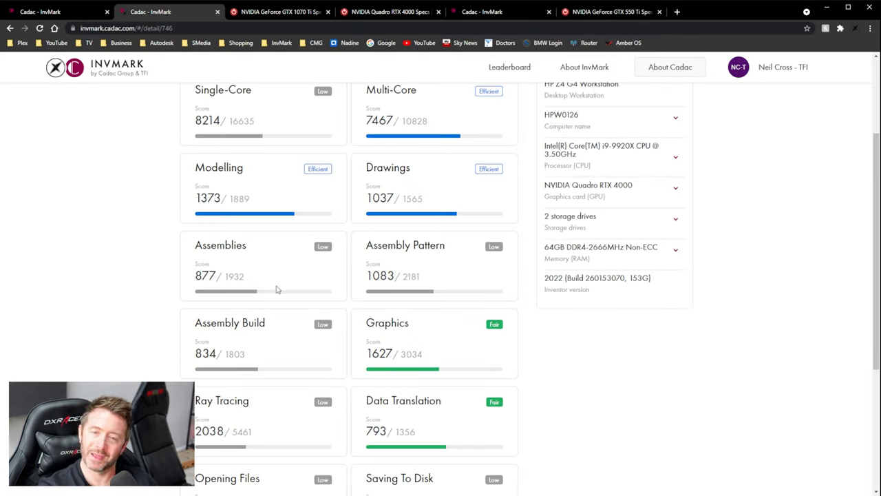
click(482, 11)
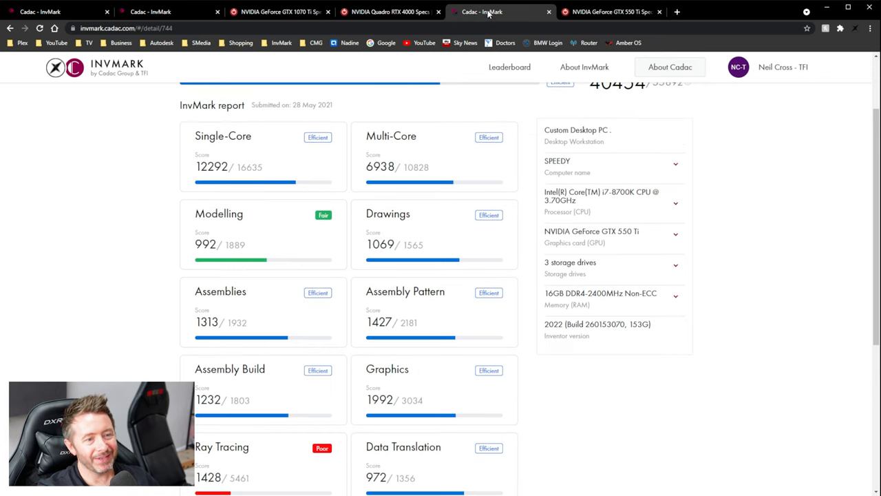
double_click(380, 400)
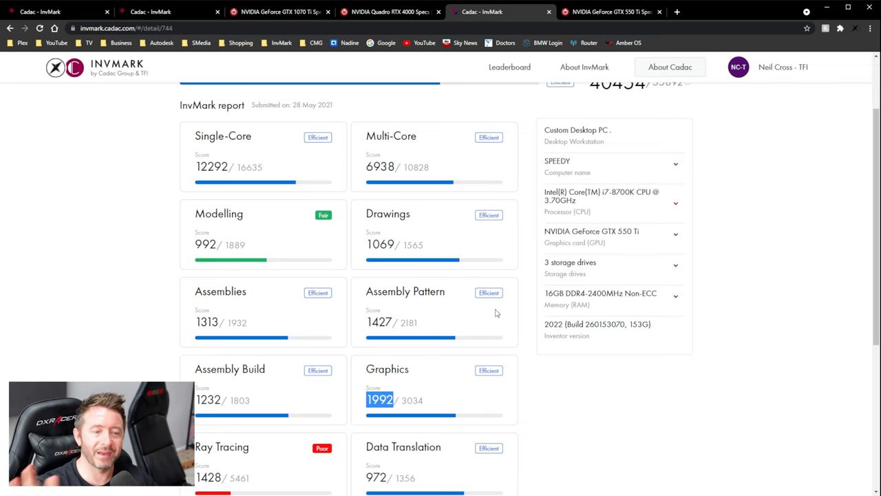
mouse_move(543, 59)
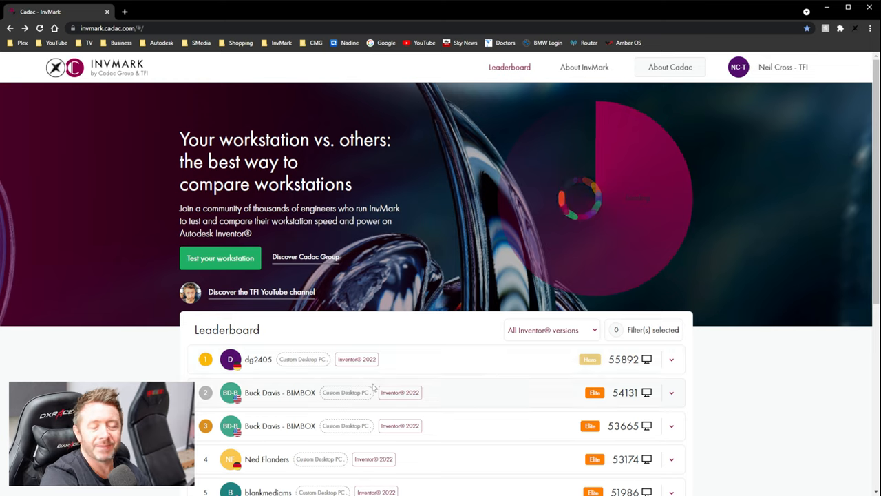
Step: View the list of my own benchmarks, then go to the About Cadac Group page
click(523, 138)
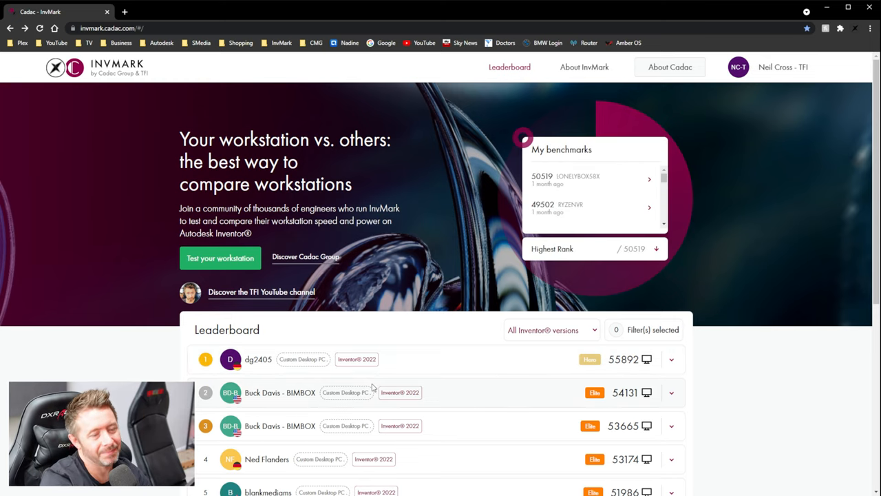
mouse_move(345, 279)
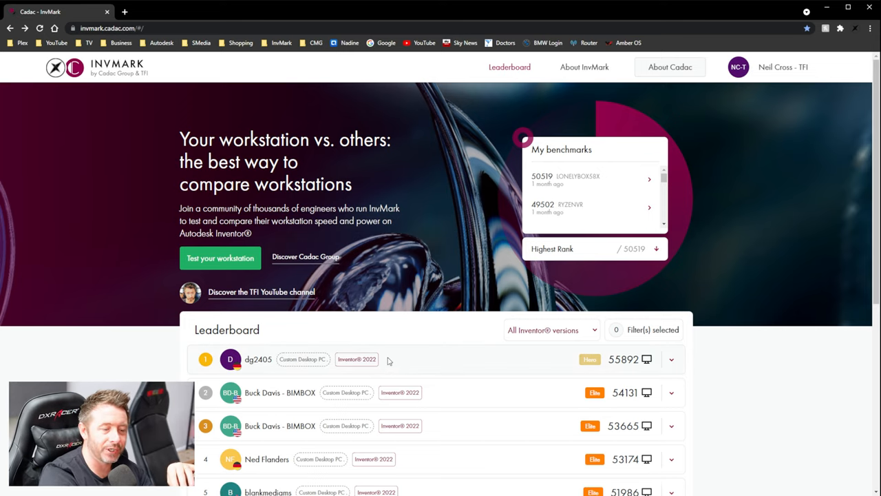
mouse_move(551, 274)
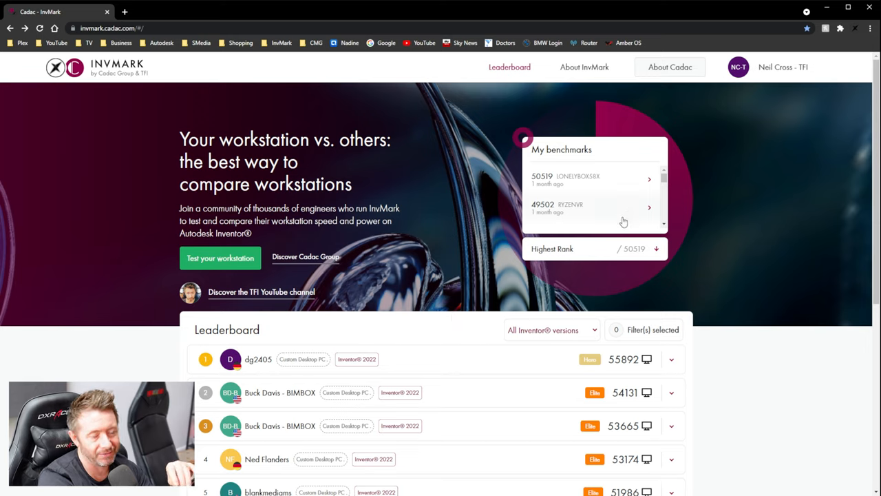
mouse_move(628, 215)
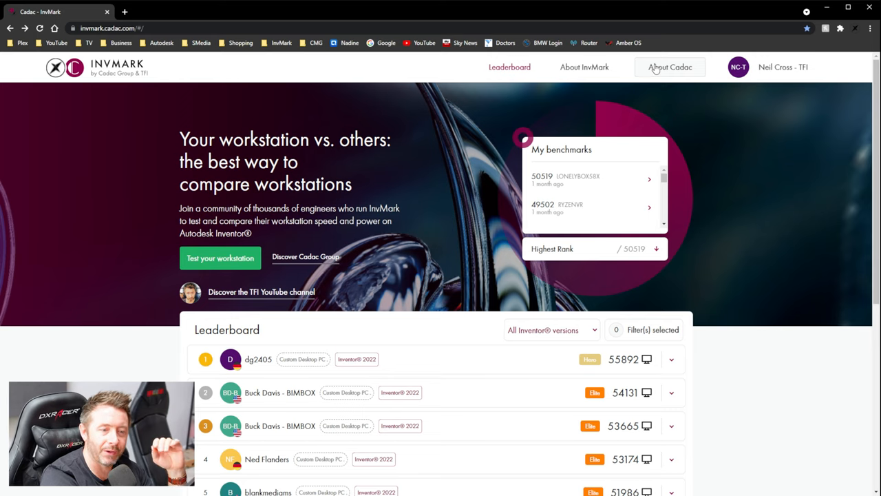
click(669, 66)
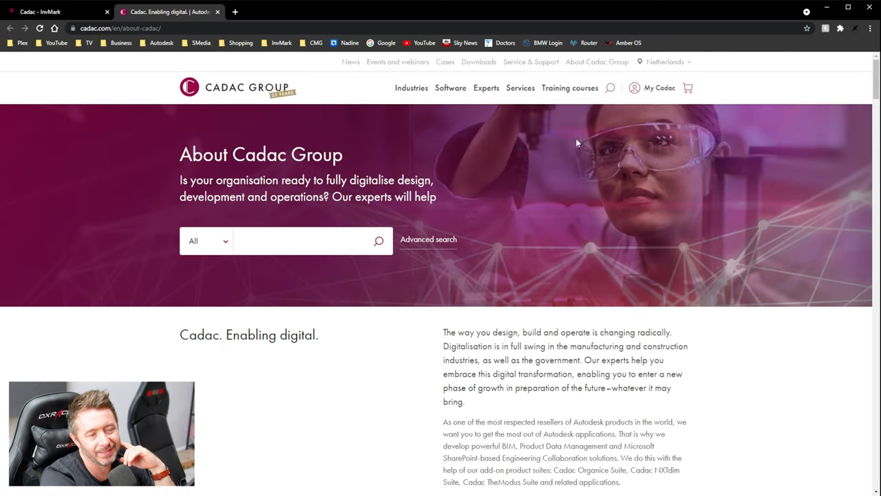
mouse_move(55, 47)
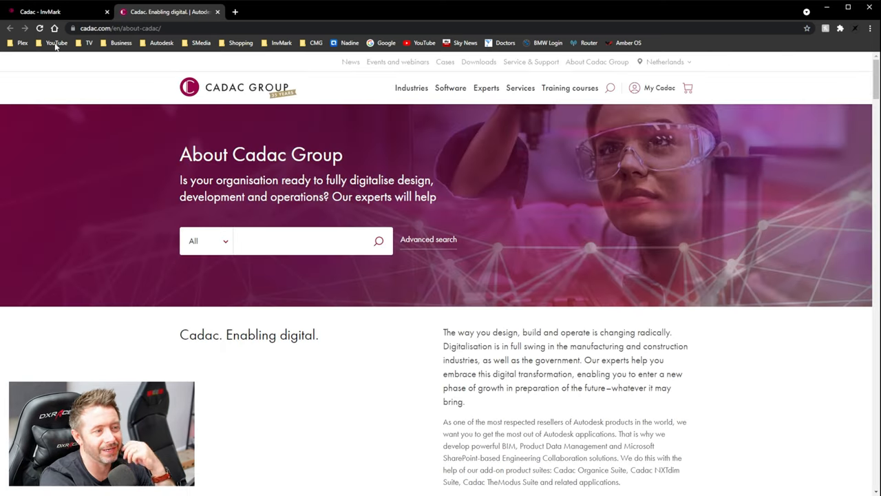